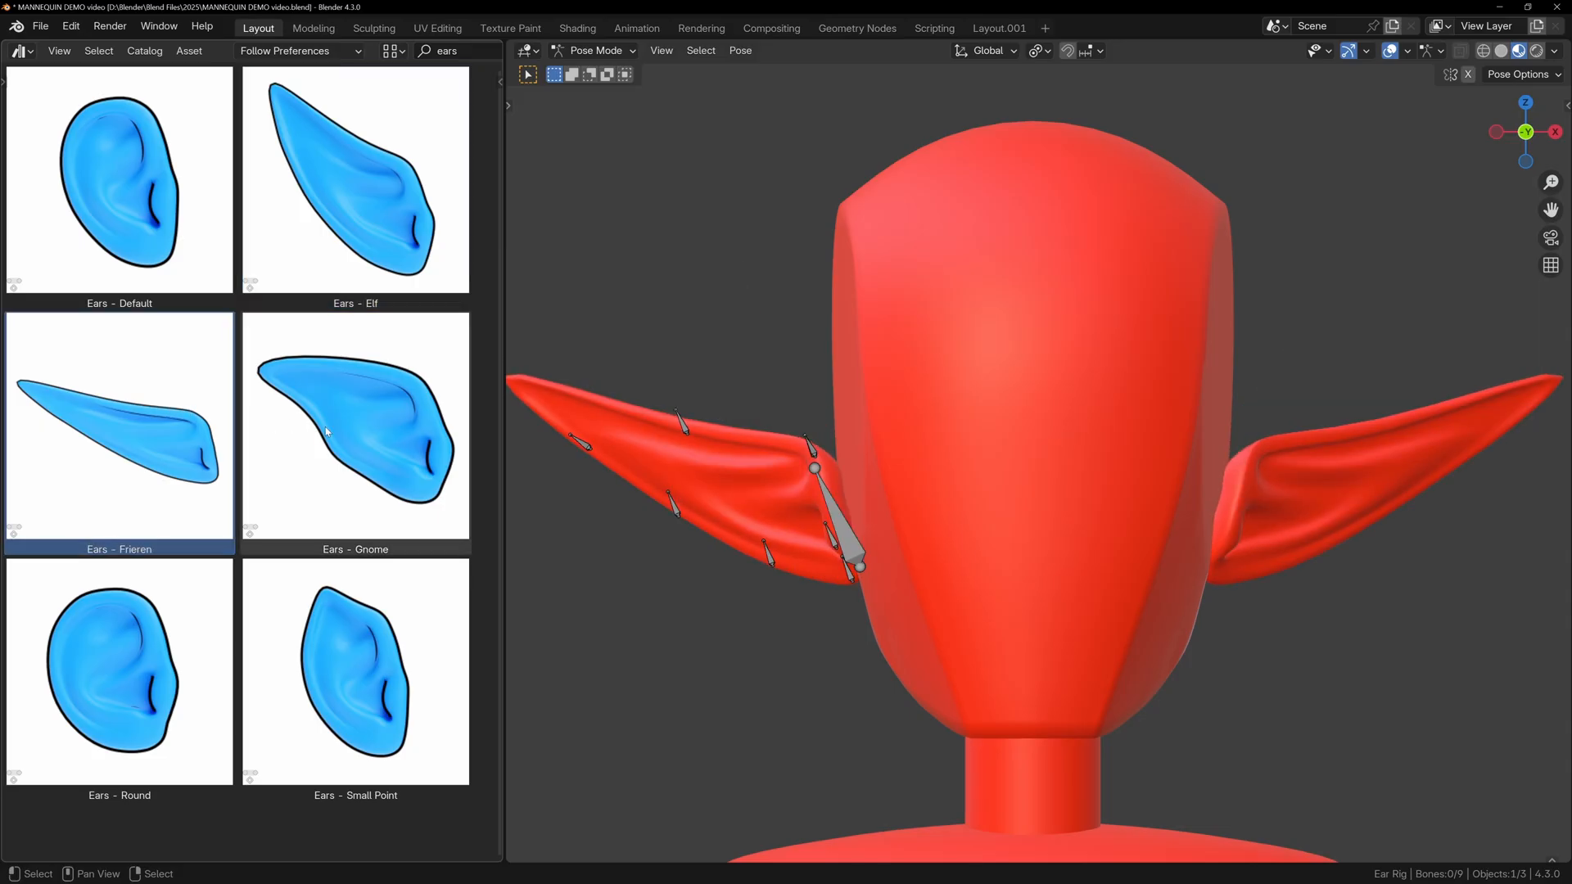
Step: Open the Adjustable Fantasy Body Parts file and select Customisable Horns
{"action": "left_click", "coordinate": [355, 431]}
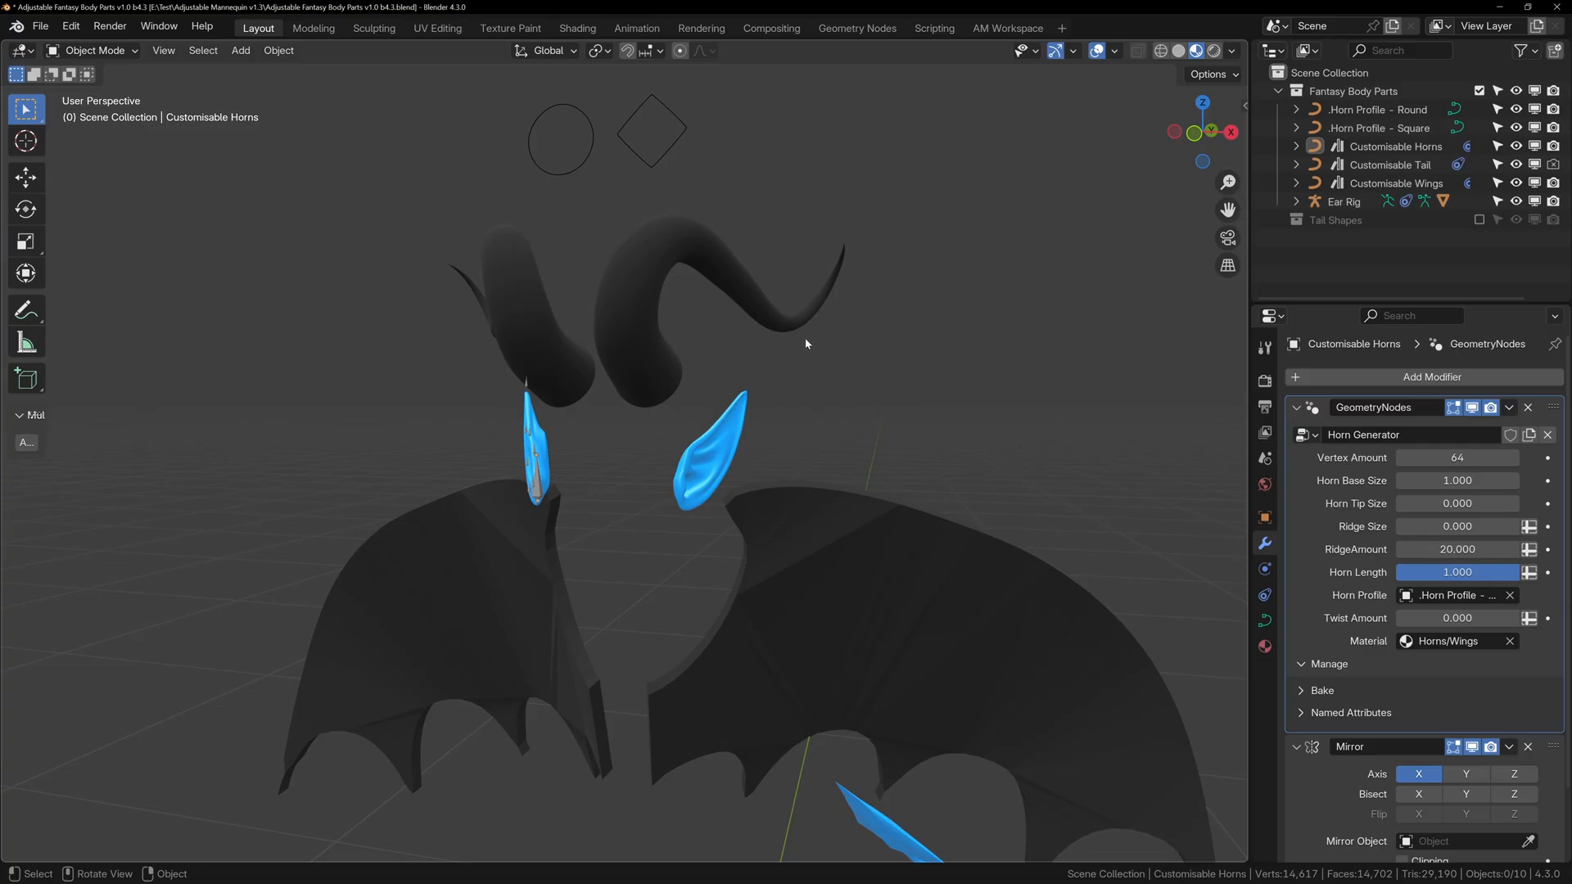
{"action": "key", "text": "Tab"}
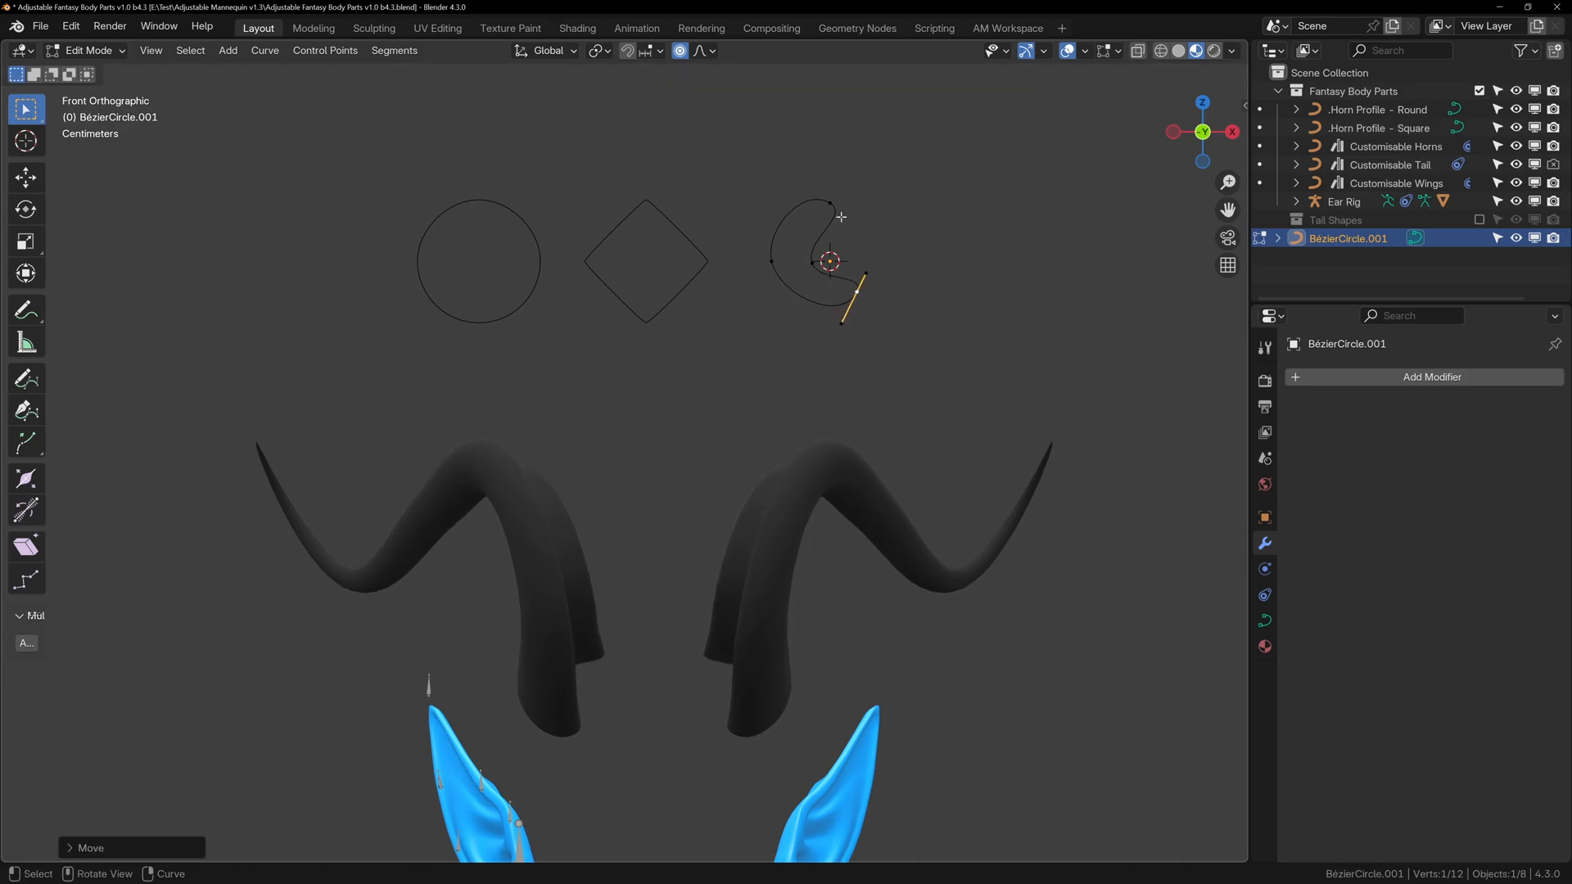
Step: Scale all BézierCircle.001 handles to zero for a sharp diamond profile
{"action": "key", "text": "Tab"}
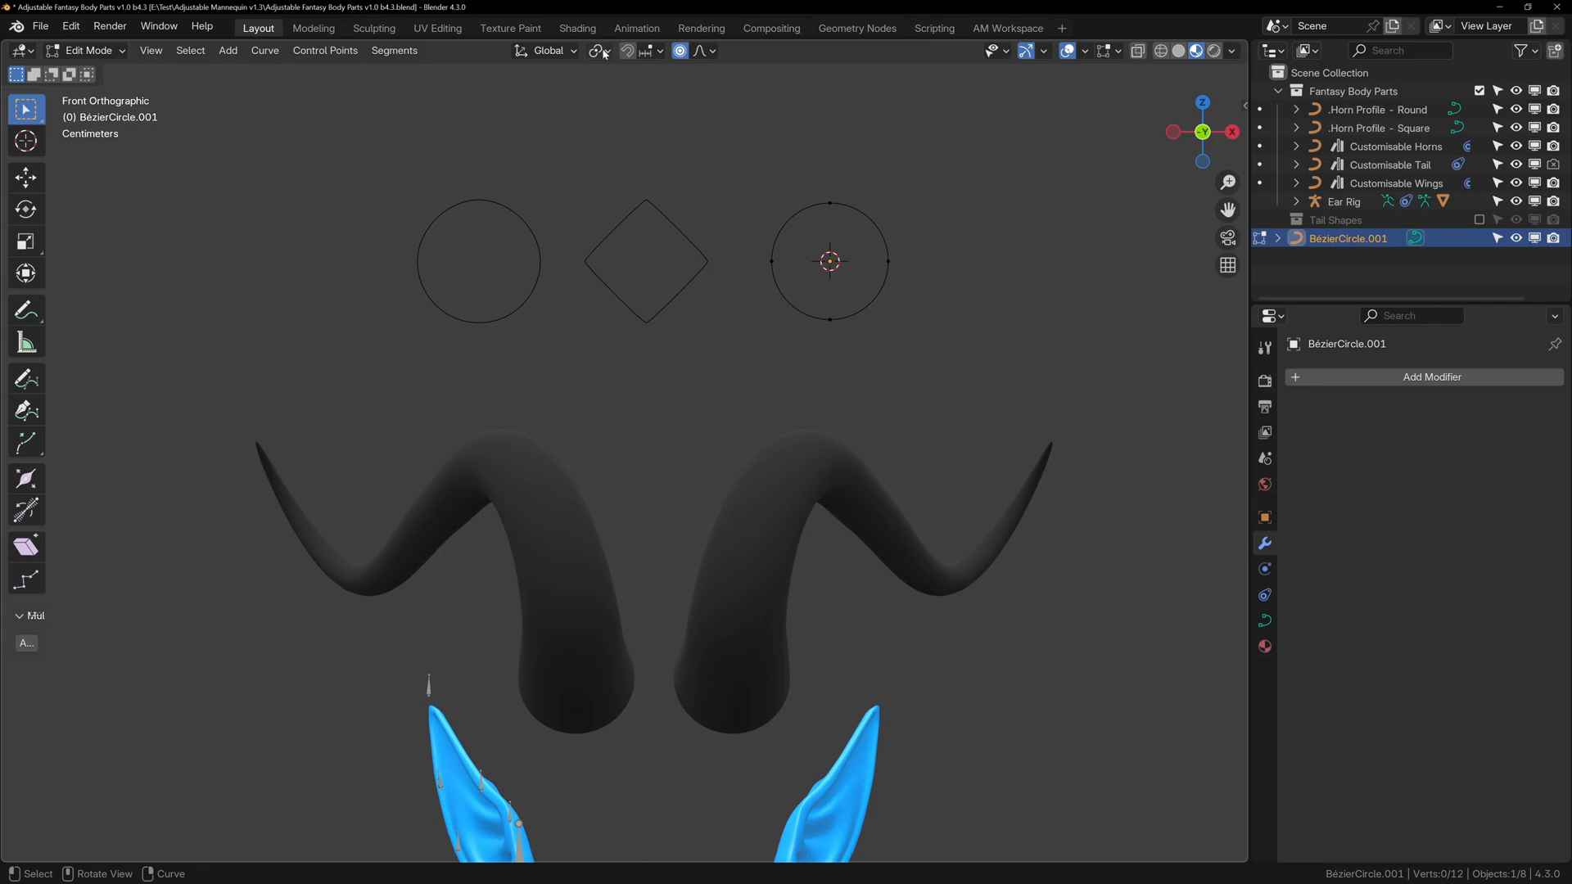
{"action": "mouse_move", "coordinate": [761, 232]}
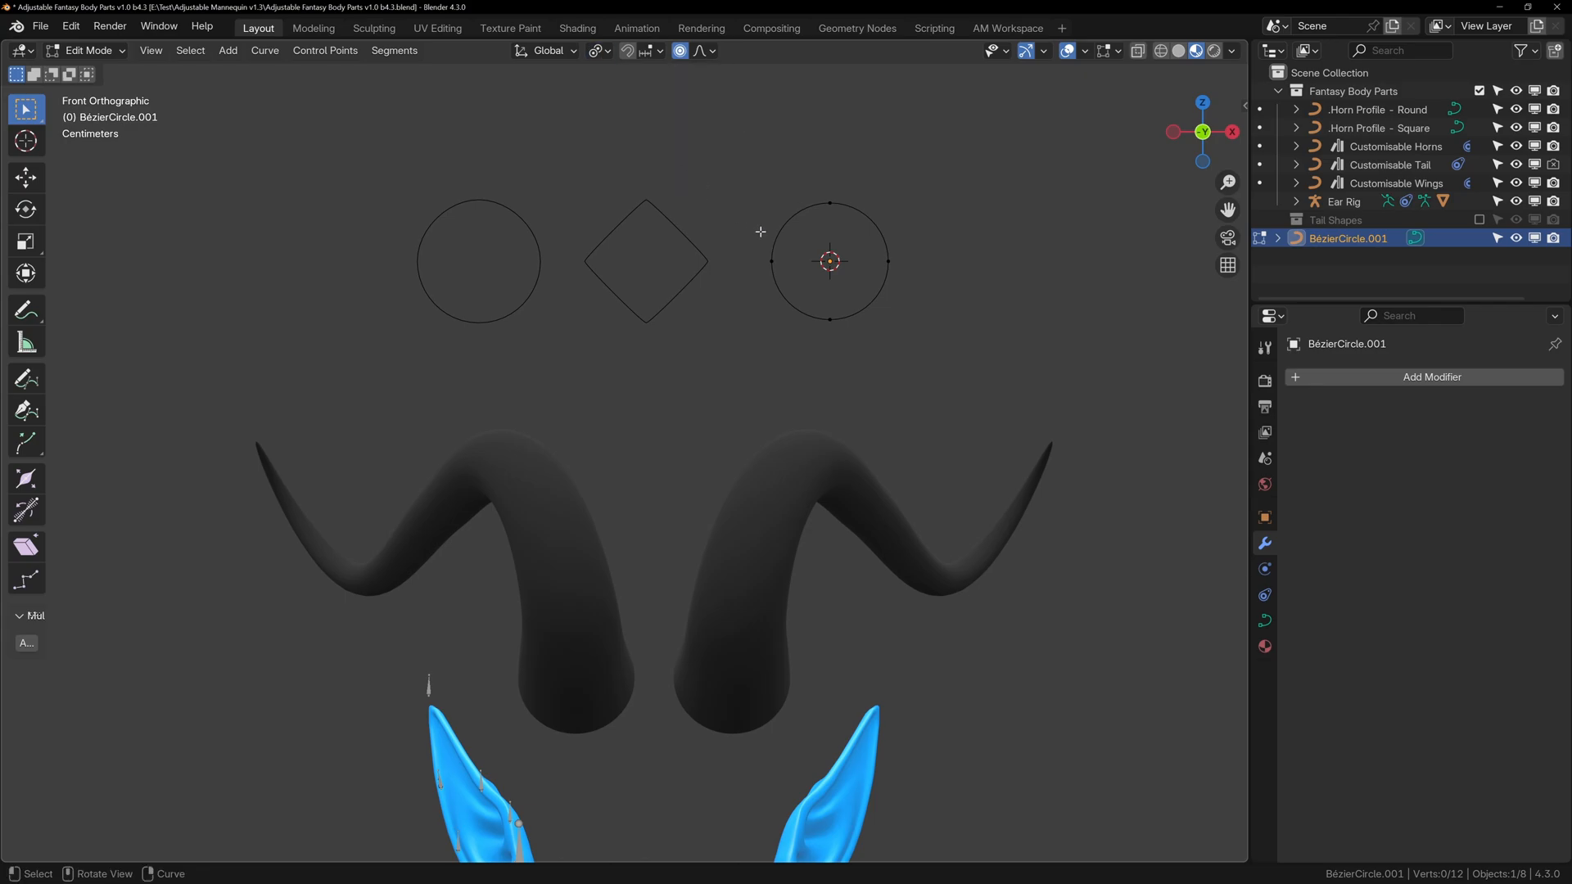
{"action": "key", "text": "s"}
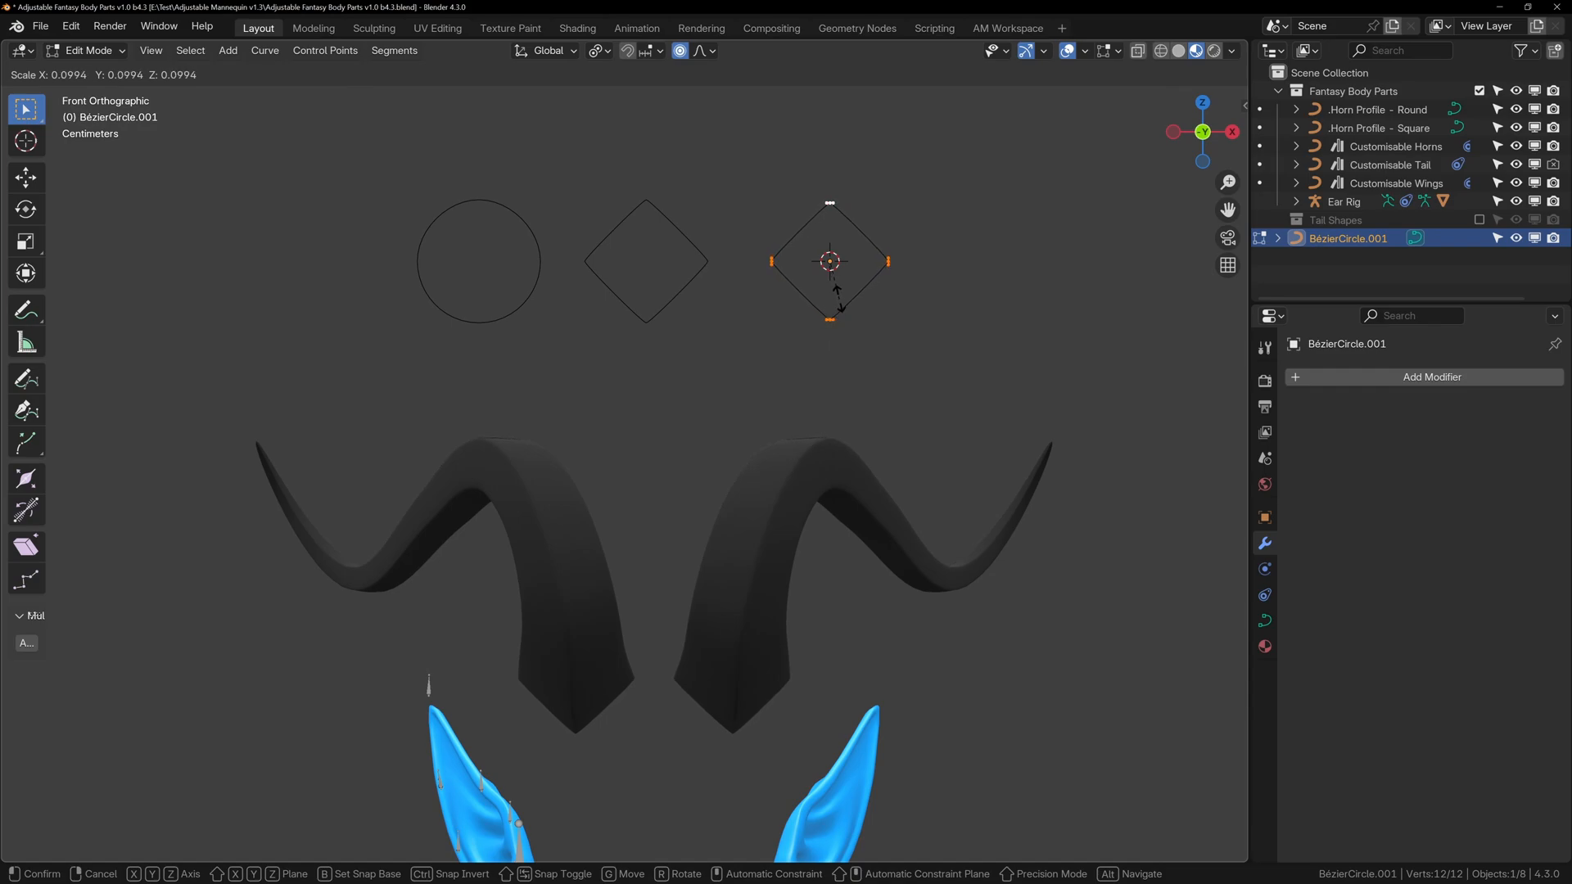
{"action": "left_click_drag", "start_coordinate": [829, 262], "coordinate": [1016, 449]}
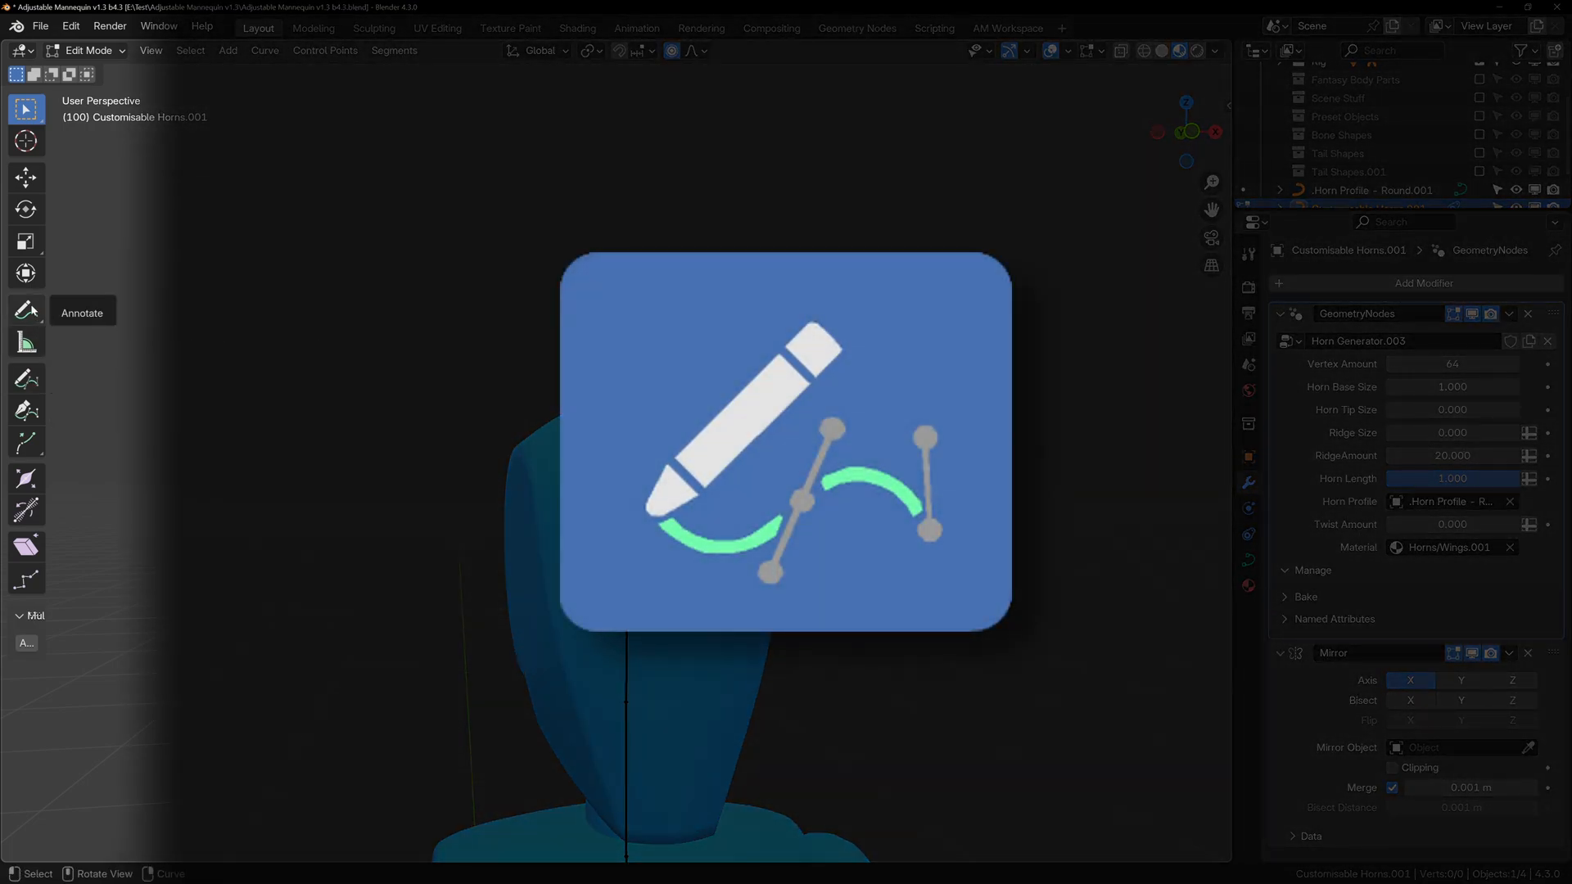
{"action": "mouse_move", "coordinate": [26, 379]}
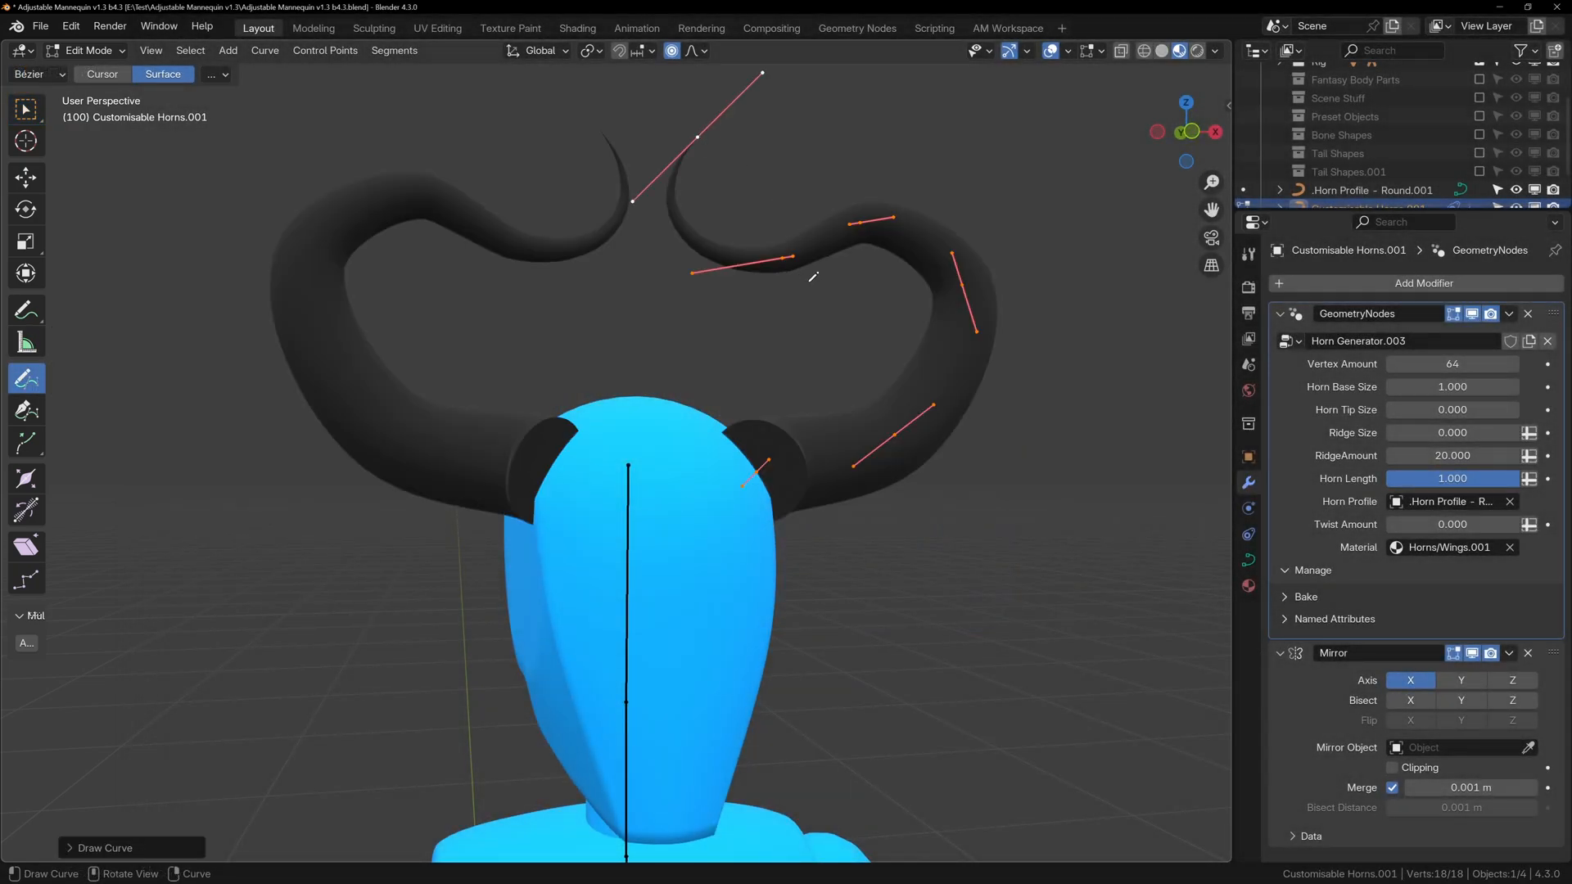
{"action": "mouse_move", "coordinate": [858, 367]}
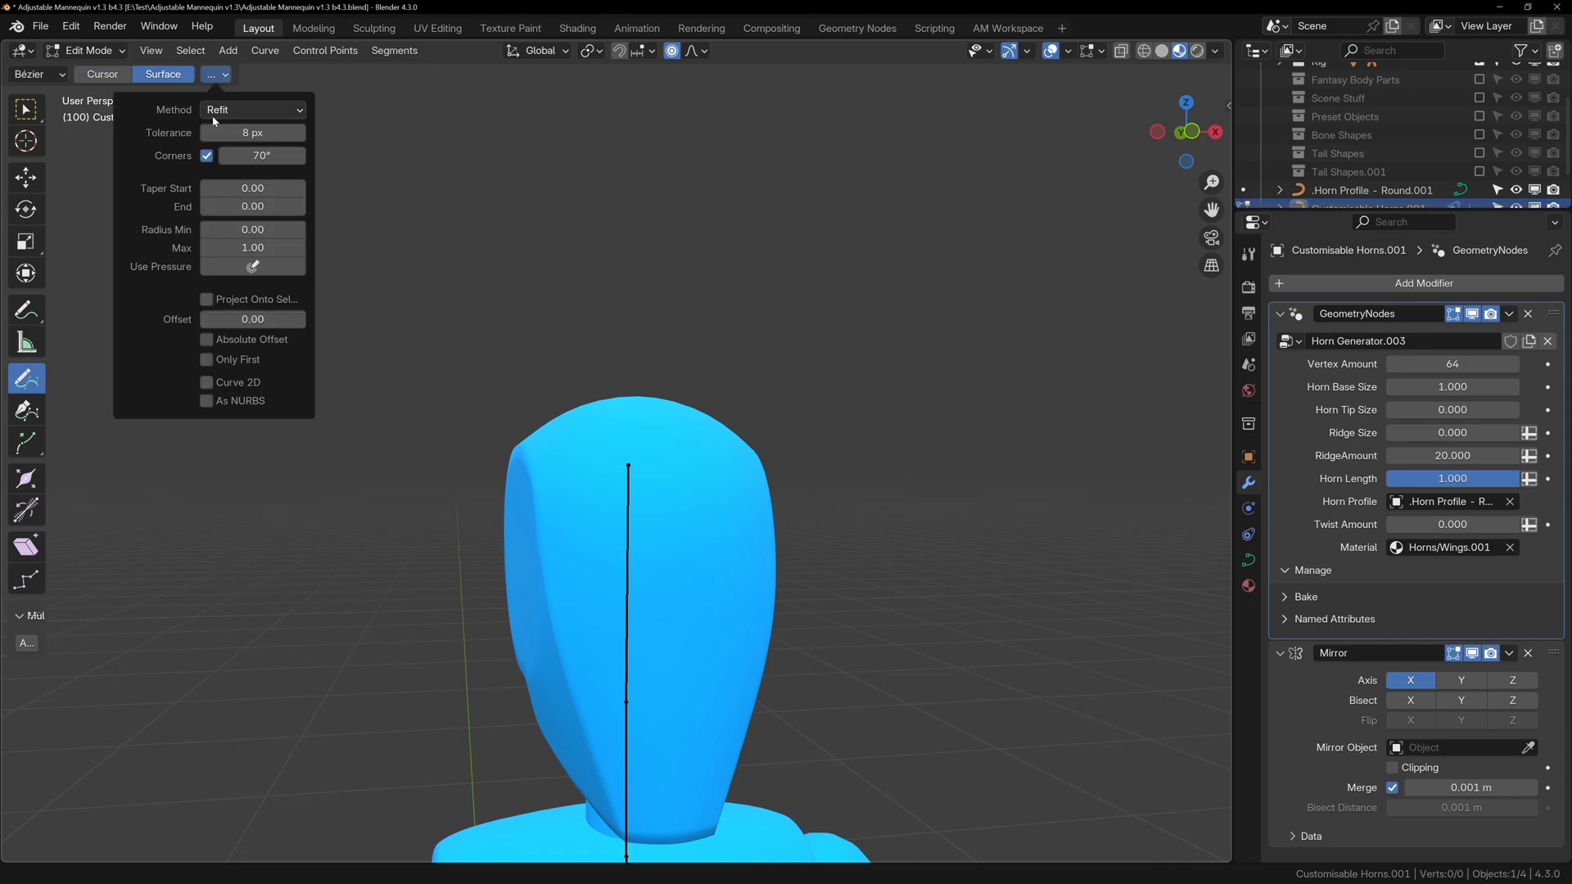
Step: Draw a new upward horn stroke on the head with Surface projection, then use Select
{"action": "left_click_drag", "start_coordinate": [742, 463], "coordinate": [807, 208]}
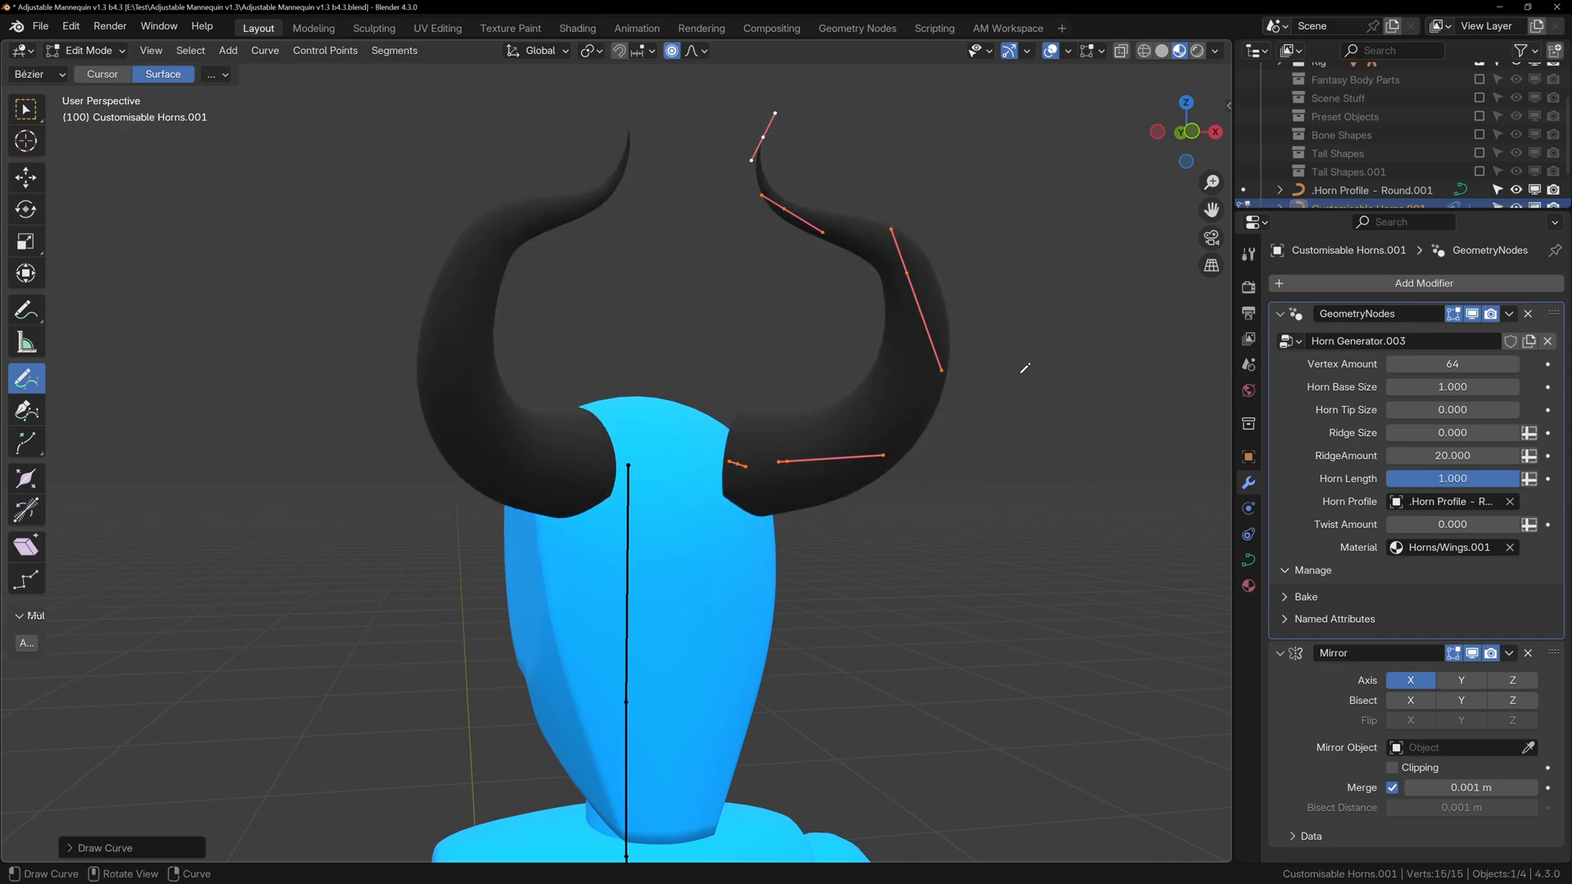
{"action": "left_click", "coordinate": [26, 109]}
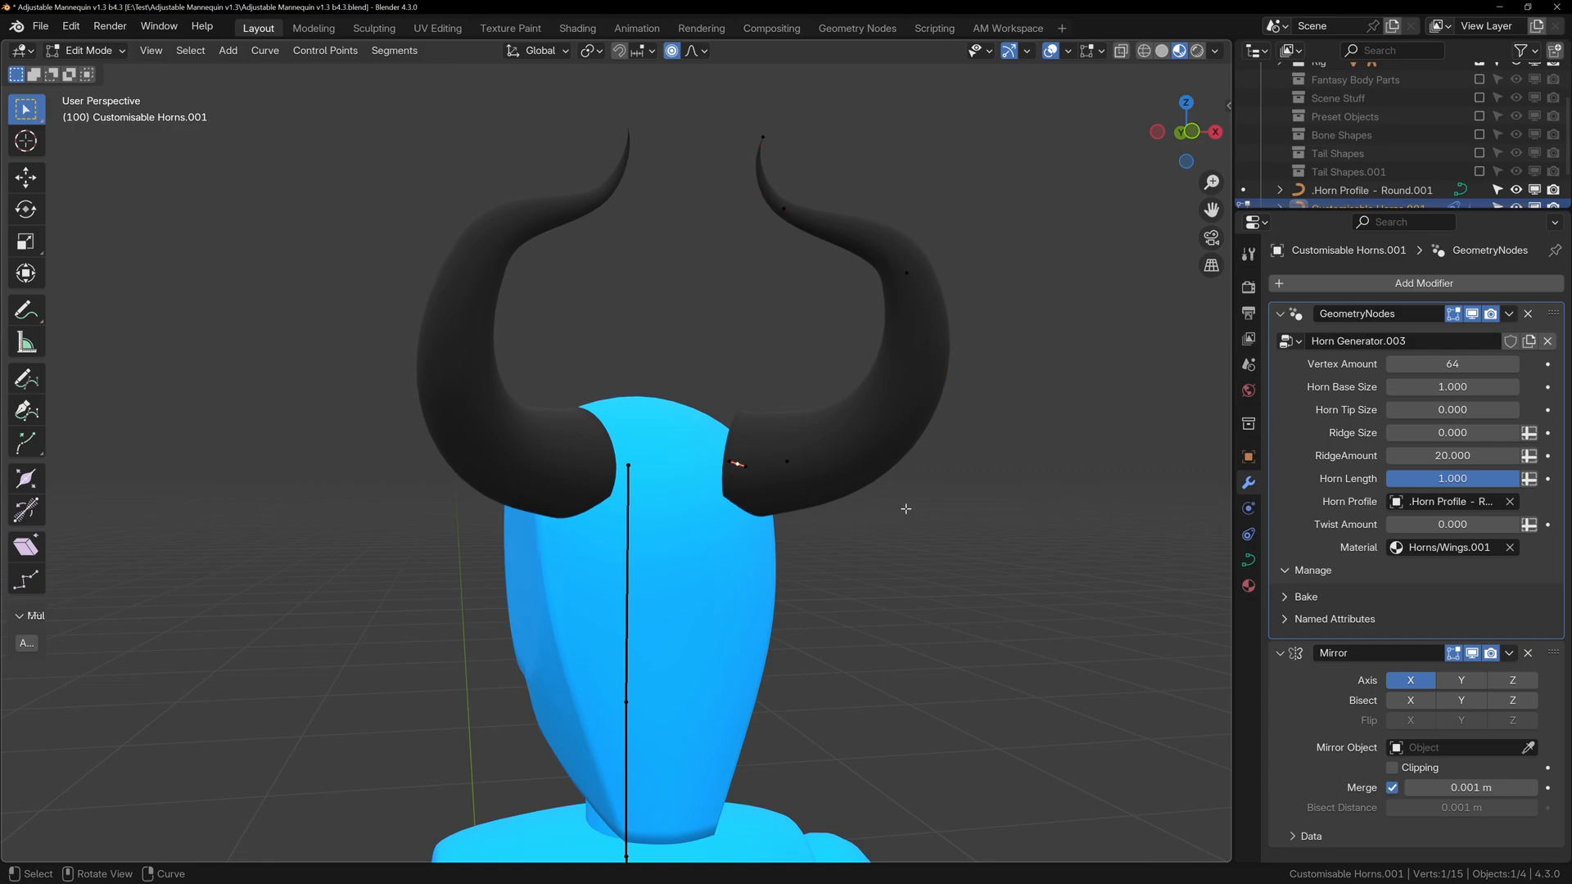
Step: Move a horn tip point, then extrude and scale a new tip point
{"action": "left_click_drag", "start_coordinate": [906, 502], "coordinate": [963, 447]}
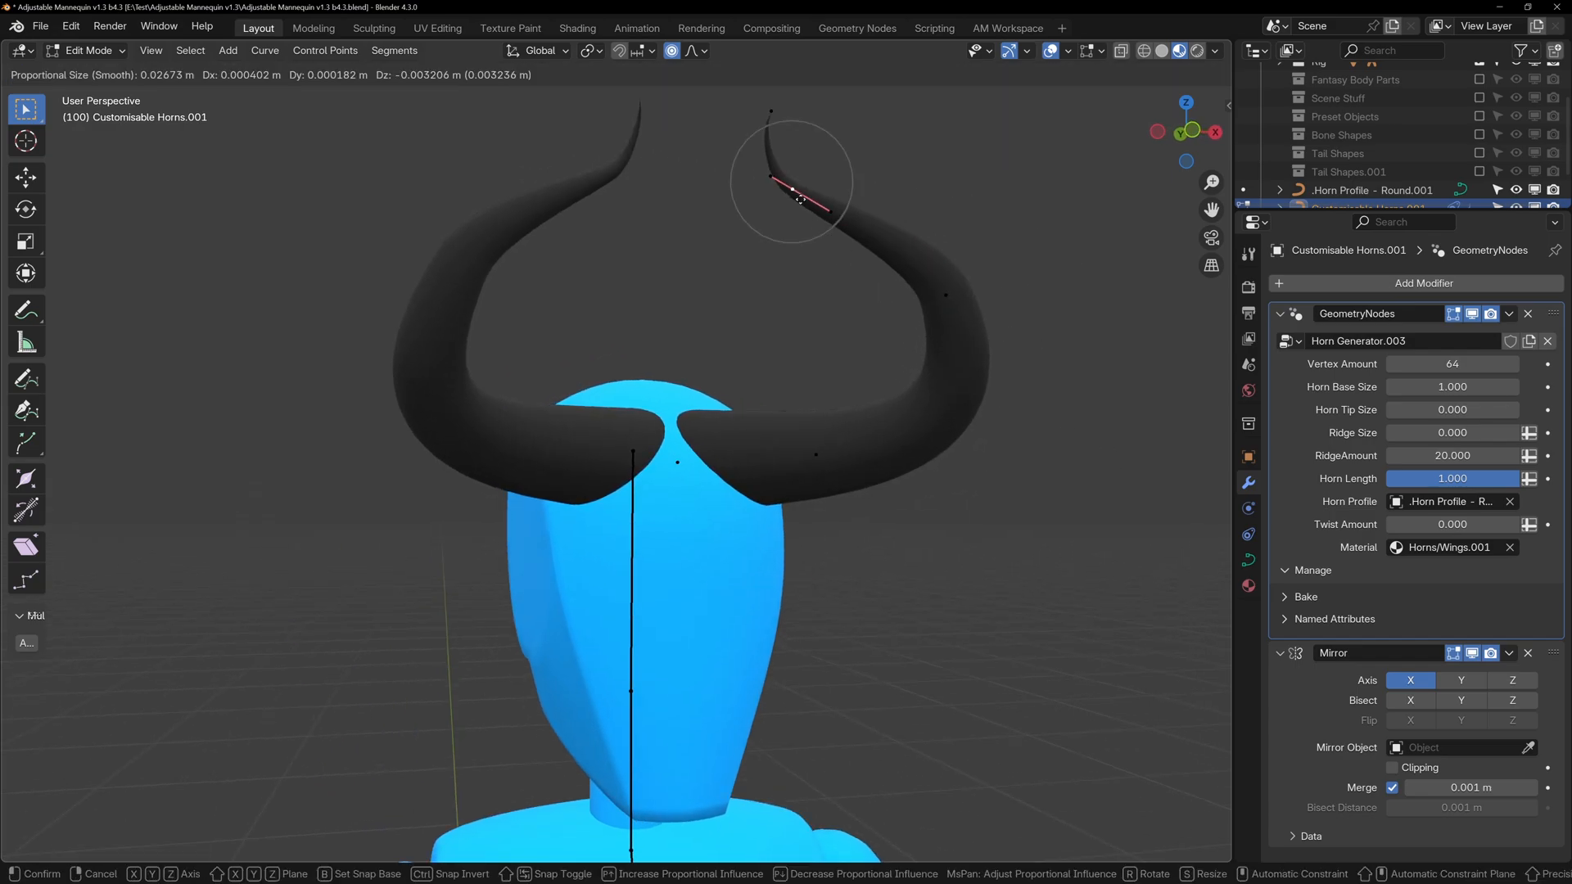
{"action": "key", "text": "r"}
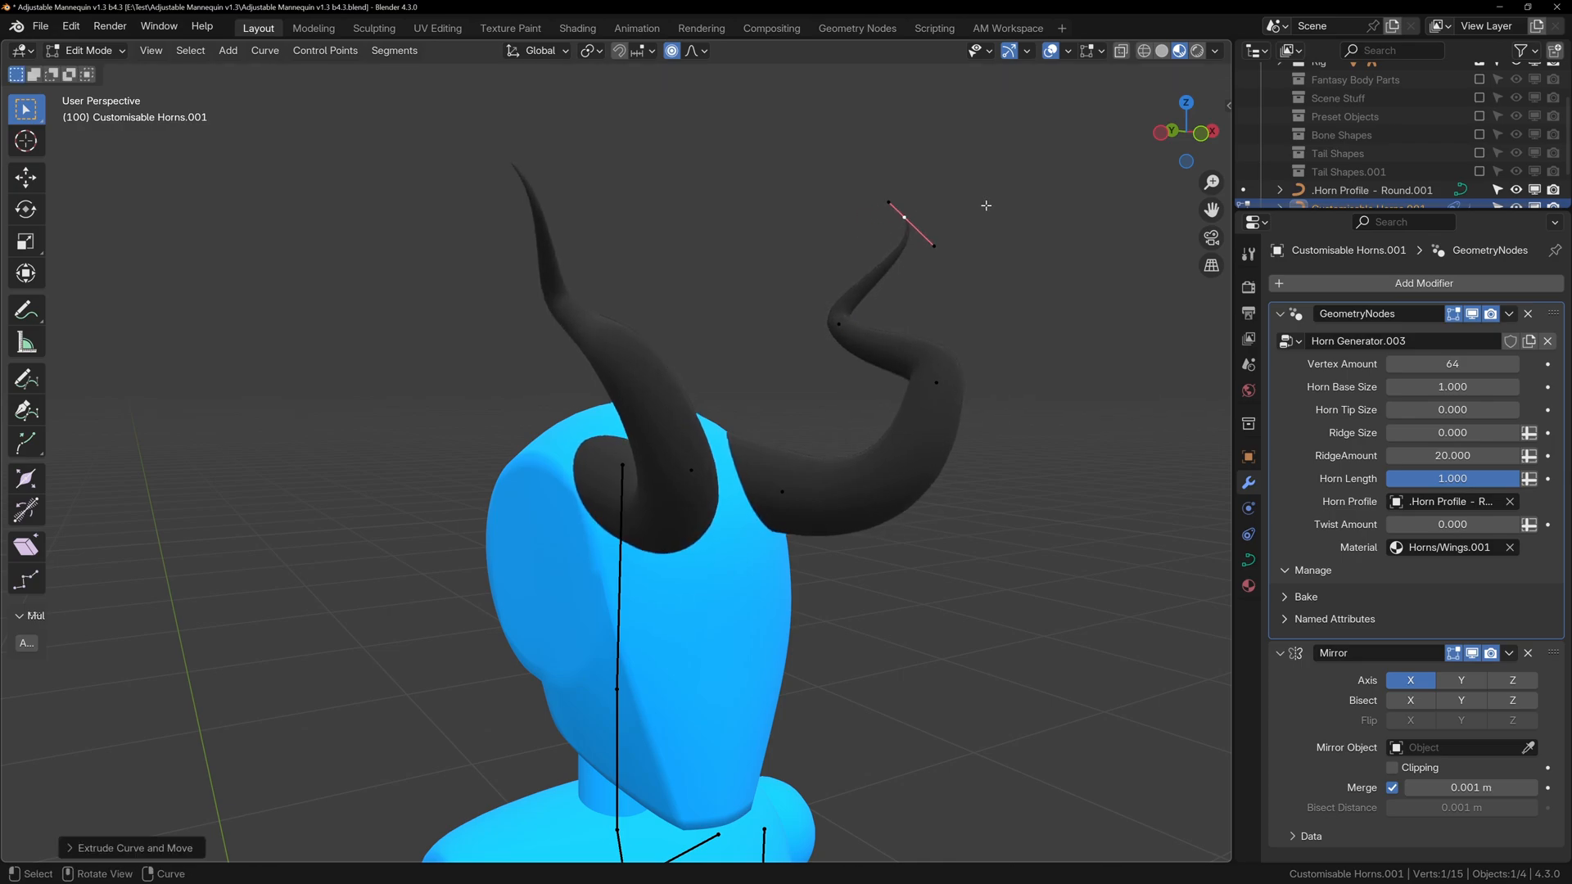
{"action": "key", "text": "s"}
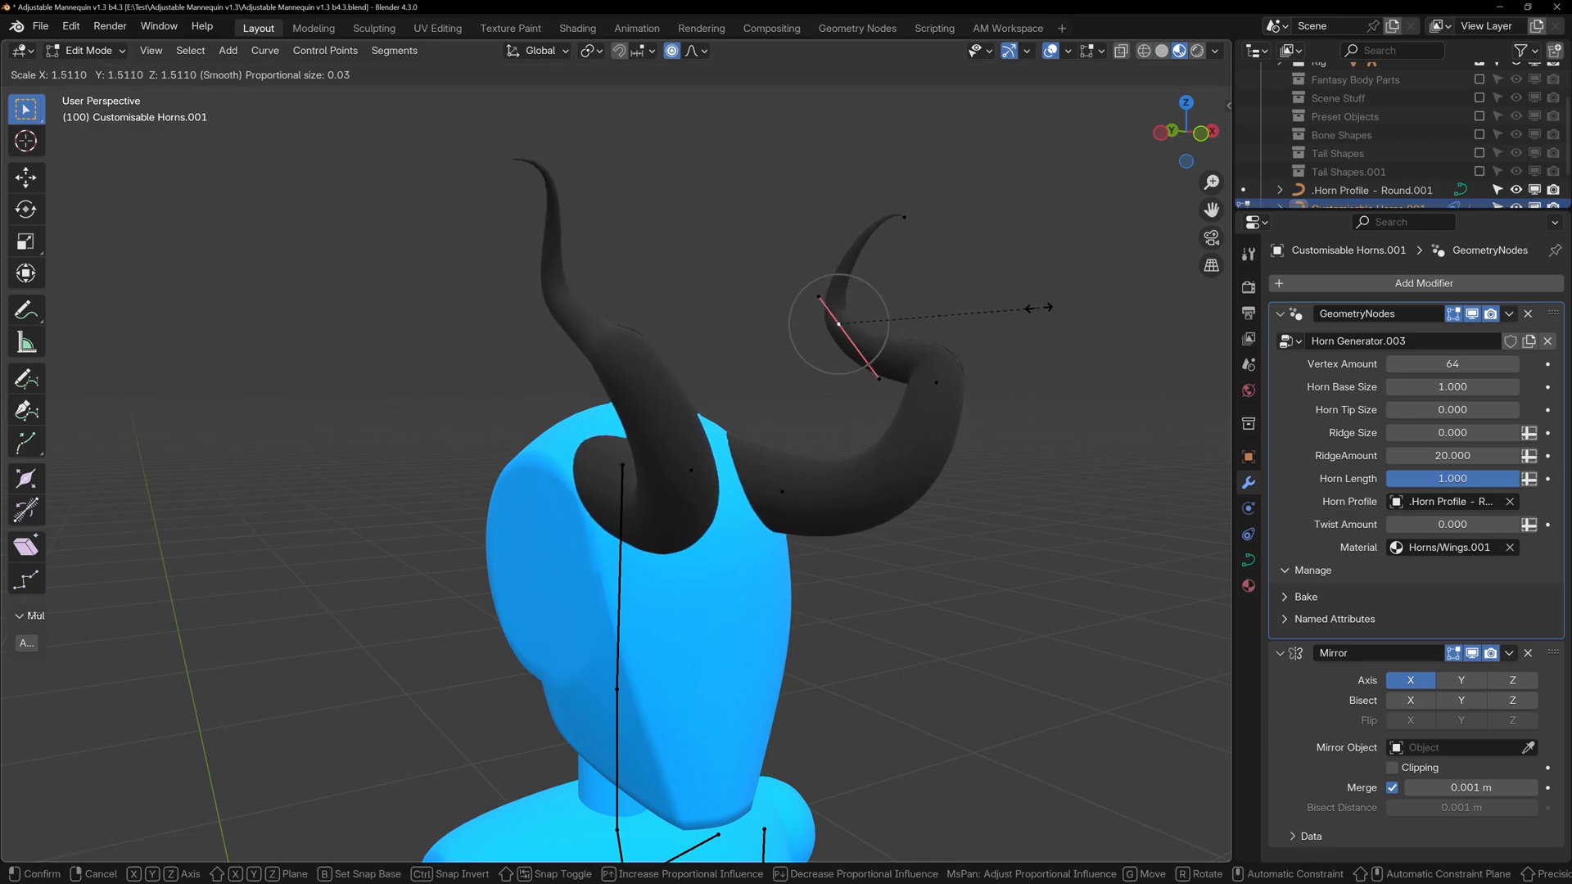
{"action": "key", "text": "Tab"}
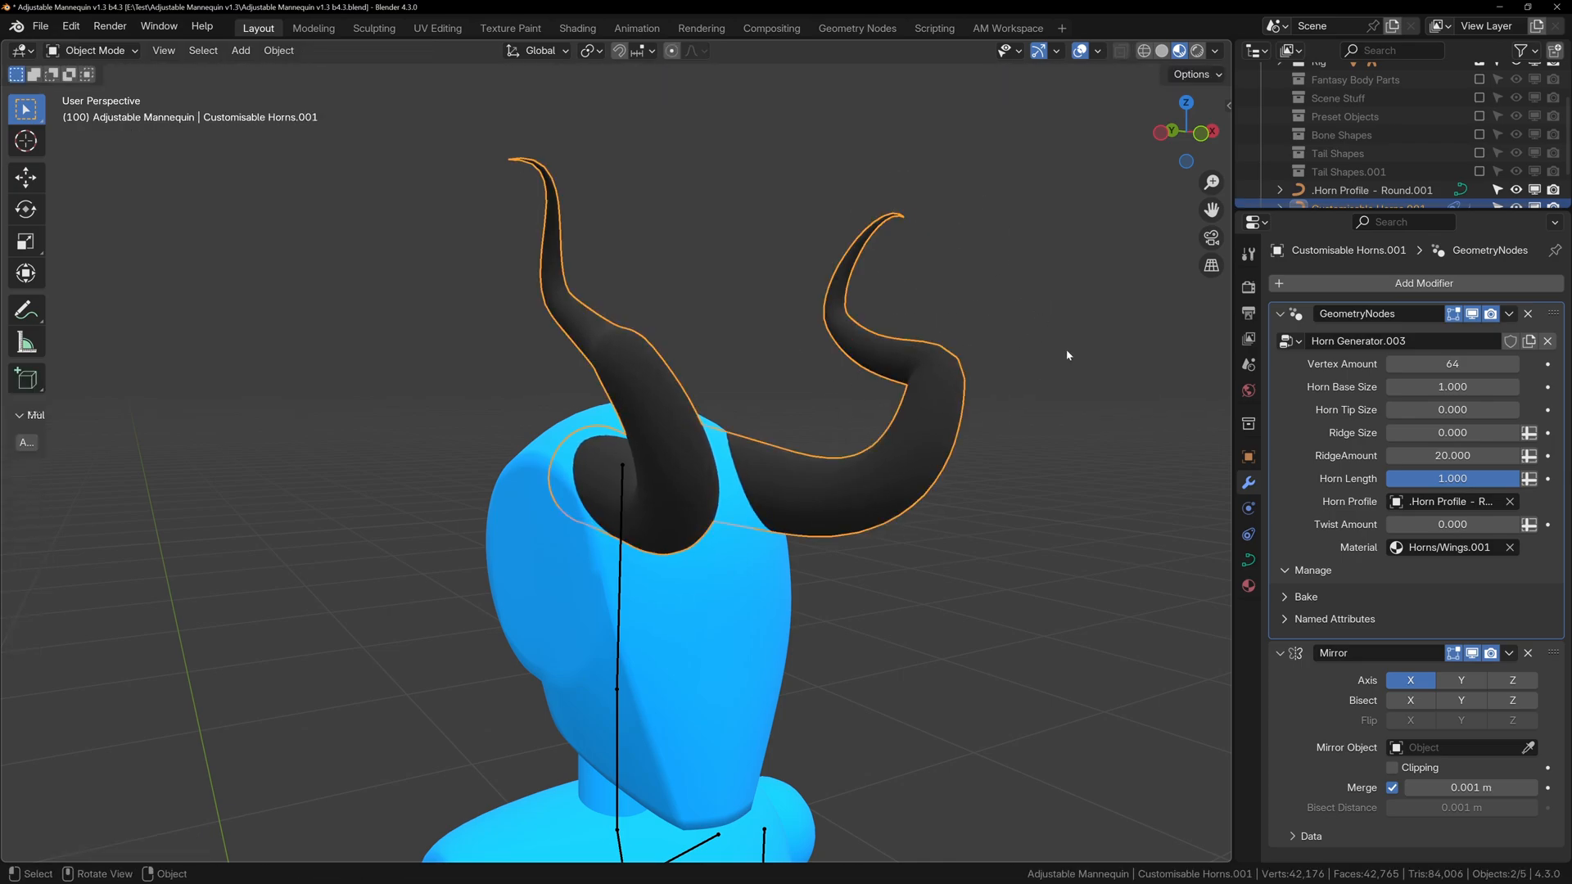
Step: Bend the right horn's tip into a curl with proportional editing
{"action": "key", "text": "Tab"}
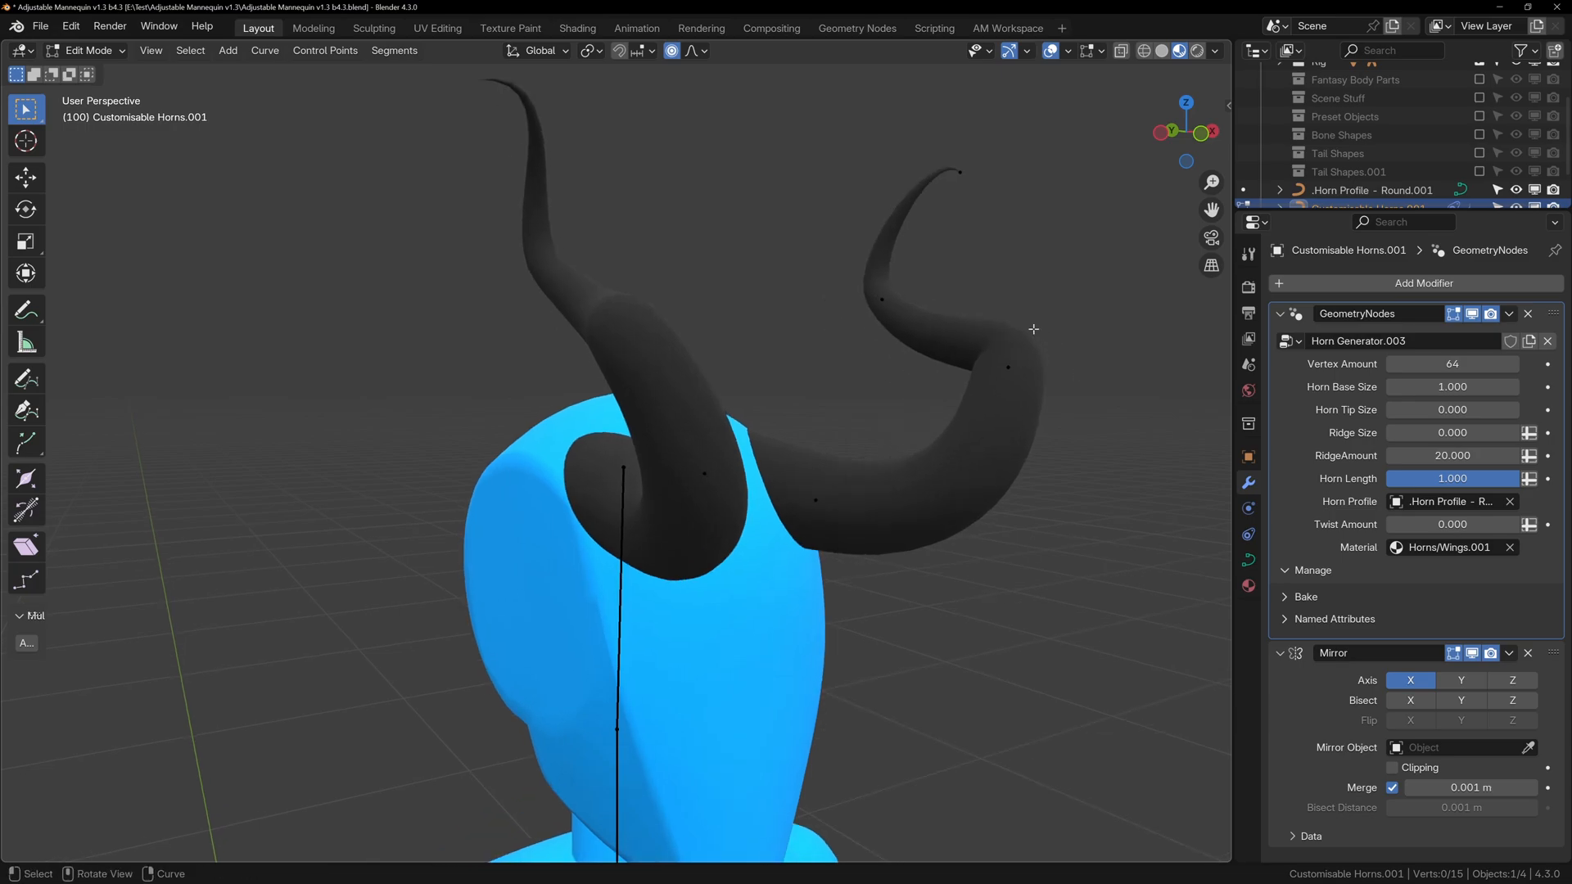
{"action": "left_click", "coordinate": [879, 296]}
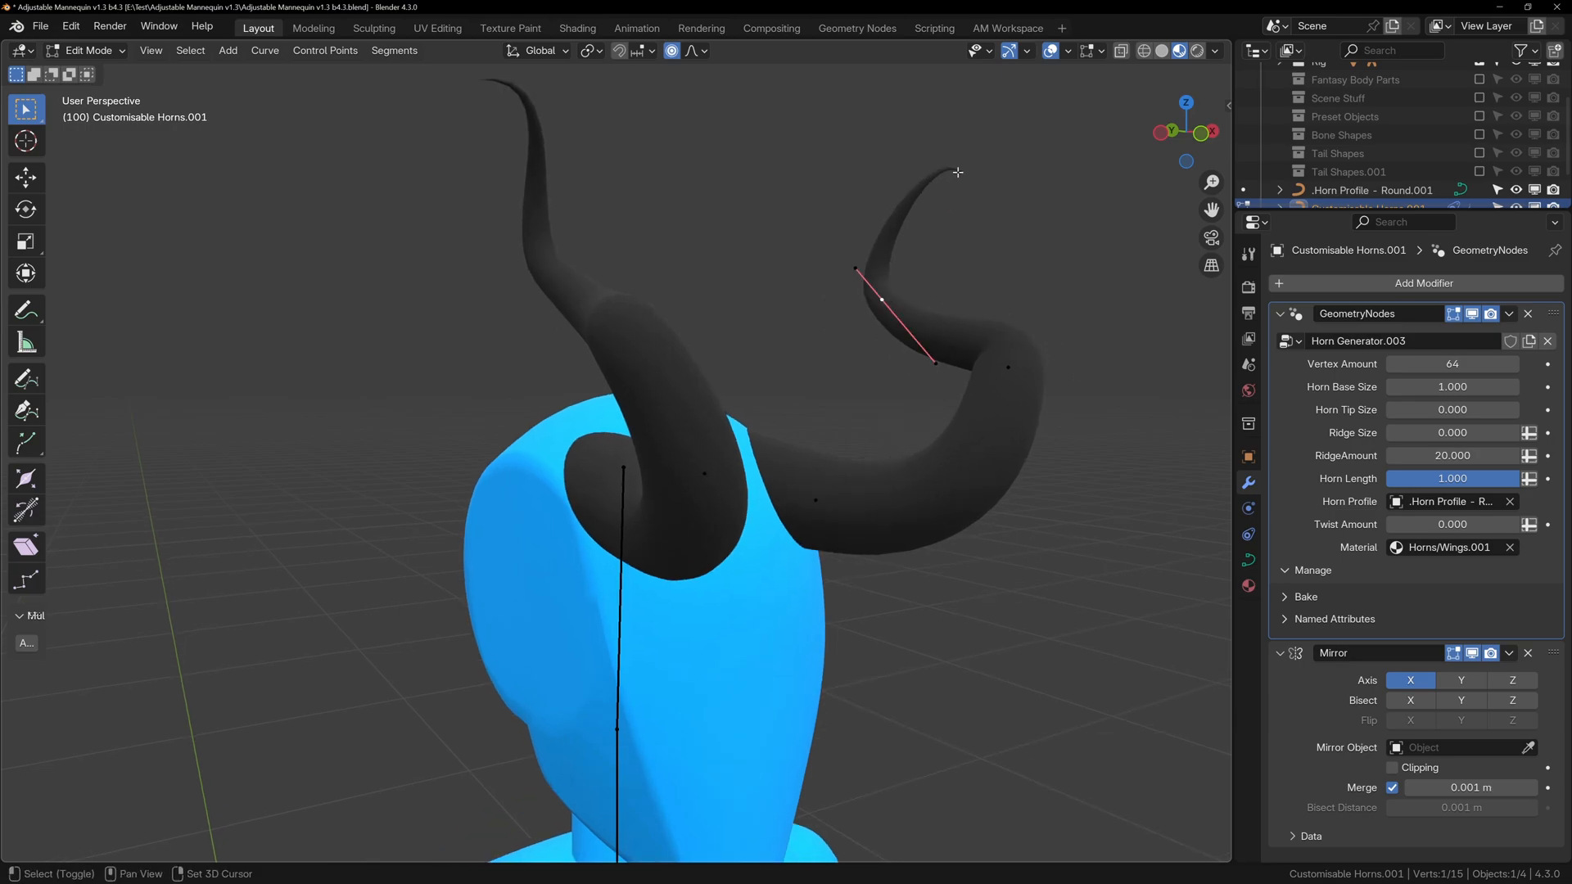
{"action": "right_click", "coordinate": [959, 172]}
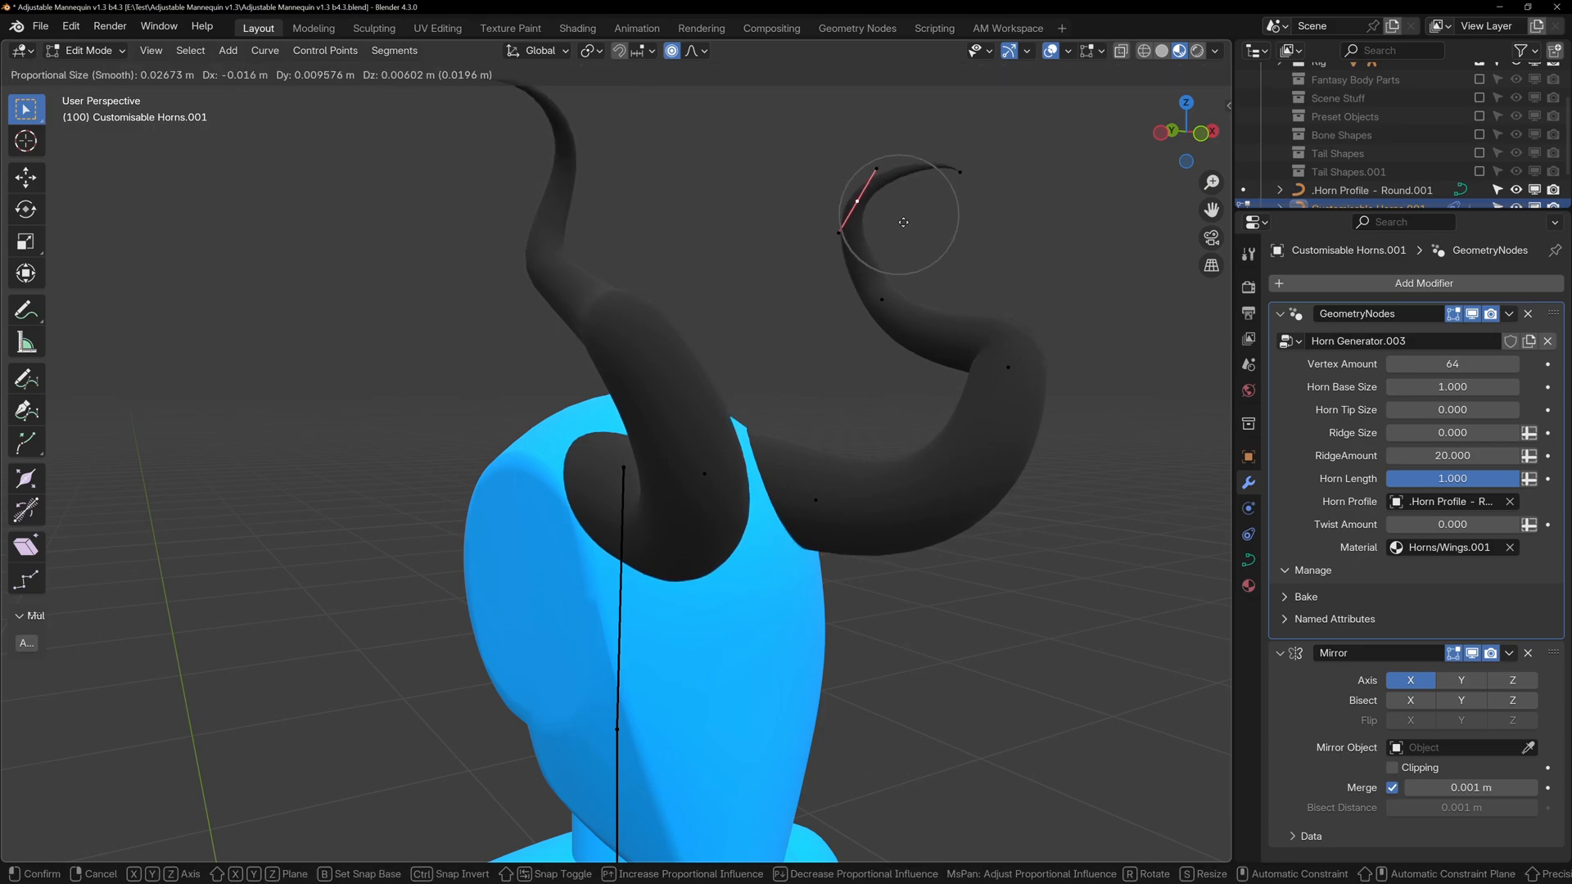
{"action": "key", "text": "s"}
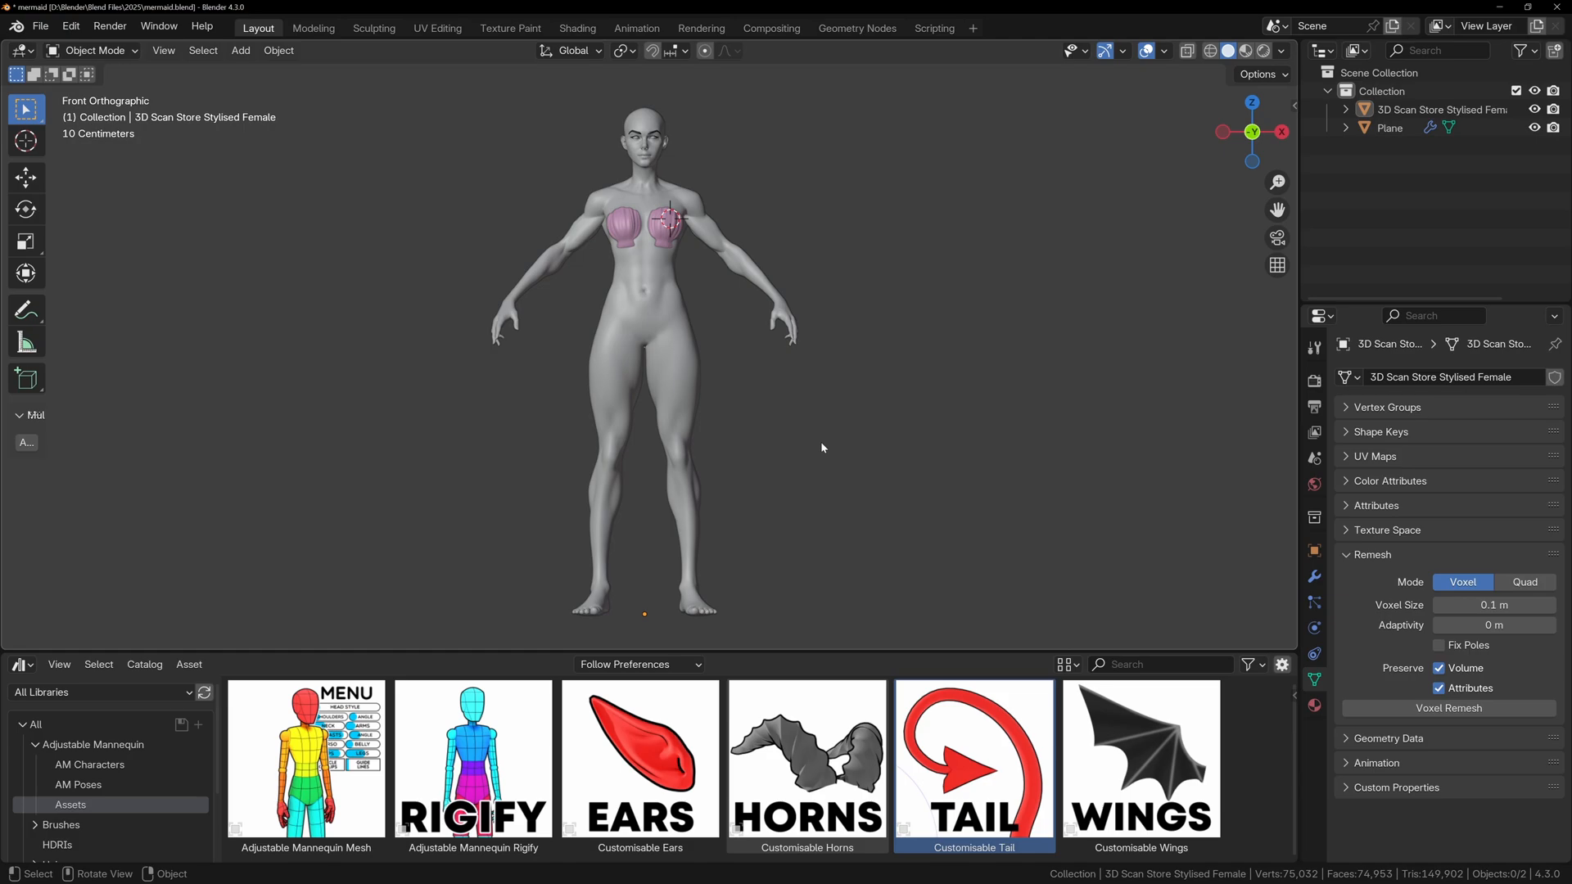
Step: Reshape the Customisable Tail points, with Tip Shape 4 and Tail Base Size 5.839
{"action": "key", "text": "Tab"}
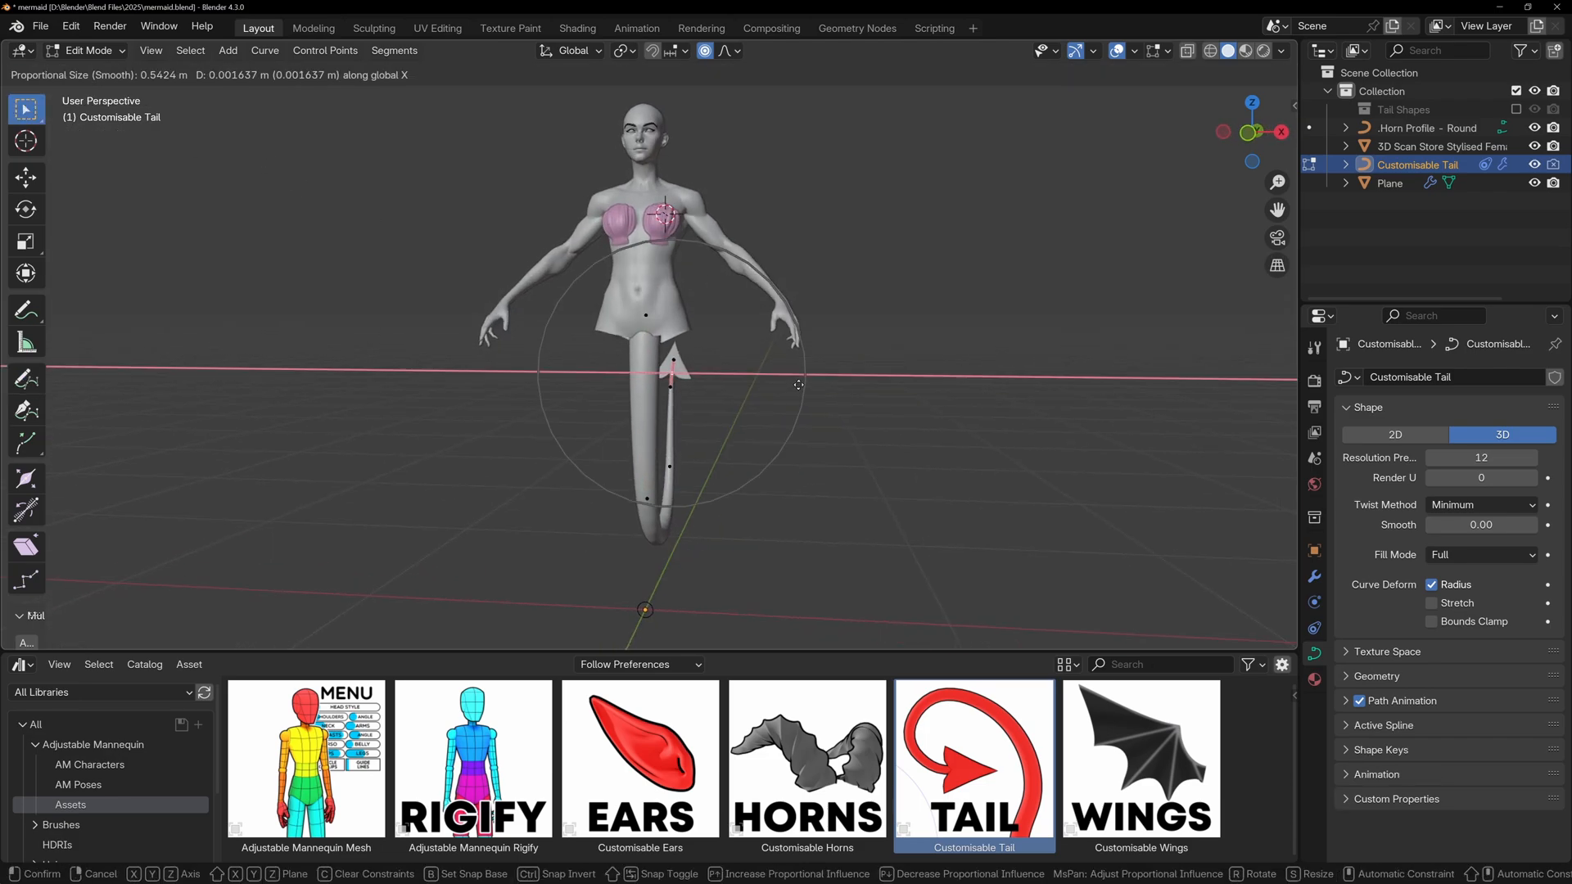
{"action": "key", "text": "Tab"}
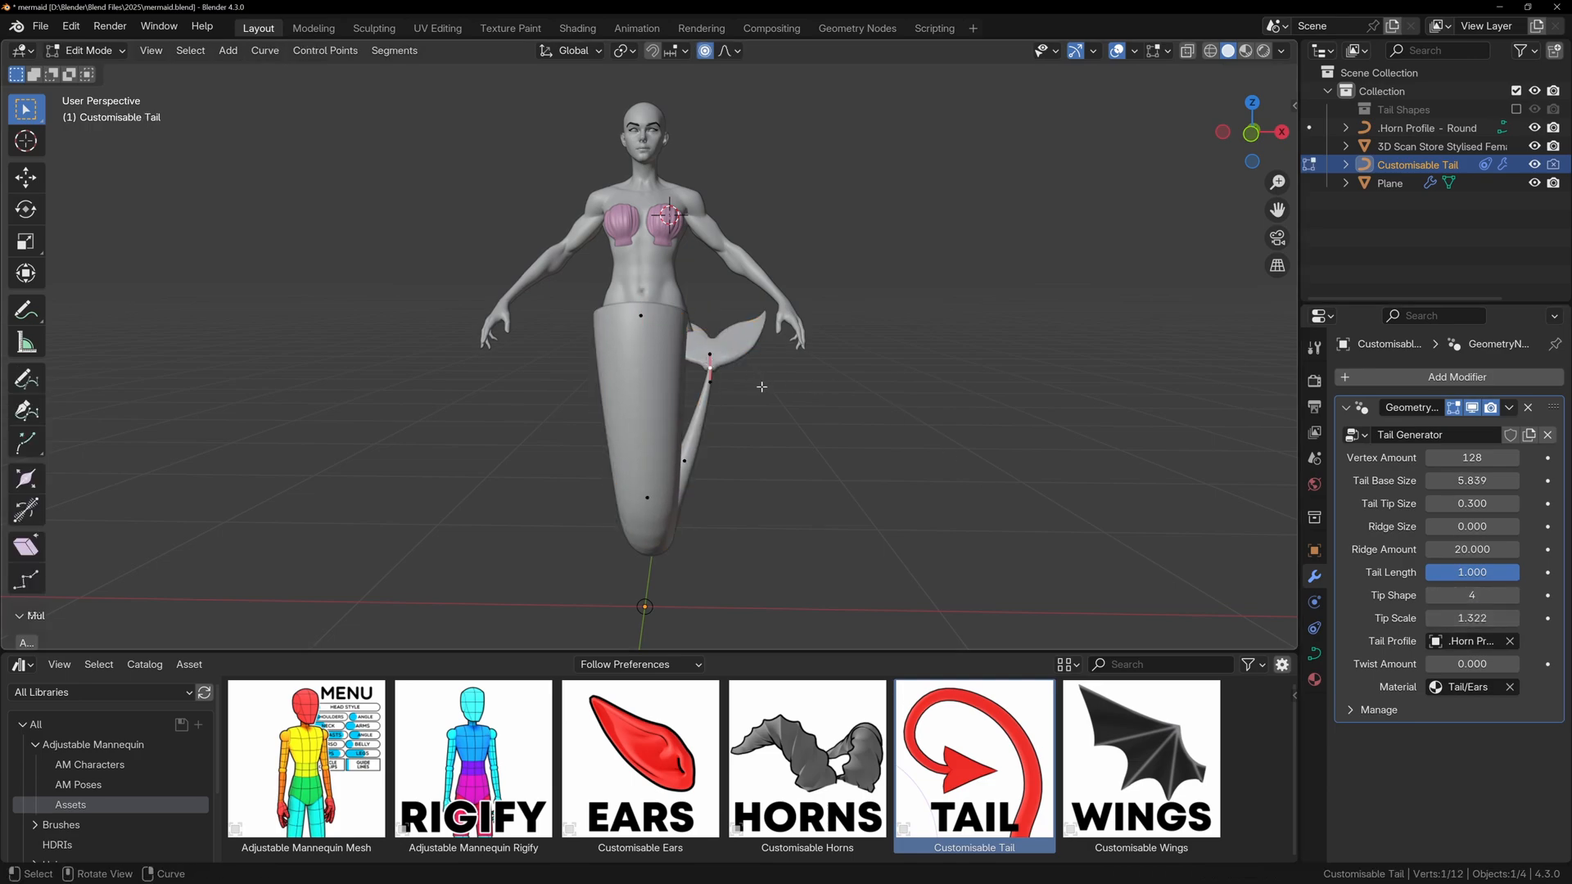
{"action": "key", "text": "Tab"}
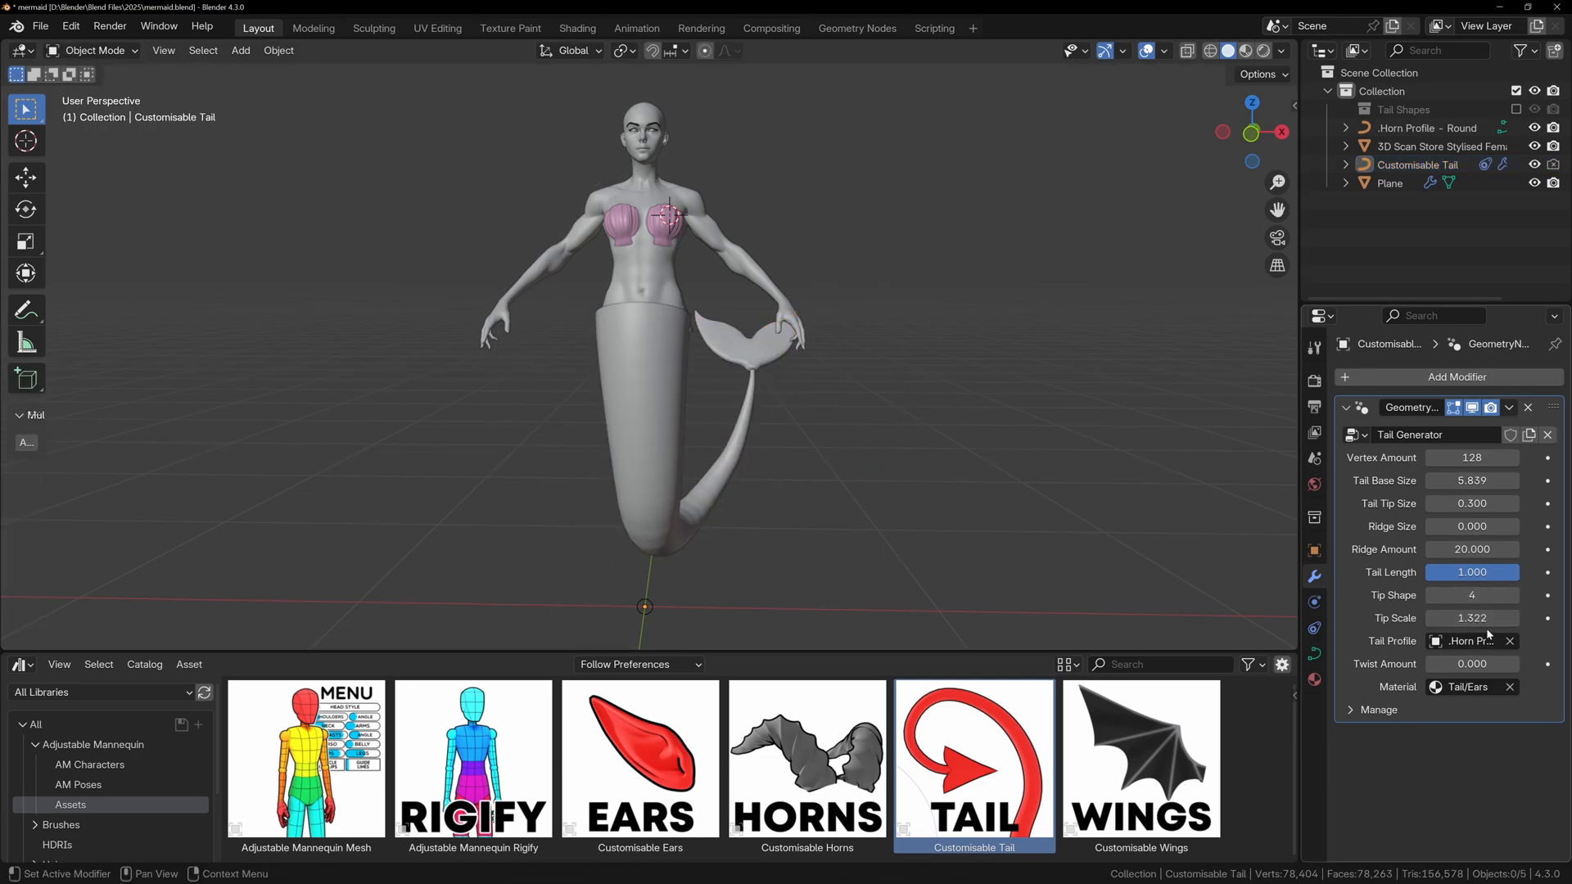
Step: Narrow one edge loop near the top of the tail mesh along Y
{"action": "key", "text": "Tab"}
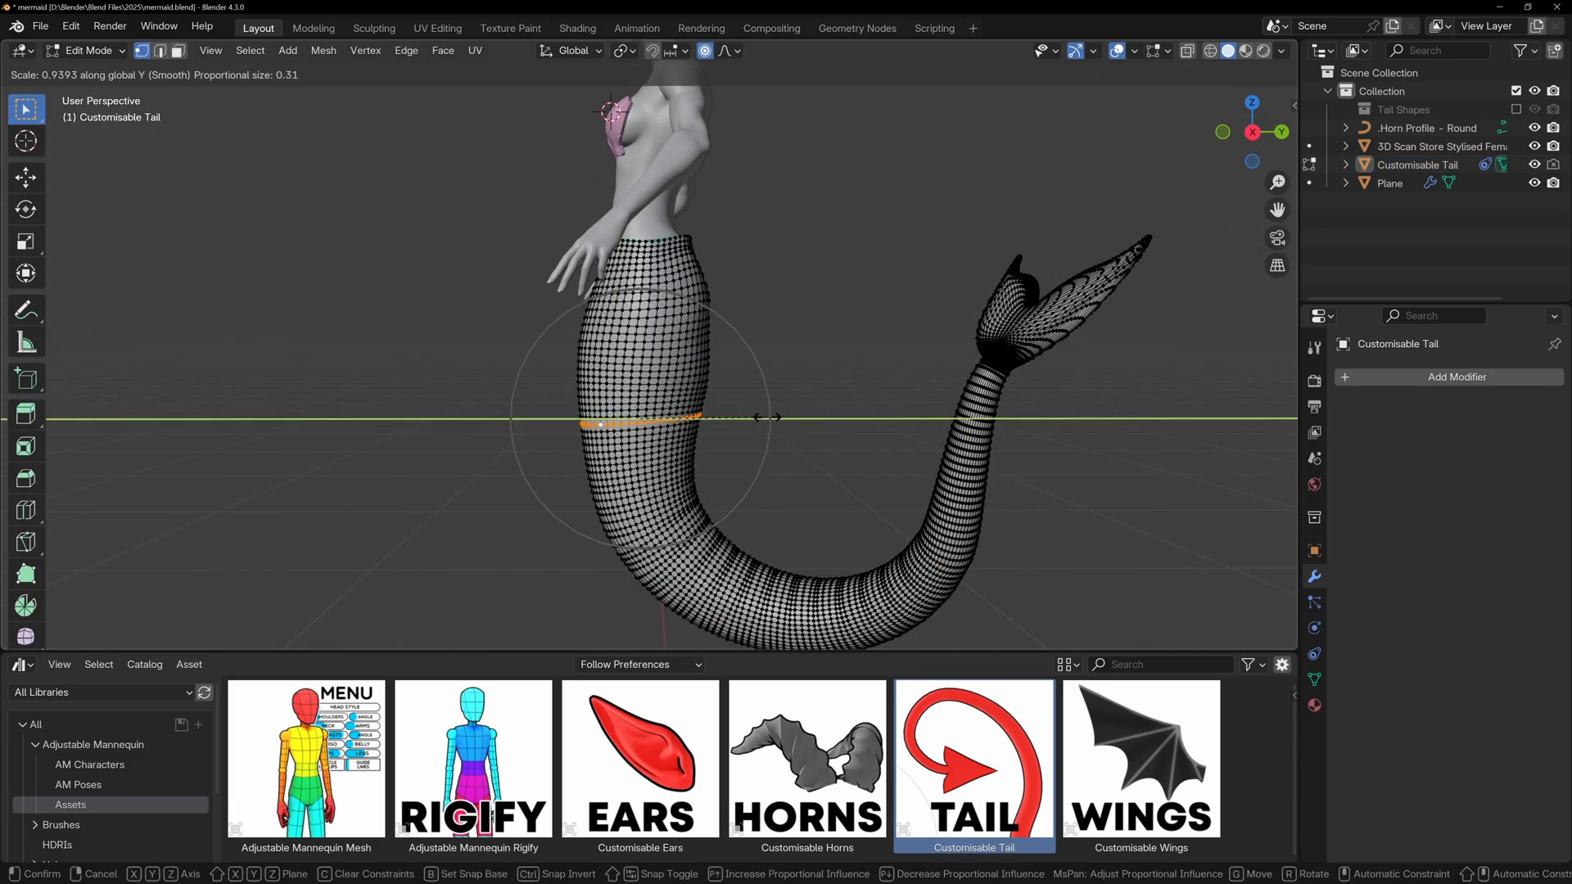
{"action": "key", "text": "Tab"}
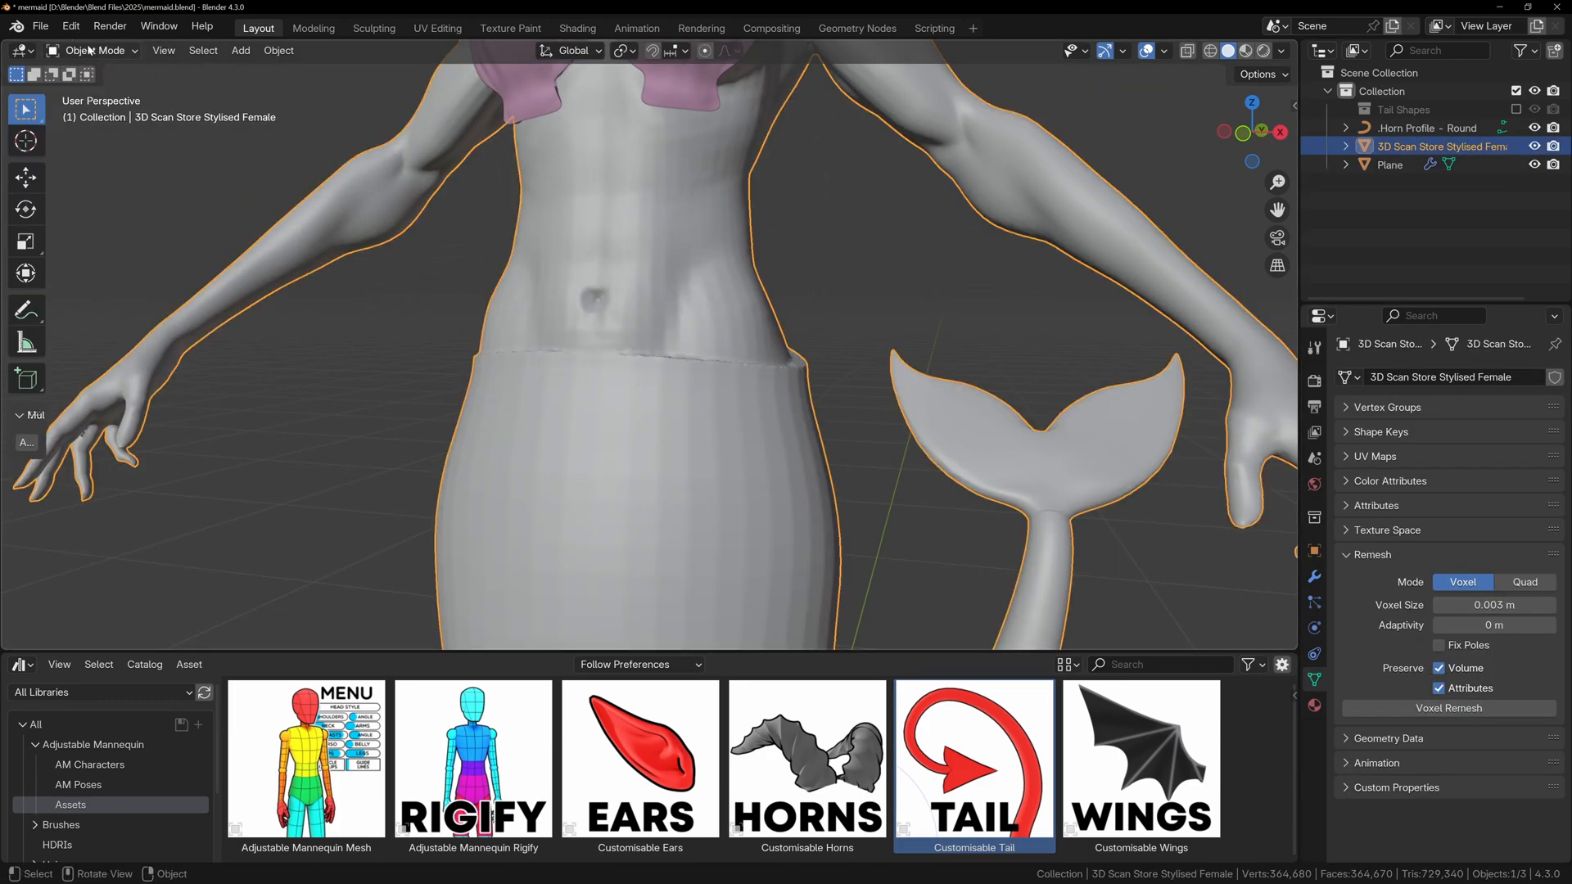
Step: Open the Adjustable Mannequin file and select Customisable Wings.001
{"action": "left_click", "coordinate": [92, 50]}
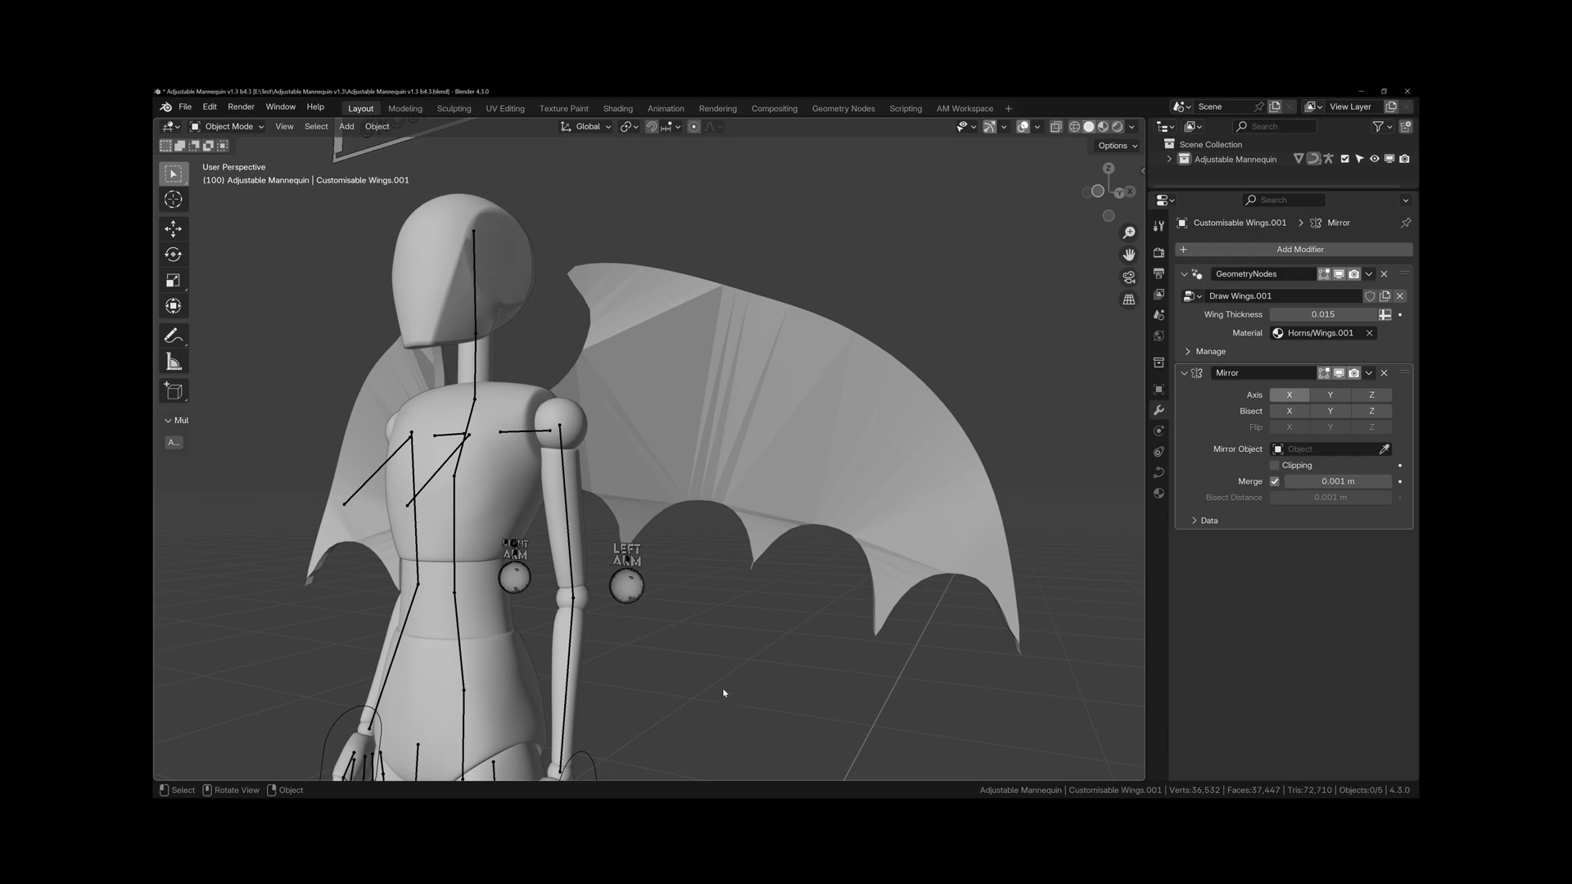
Step: Convert Customisable Wings.001 to a mesh with Convert To > Mesh
{"action": "right_click", "coordinate": [725, 694]}
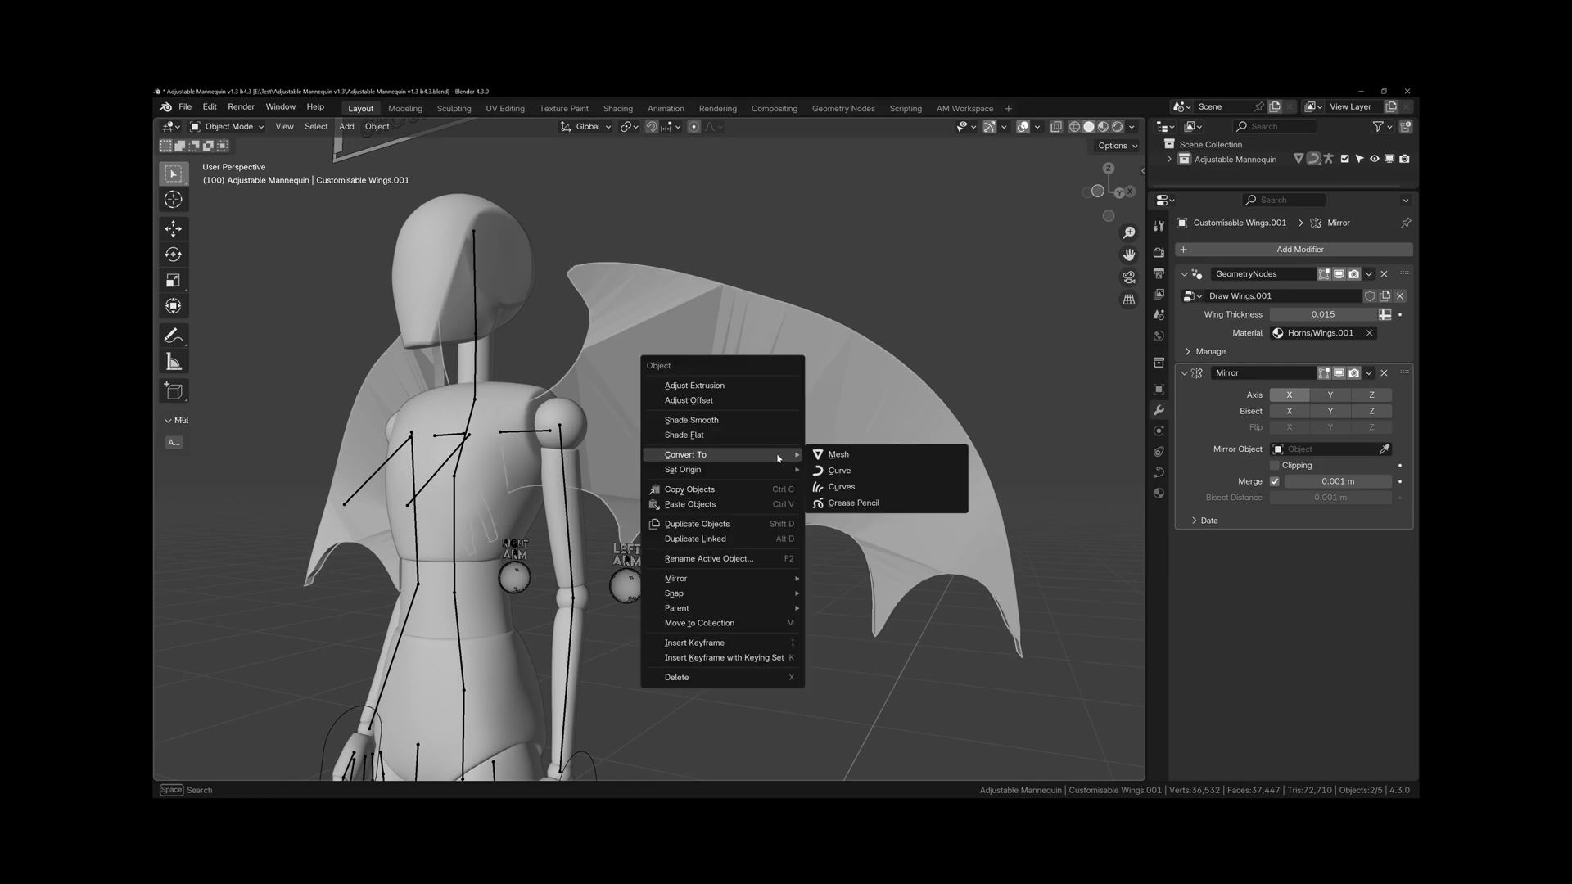
{"action": "left_click", "coordinate": [838, 455]}
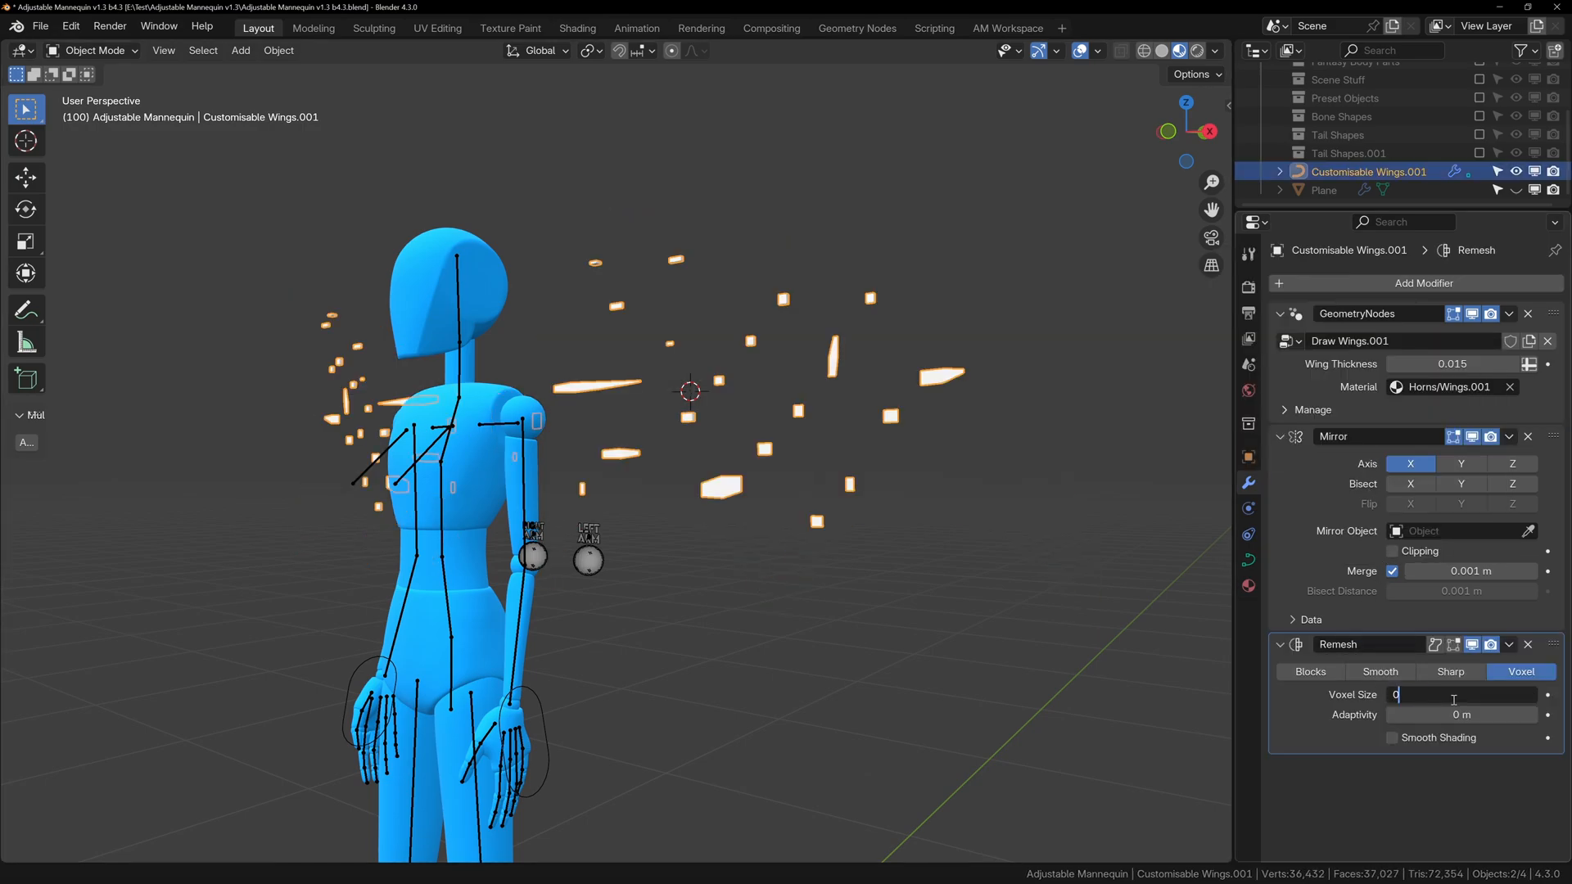
Step: Set the Remesh modifier to Voxel mode with a 0.005 m voxel size
{"action": "type", "text": "0.005 m"}
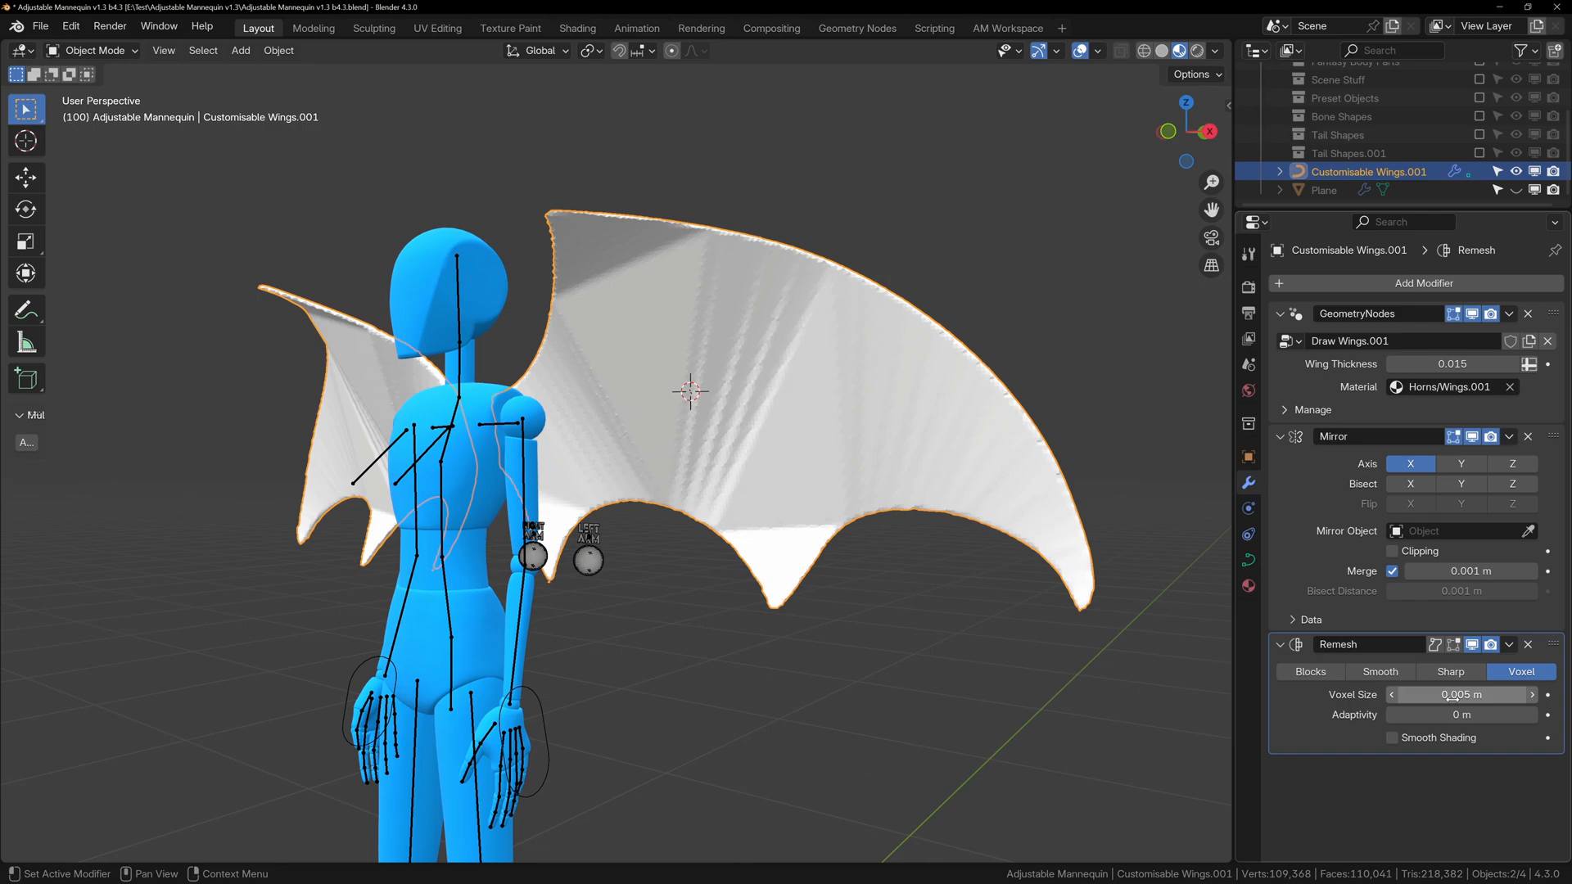
{"action": "left_click", "coordinate": [1424, 283]}
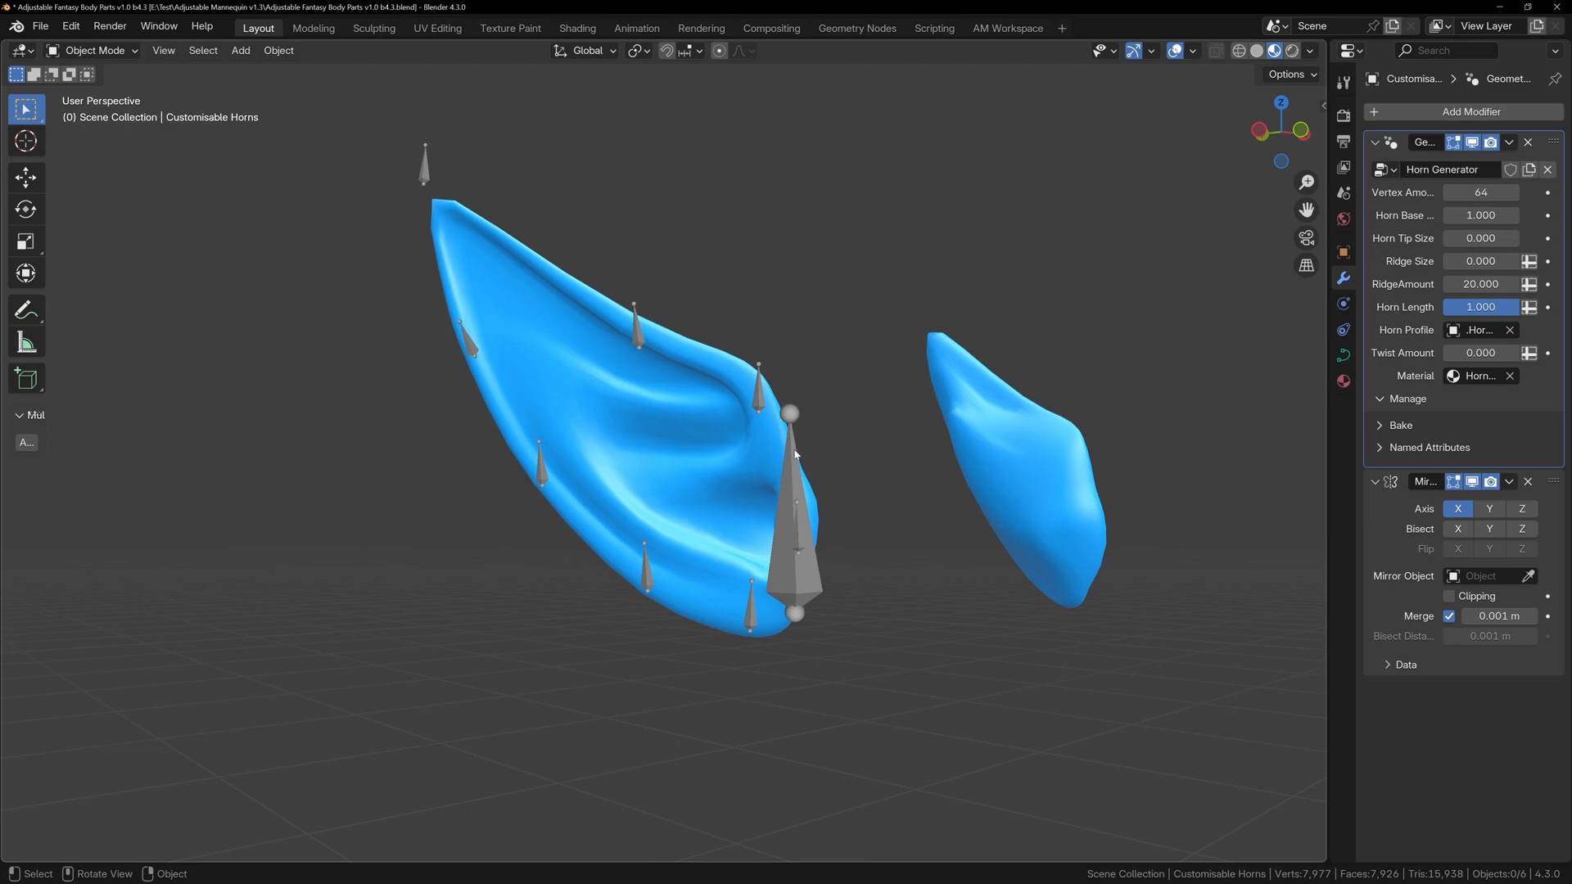
Step: Put Ear Rig in Pose Mode and move bones to make the ear broader and rounder
{"action": "left_click", "coordinate": [96, 50]}
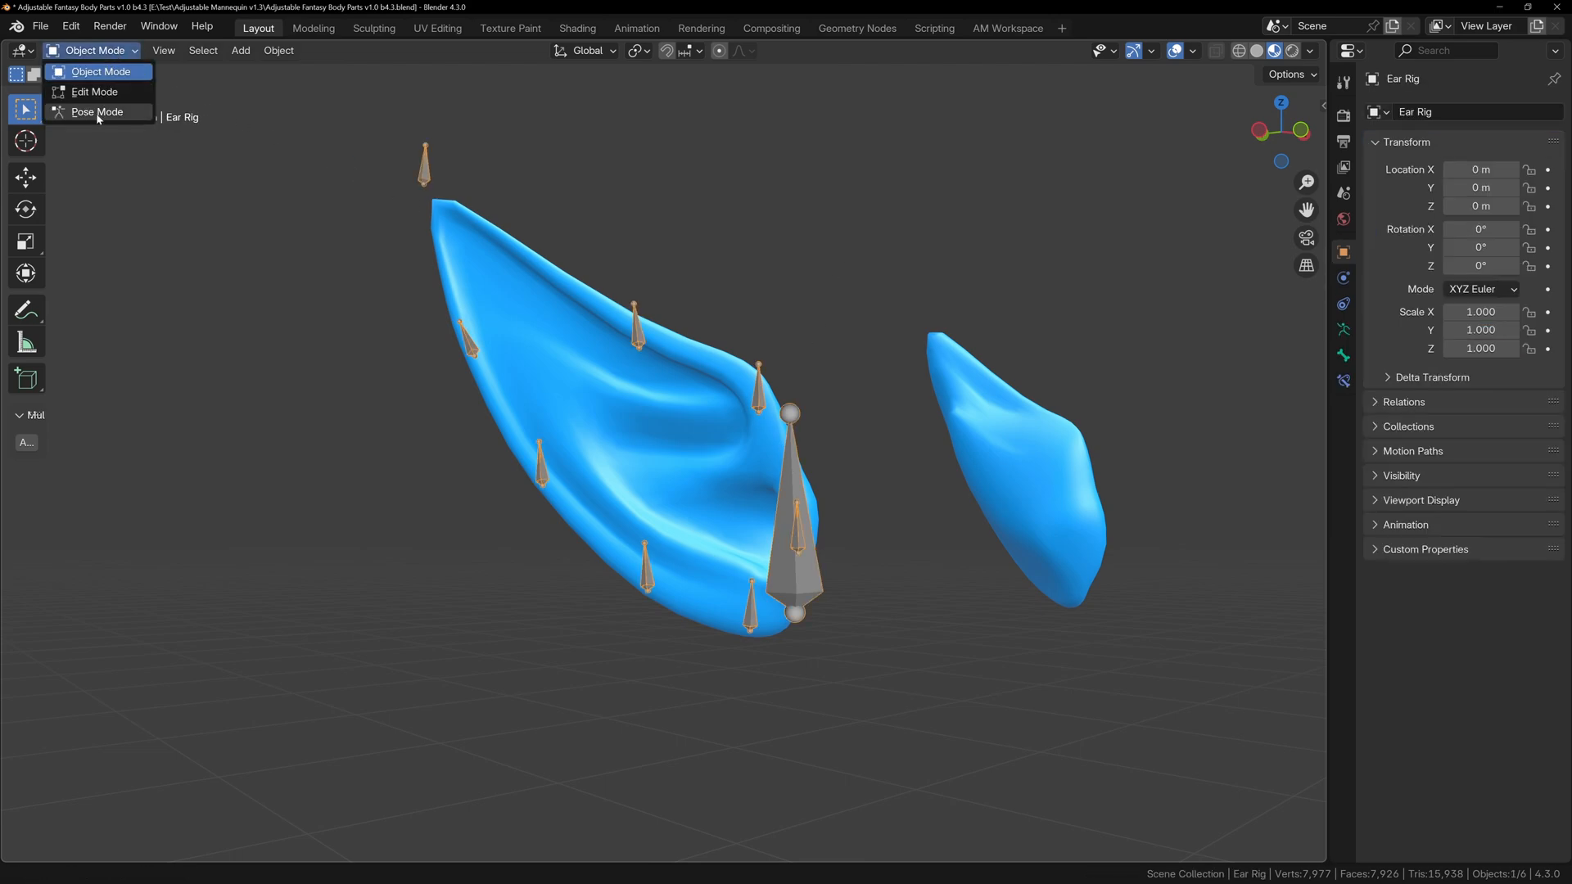
{"action": "left_click", "coordinate": [96, 112]}
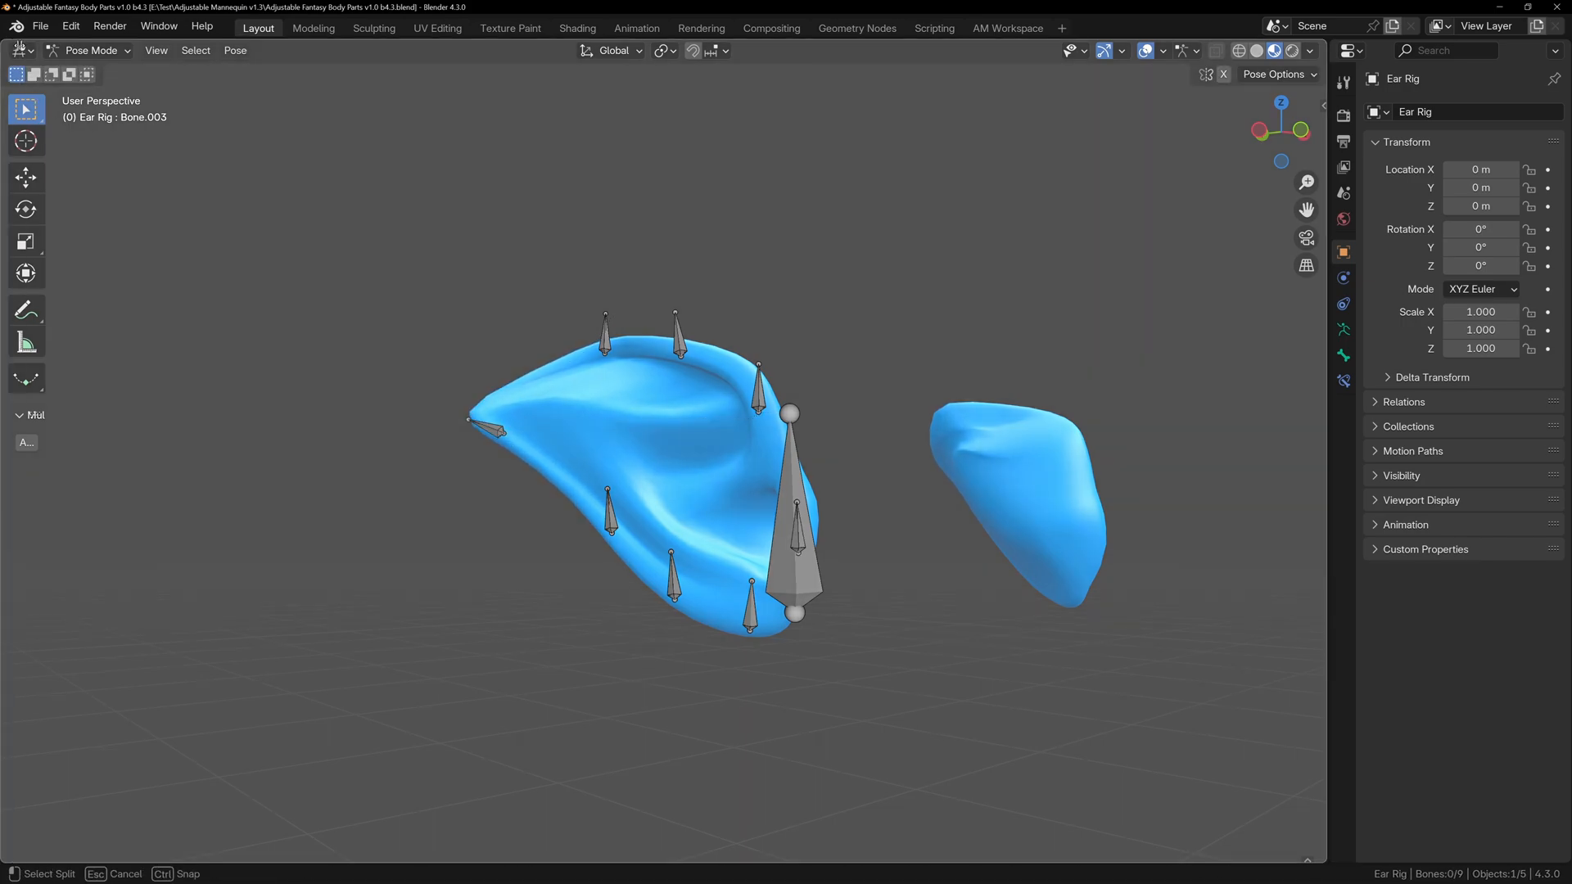
{"action": "left_click", "coordinate": [20, 51]}
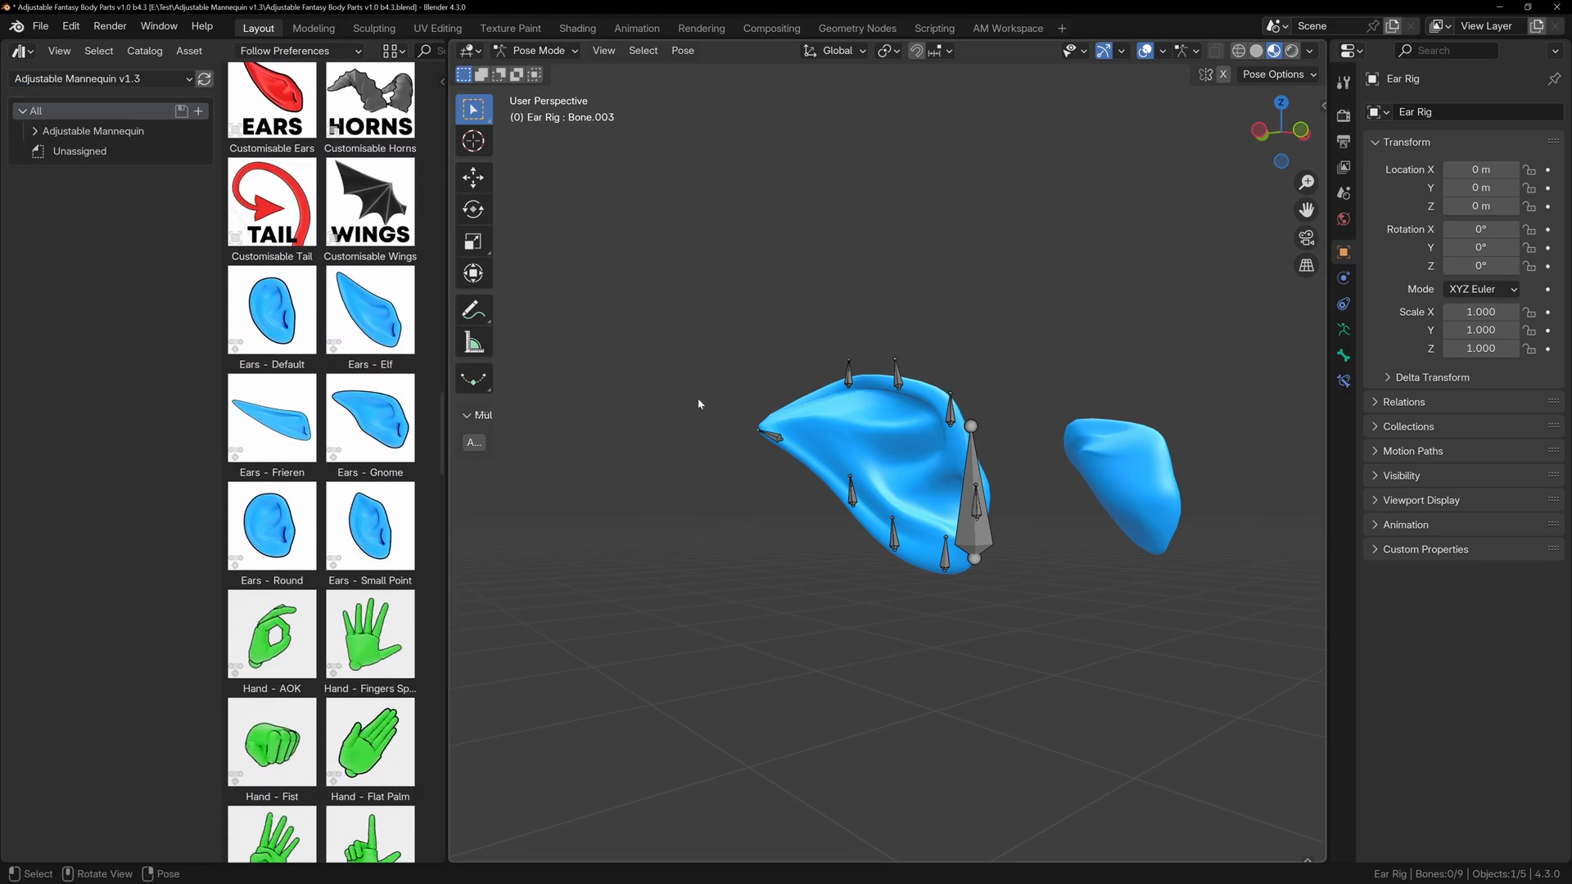
Step: Apply the 'Ears - Default' pose asset to the Ear Rig from the Asset Browser
{"action": "left_click", "coordinate": [271, 309]}
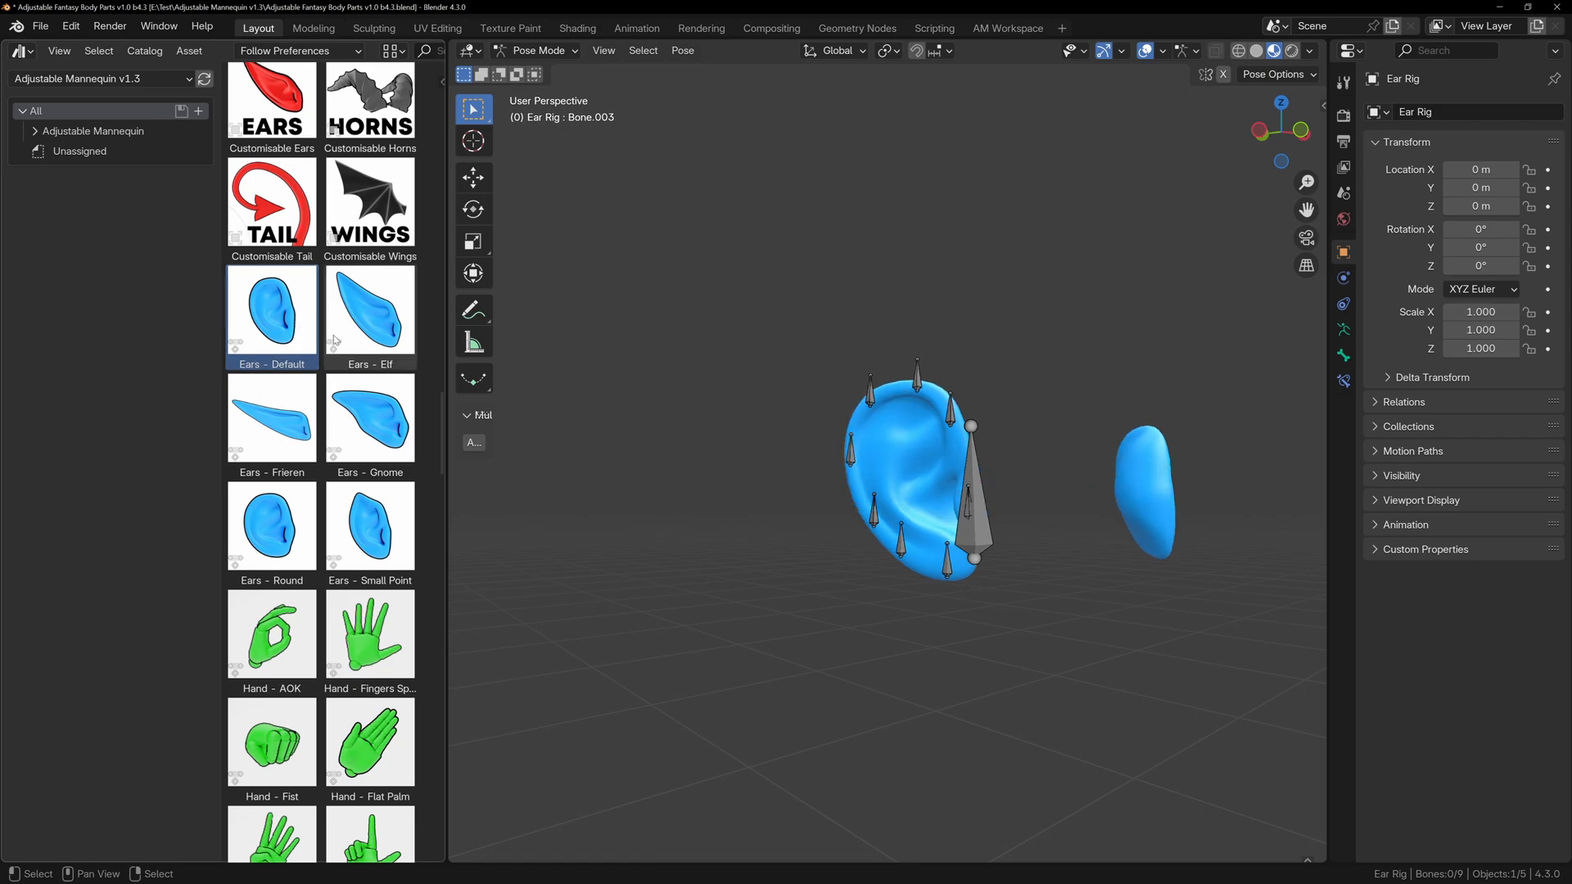
{"action": "left_click", "coordinate": [271, 417]}
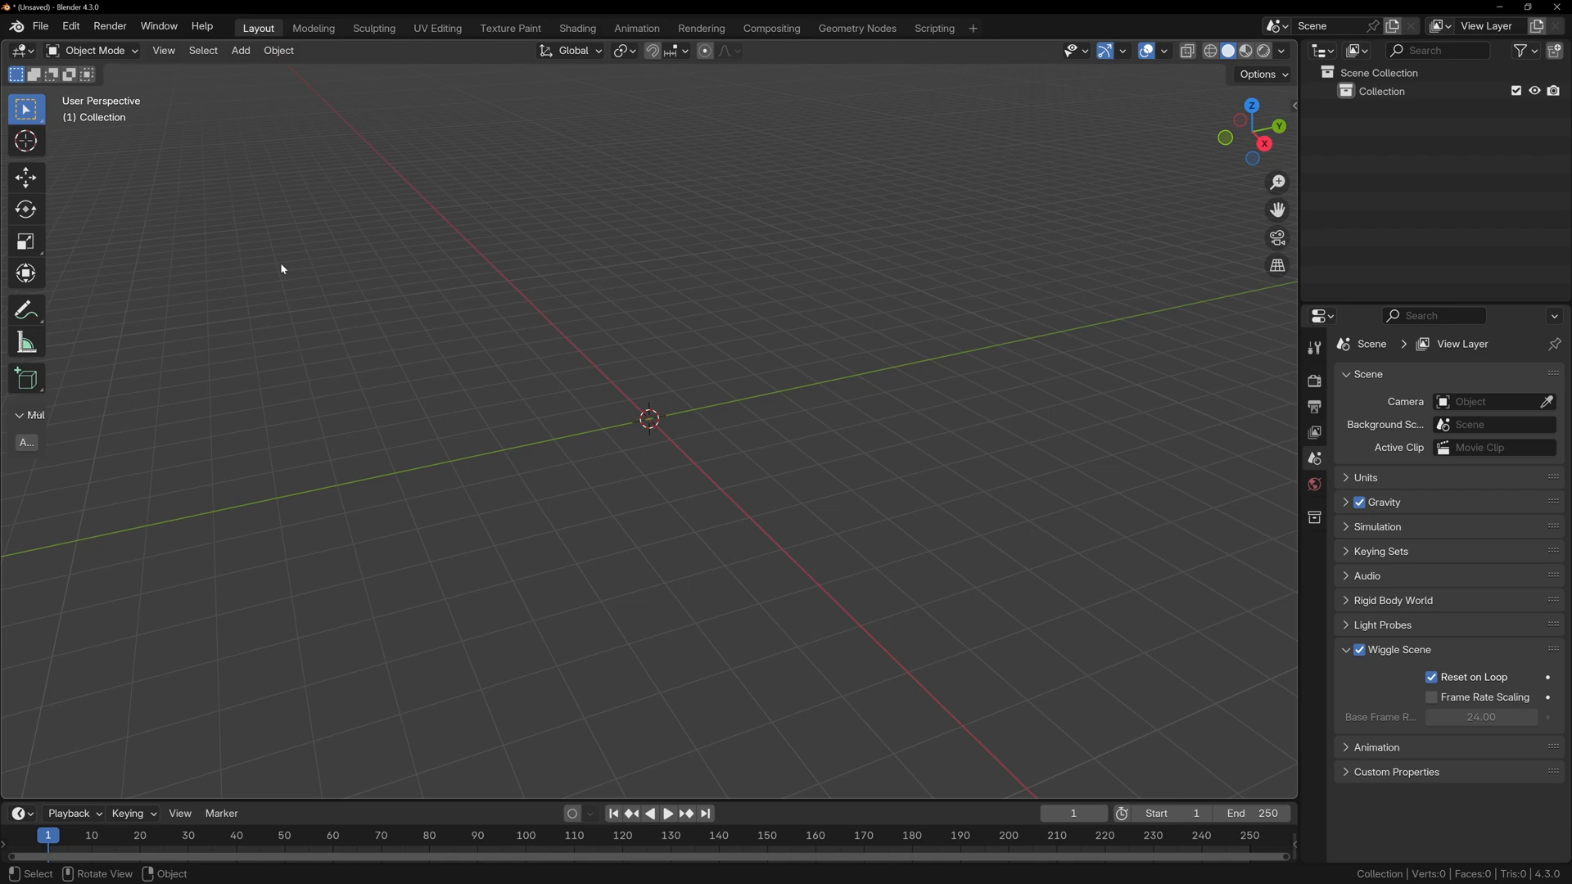
Step: Enable the built-in Pose Library add-on in Preferences, found by searching 'pose'
{"action": "left_click", "coordinate": [71, 26]}
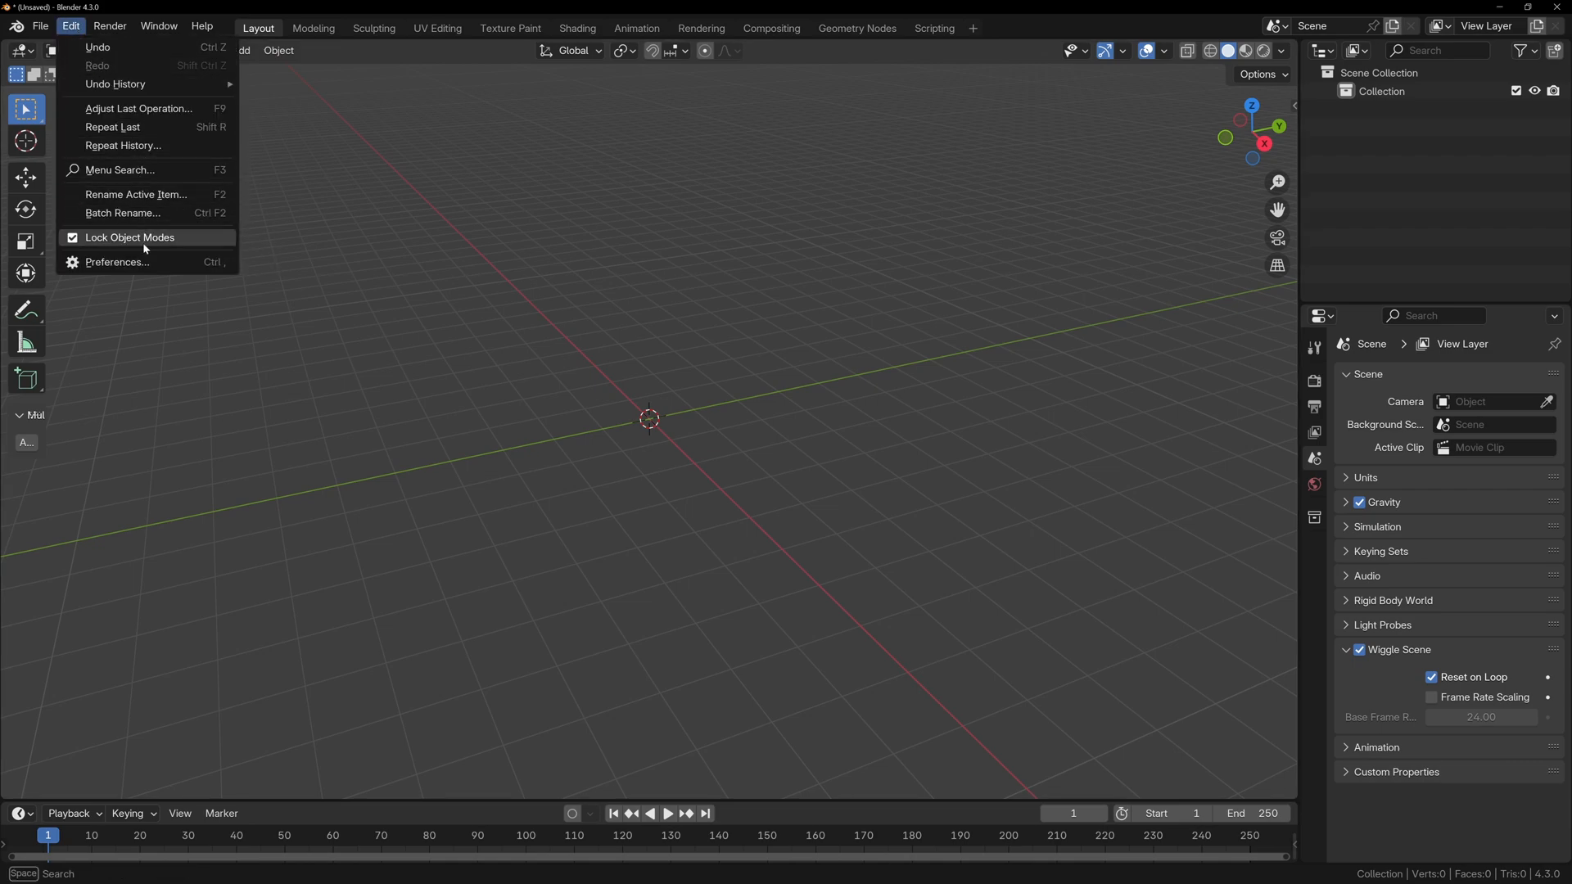
{"action": "left_click", "coordinate": [117, 263]}
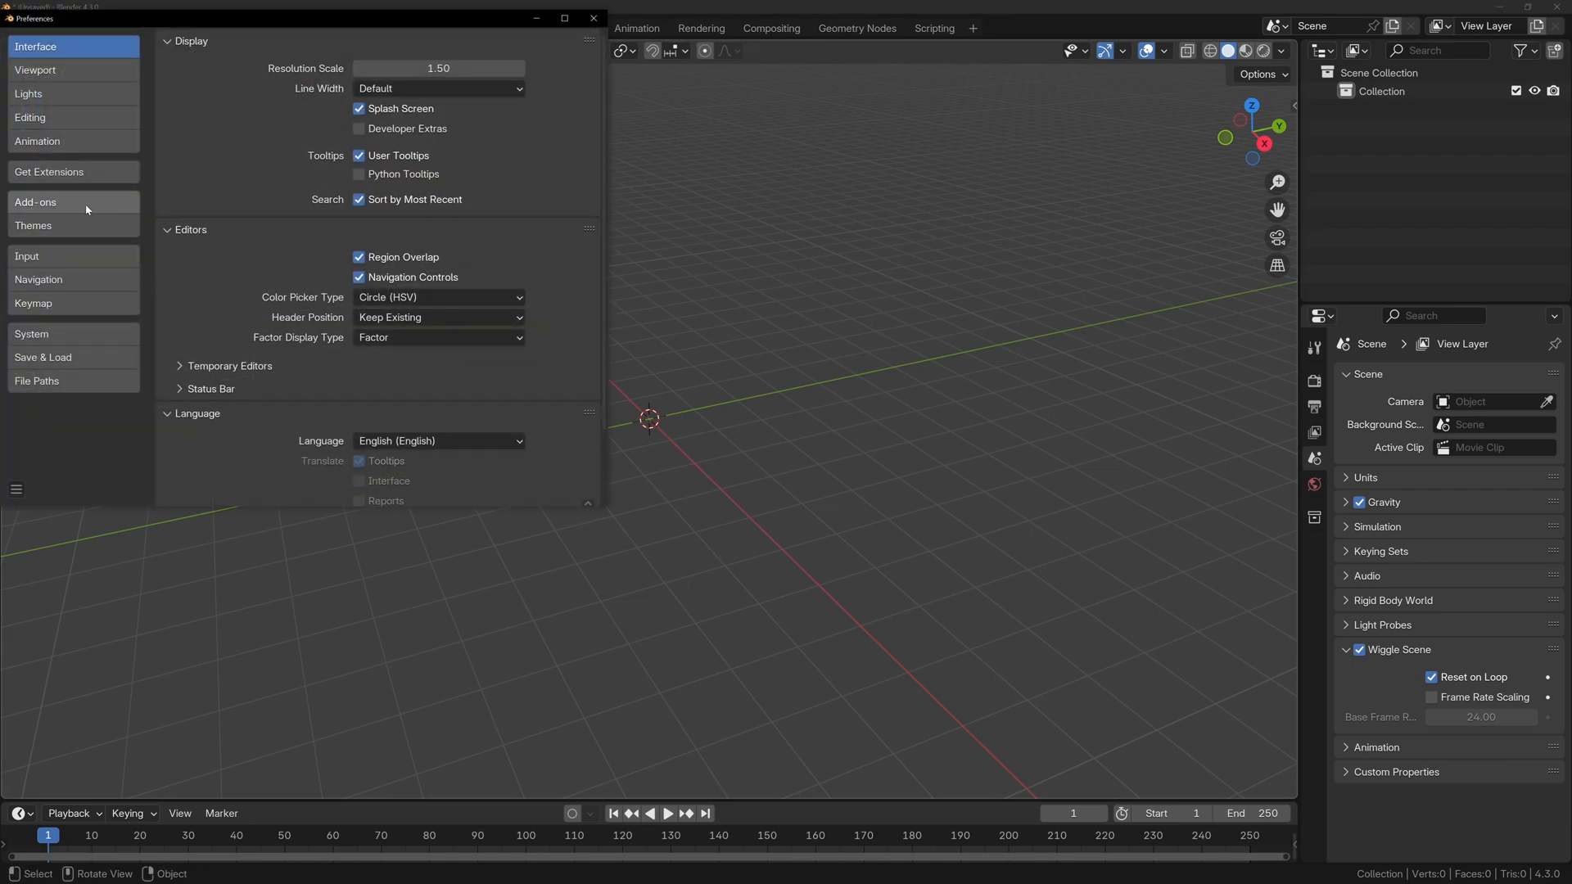
{"action": "left_click", "coordinate": [49, 202]}
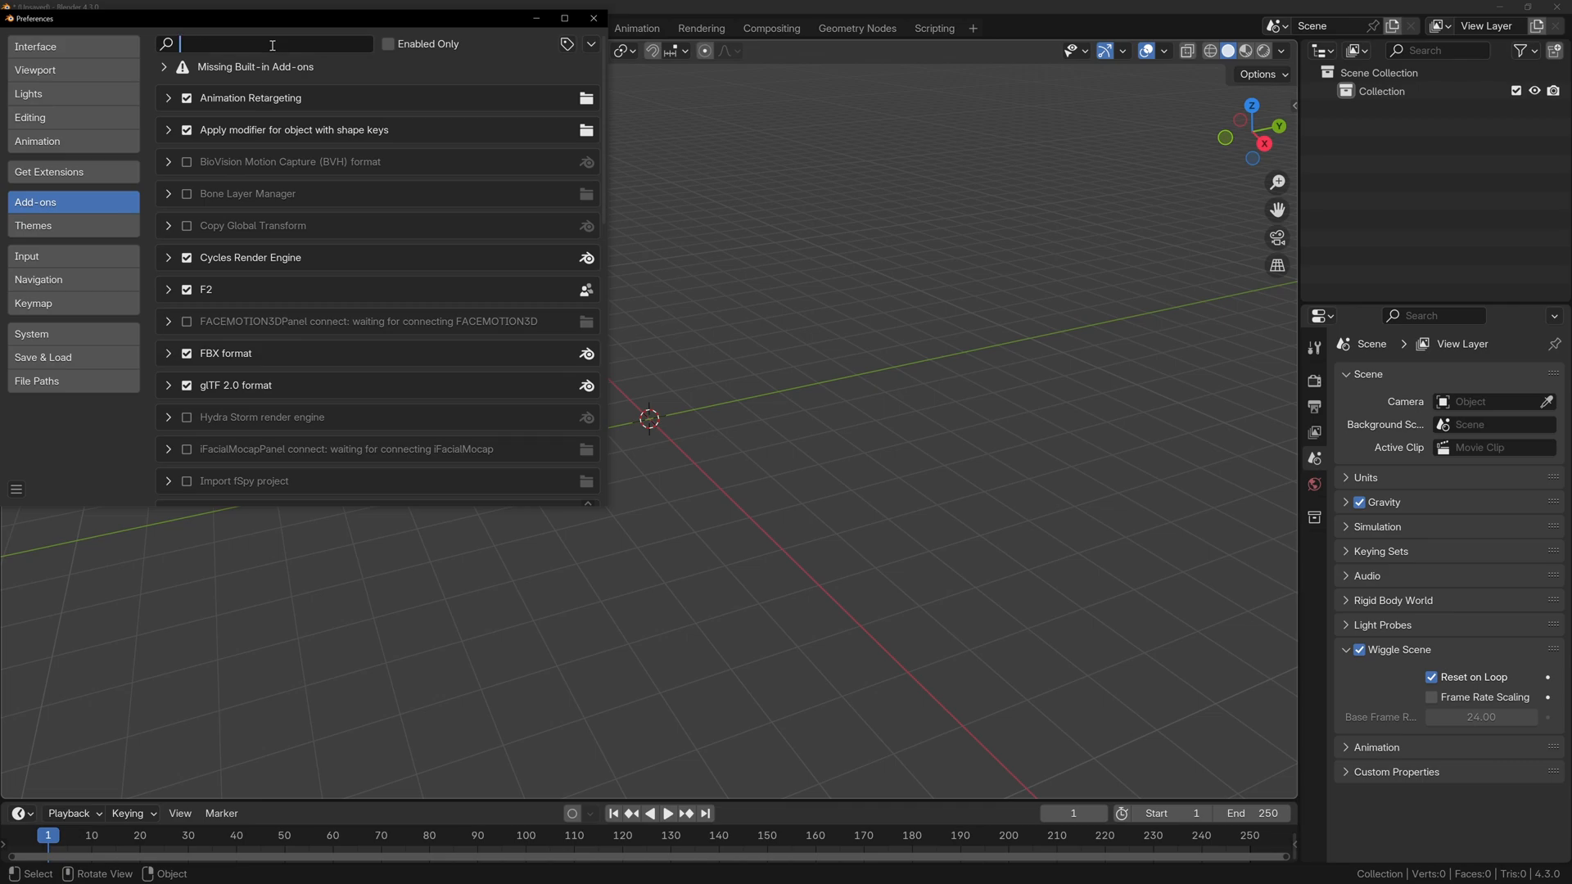
{"action": "type", "text": "pose"}
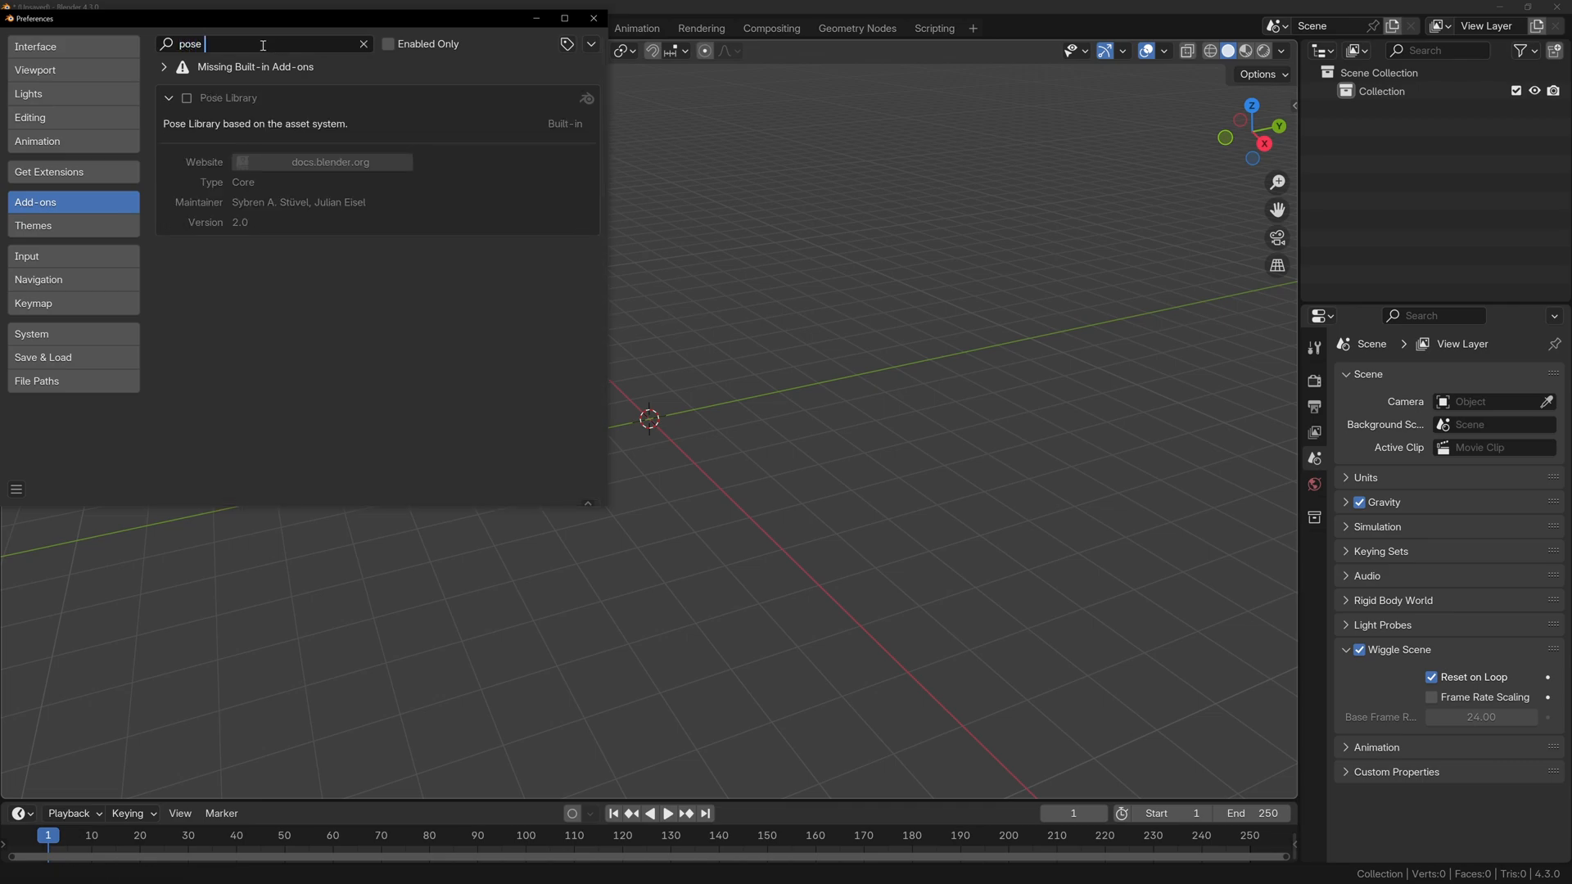
{"action": "left_click", "coordinate": [186, 98]}
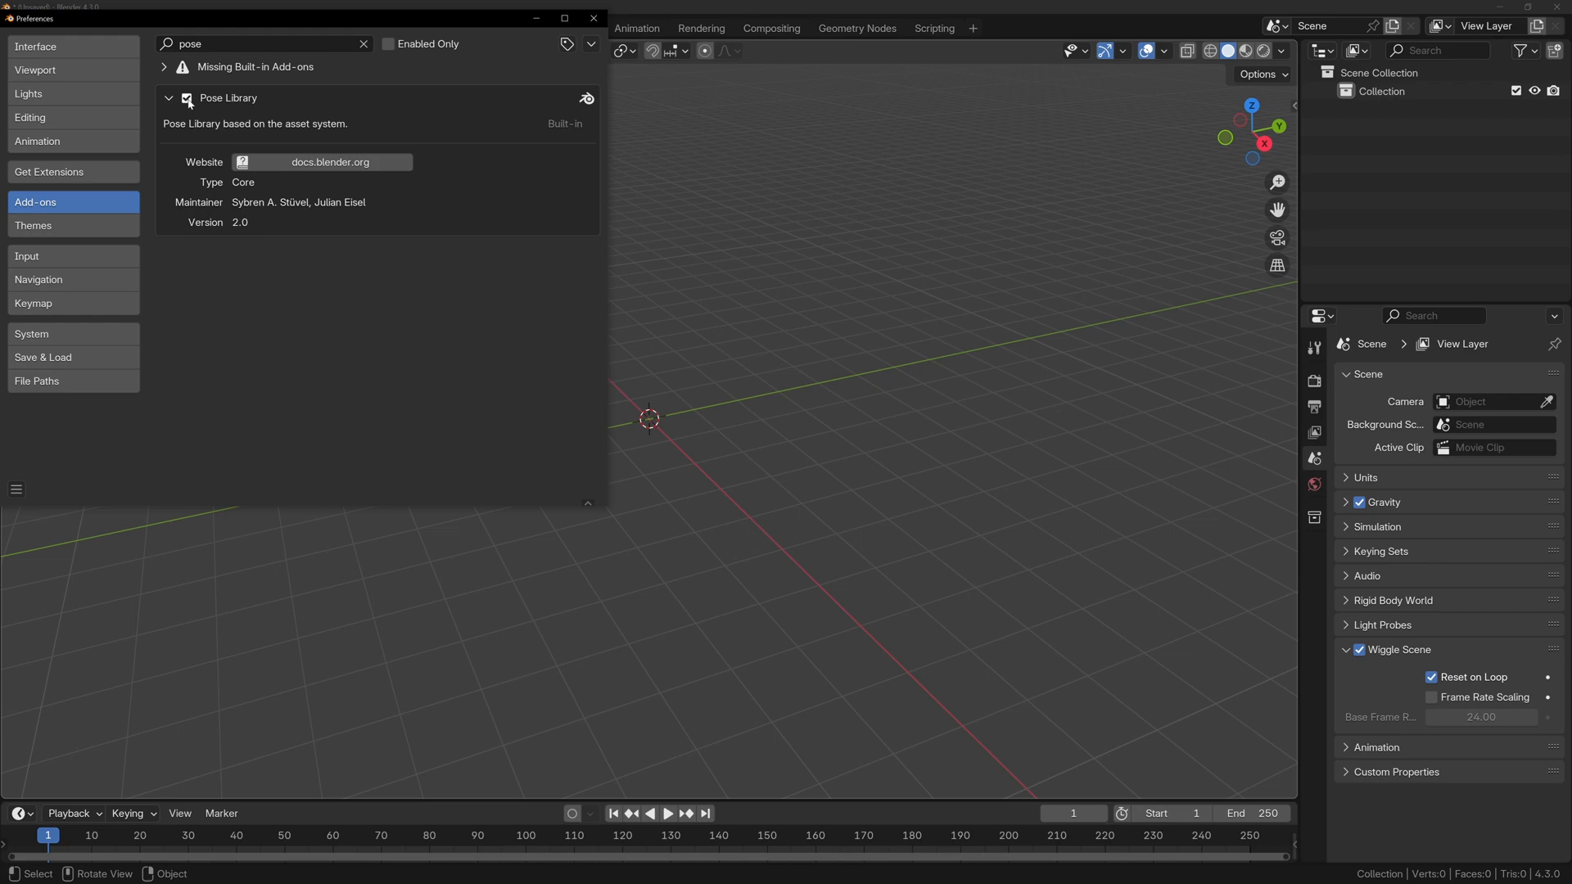
{"action": "mouse_move", "coordinate": [188, 99]}
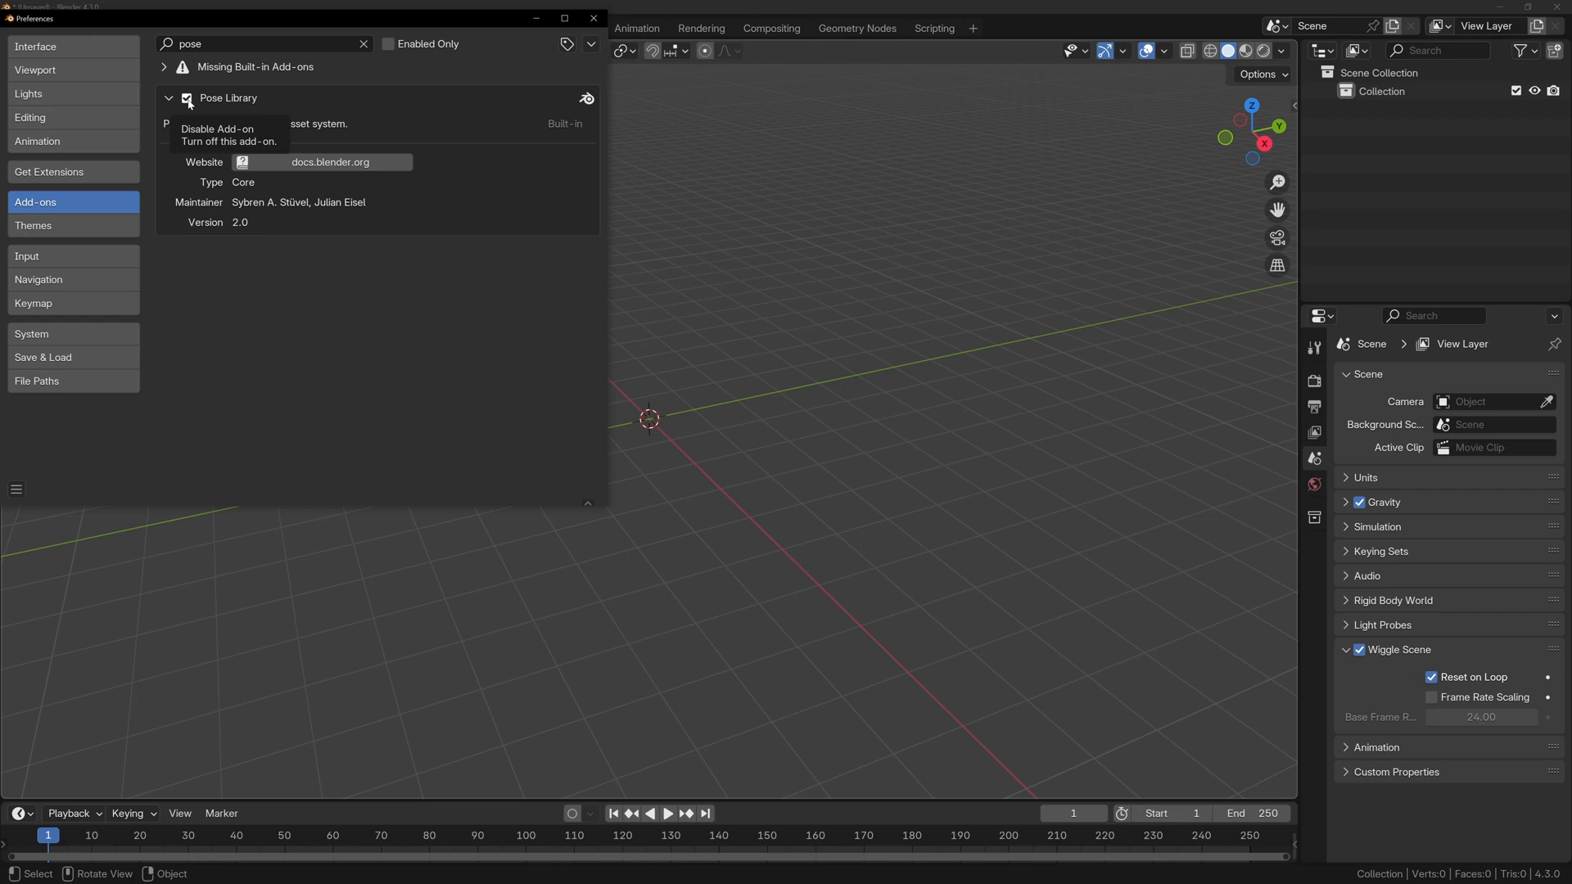
{"action": "mouse_move", "coordinate": [84, 381]}
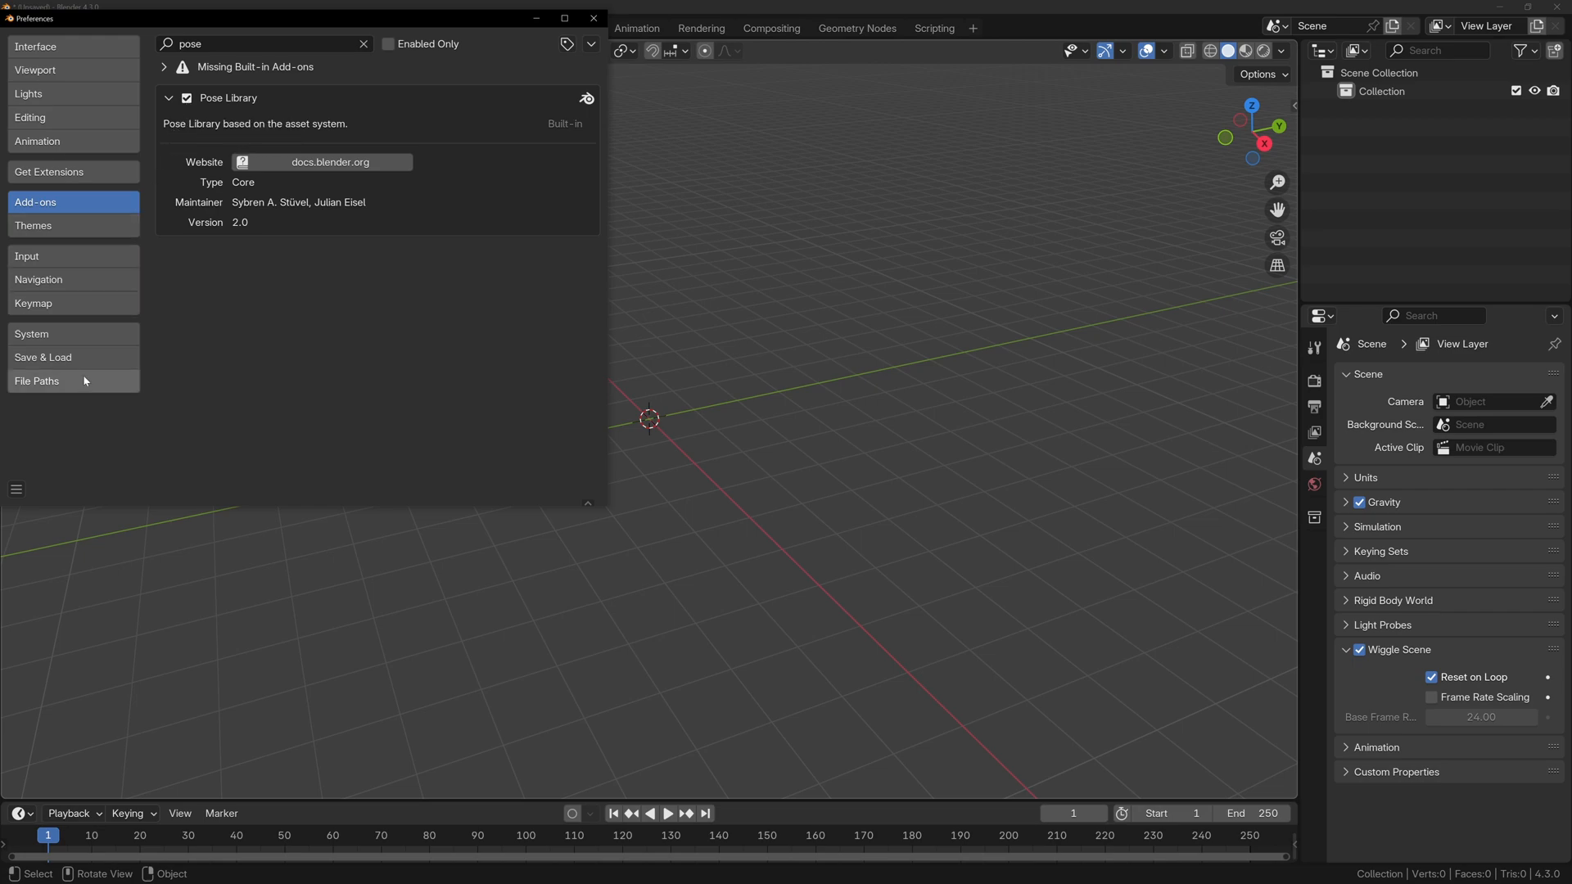
Step: Add the Adjustable Mannequin v1.3 folder as an asset library, then close Preferences
{"action": "left_click", "coordinate": [36, 380]}
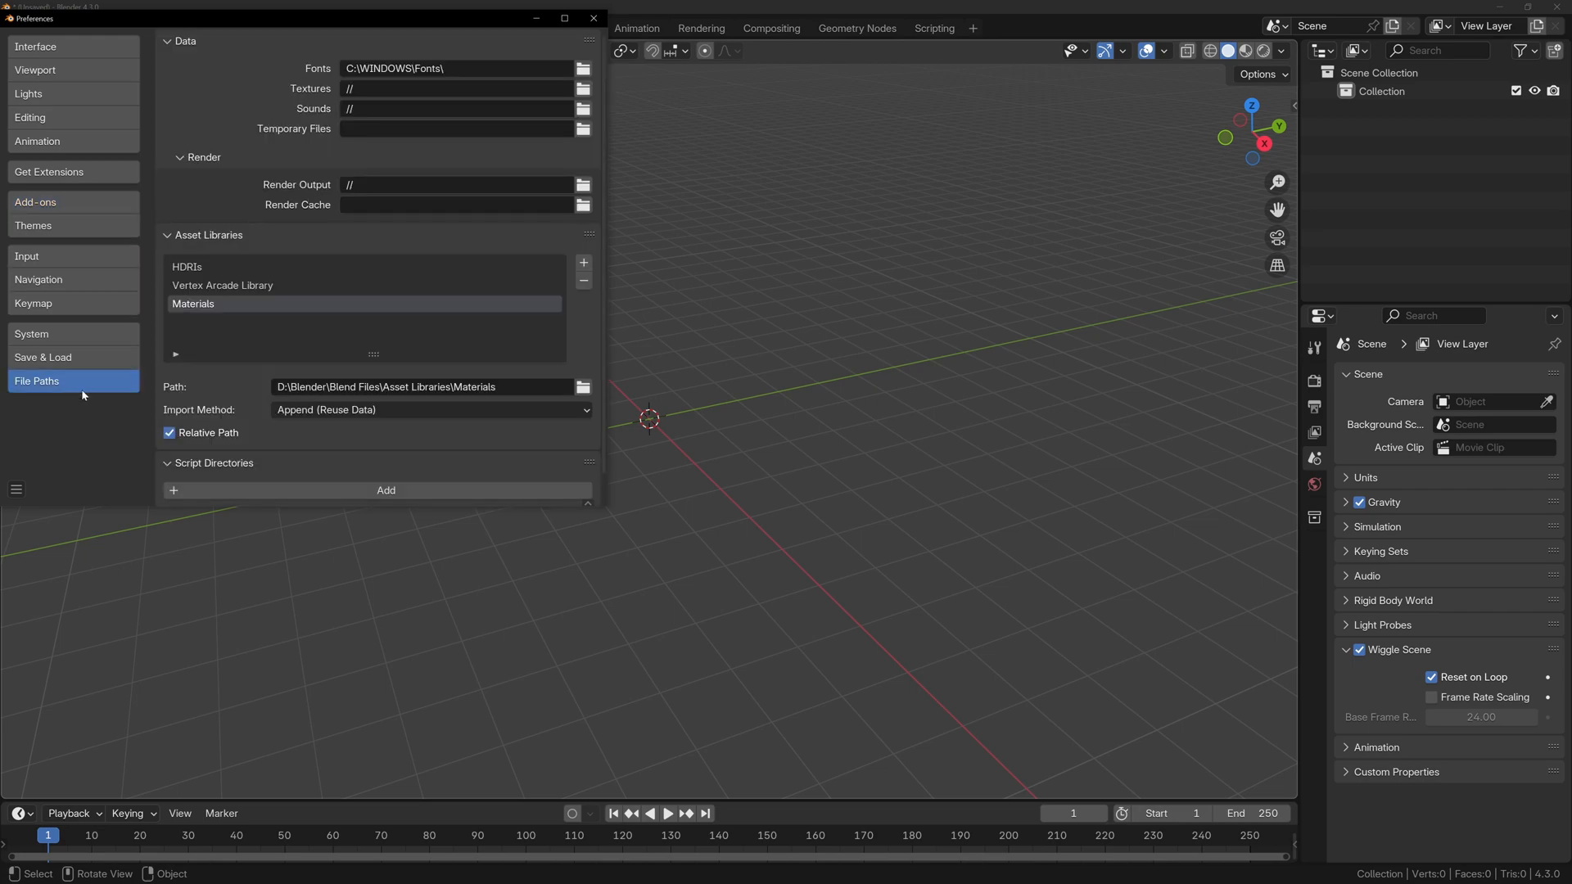
{"action": "mouse_move", "coordinate": [585, 263]}
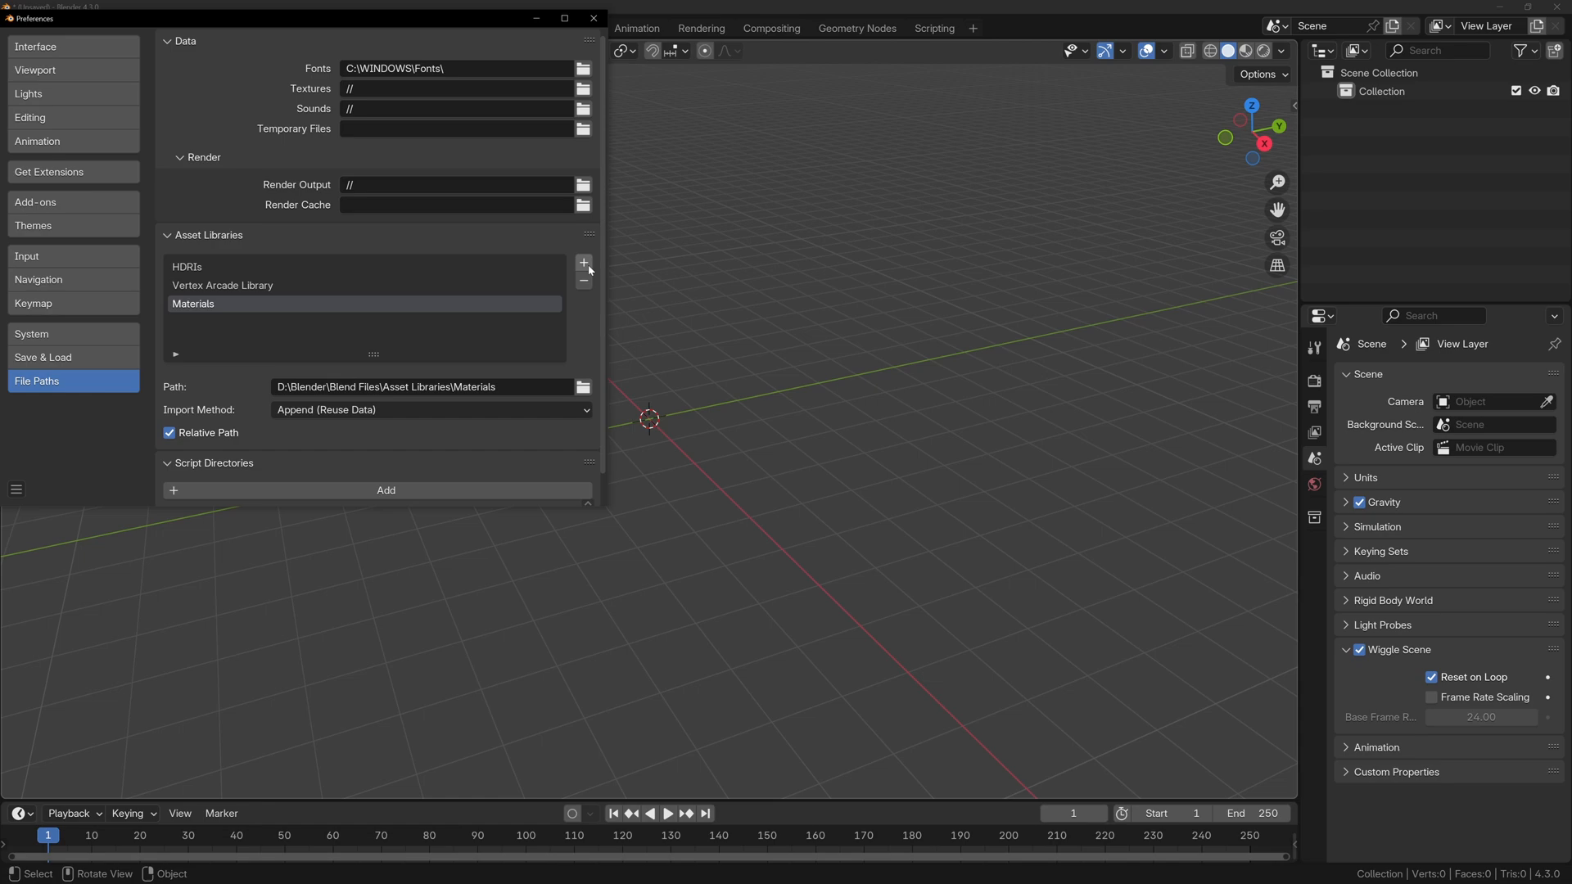
{"action": "left_click", "coordinate": [584, 262]}
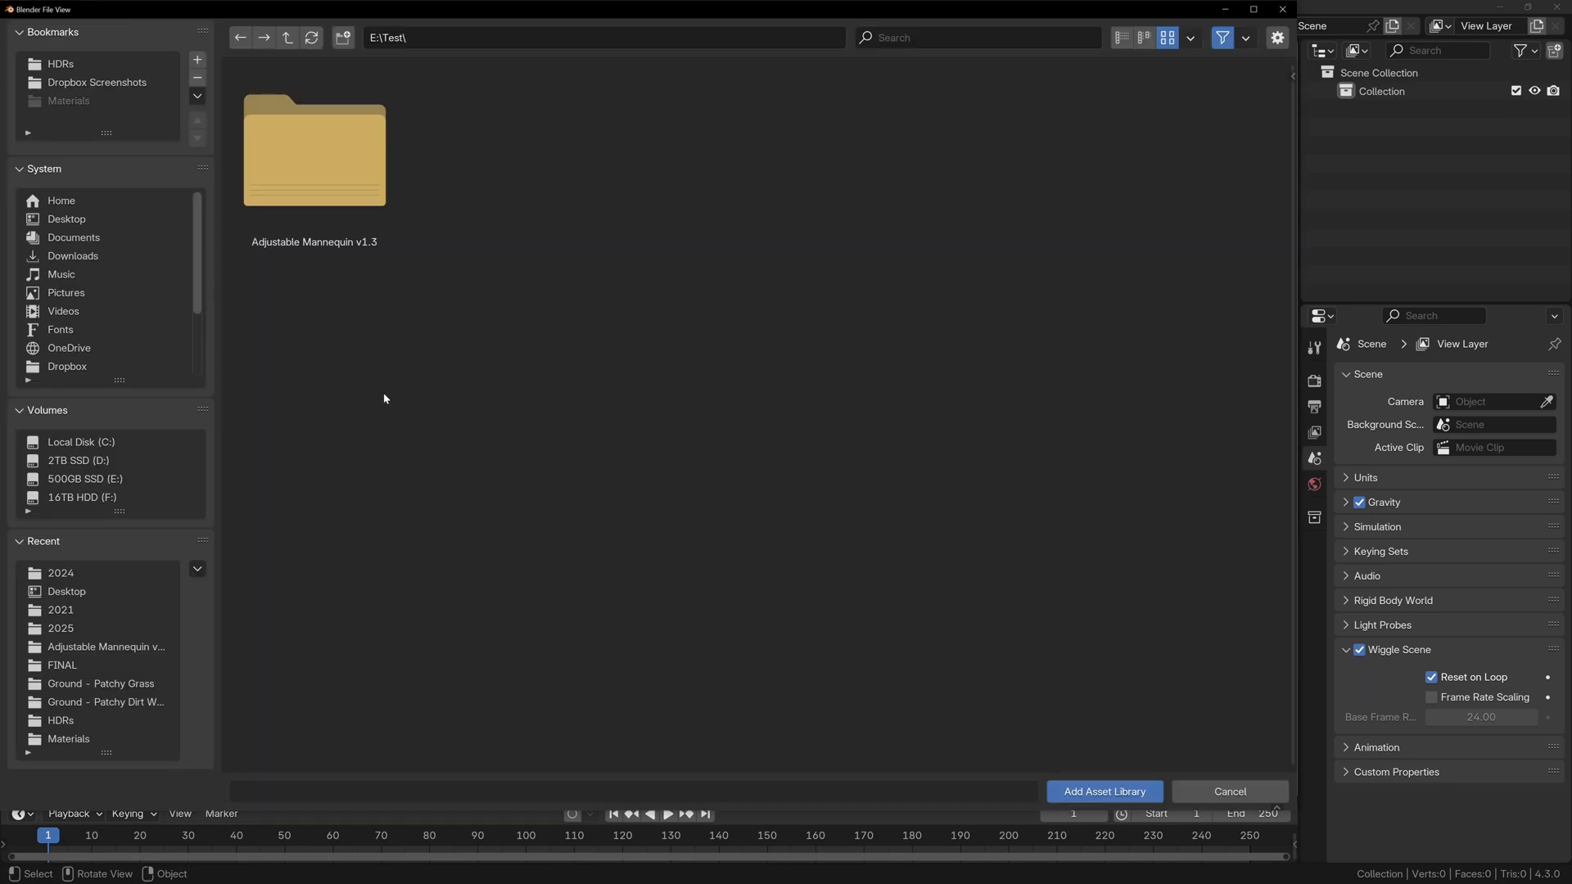
{"action": "double_click", "coordinate": [314, 151]}
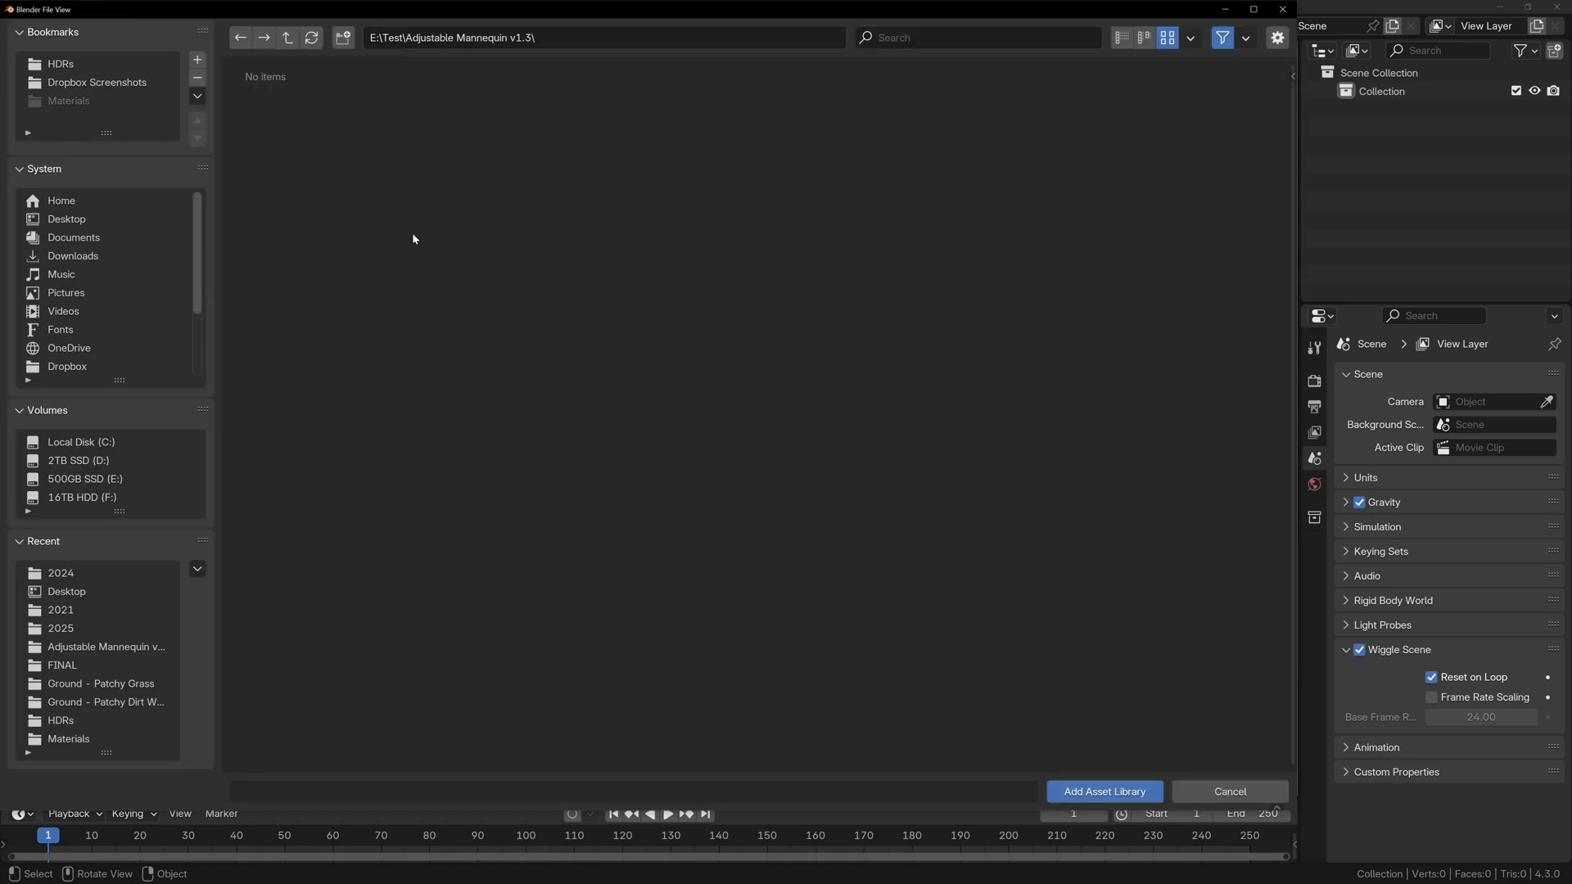
{"action": "mouse_move", "coordinate": [1099, 792]}
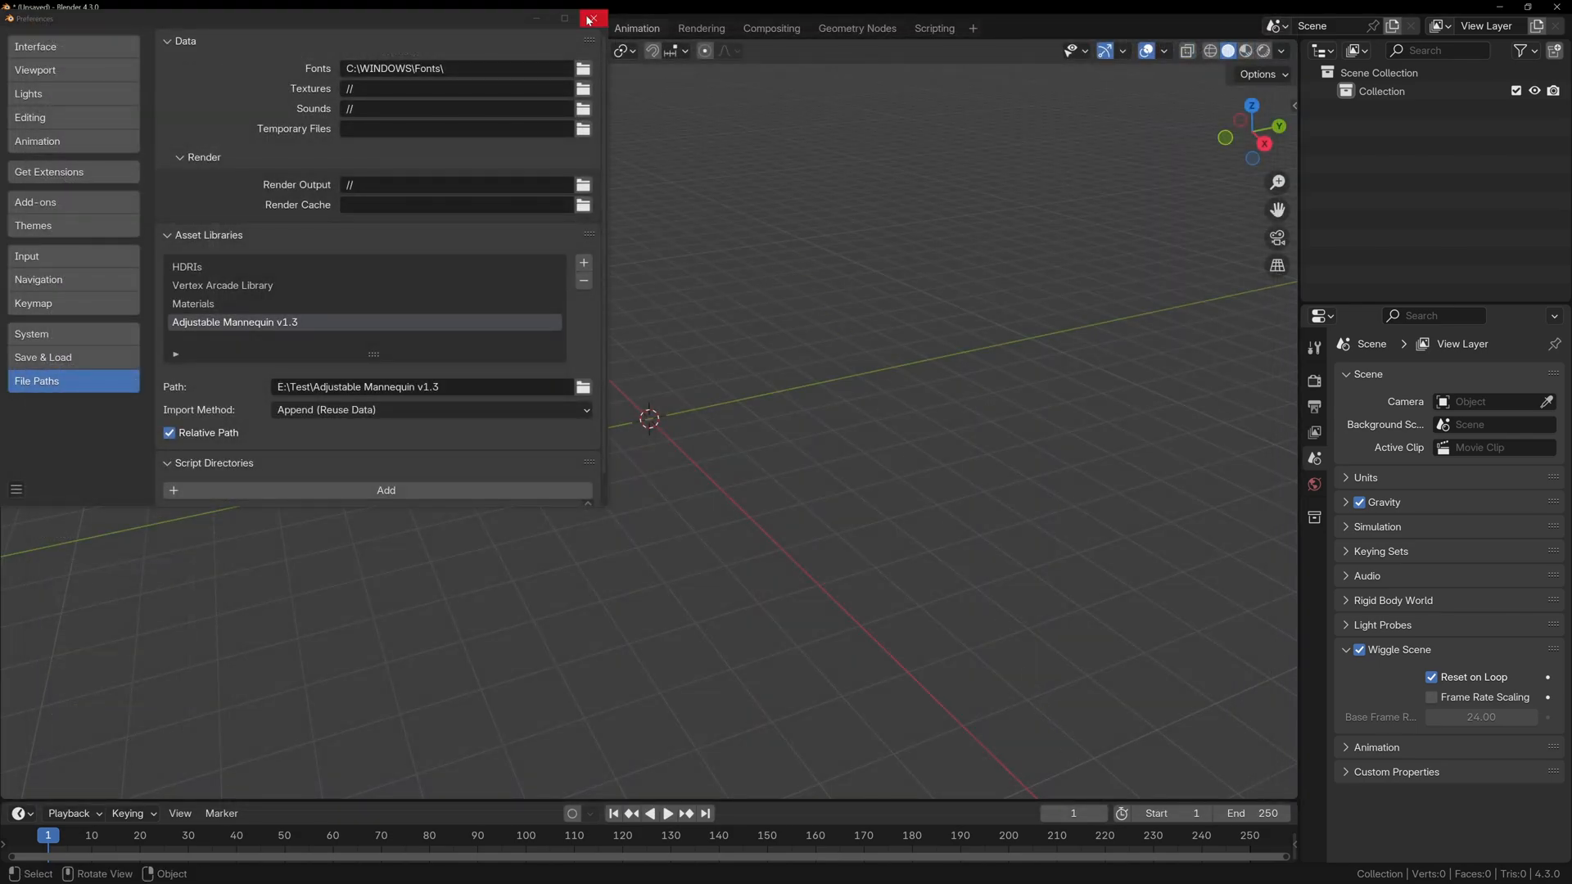
{"action": "left_click", "coordinate": [591, 17]}
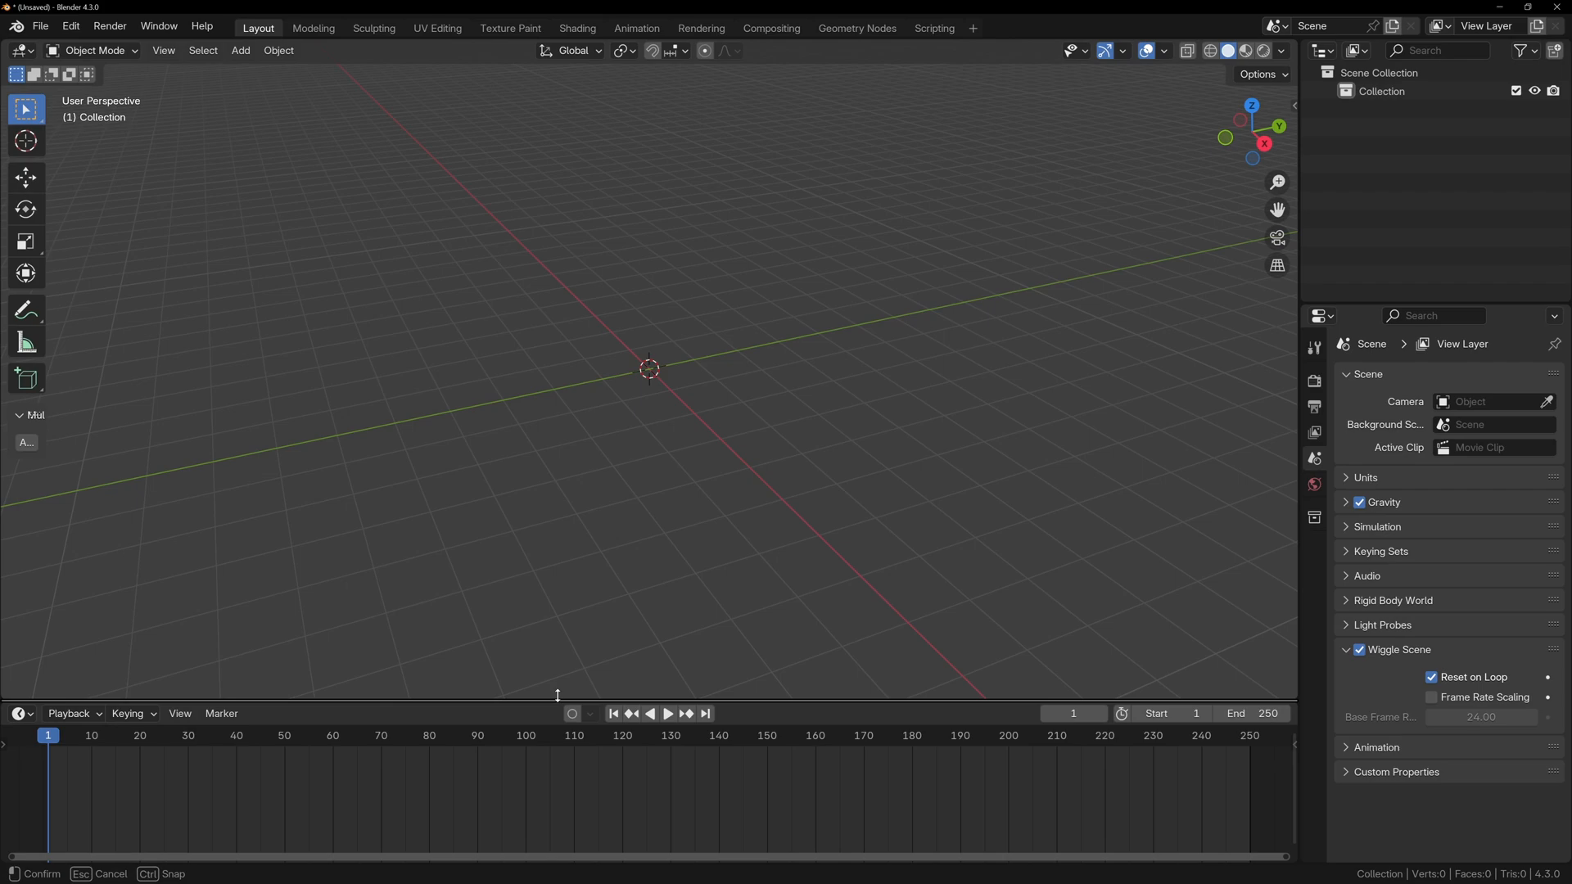
Step: Enlarge the lower Asset Browser and show Adjustable Mannequin v1.3's AM Poses catalog
{"action": "left_click", "coordinate": [16, 563]}
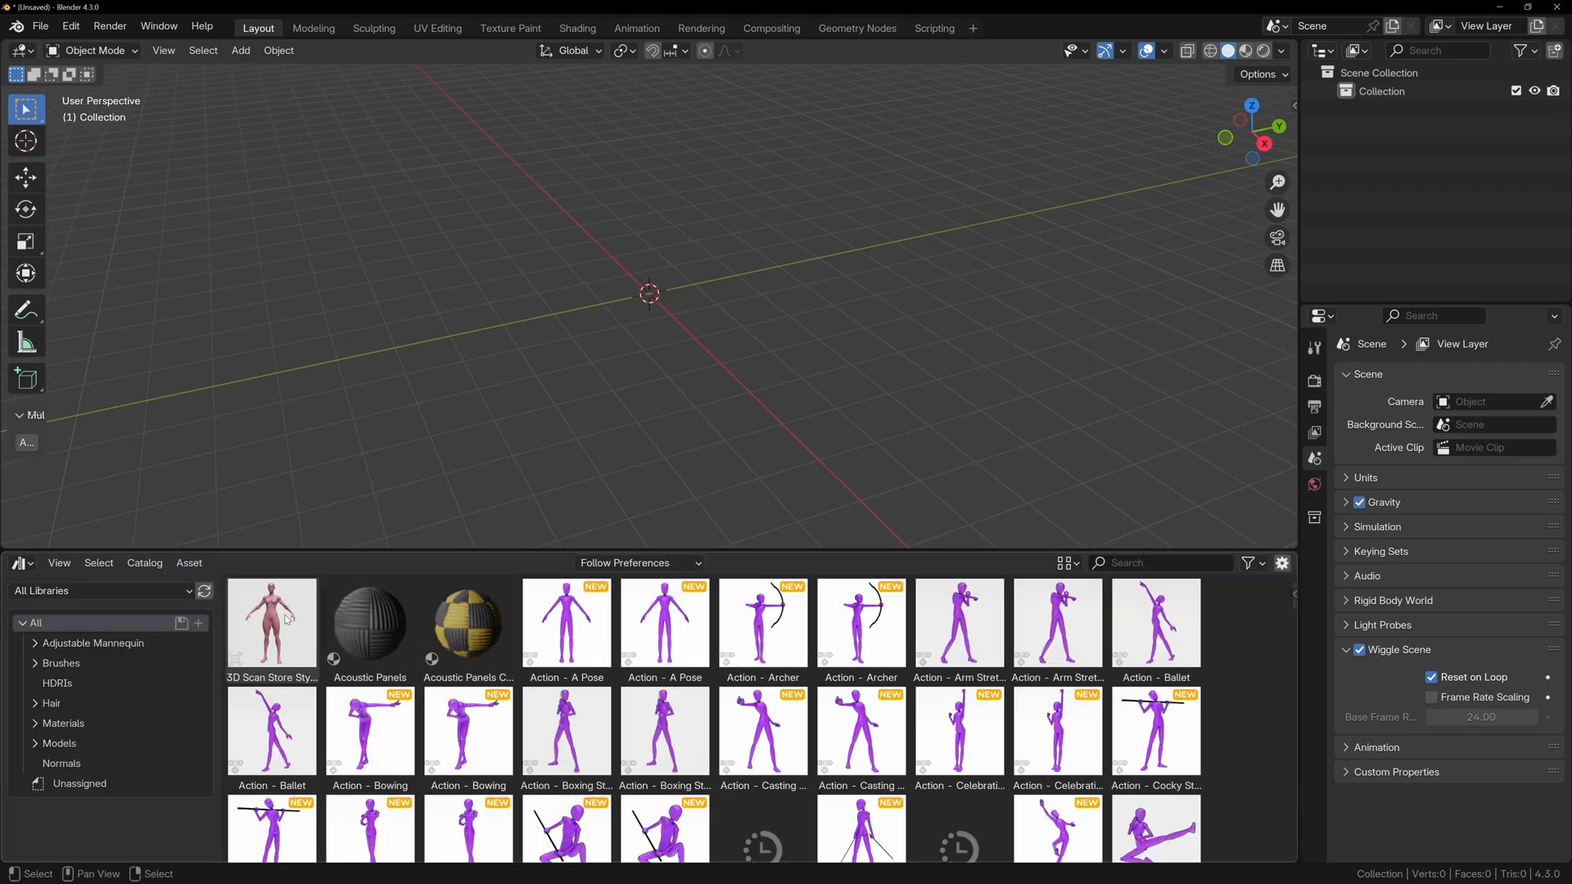
{"action": "left_click", "coordinate": [98, 591]}
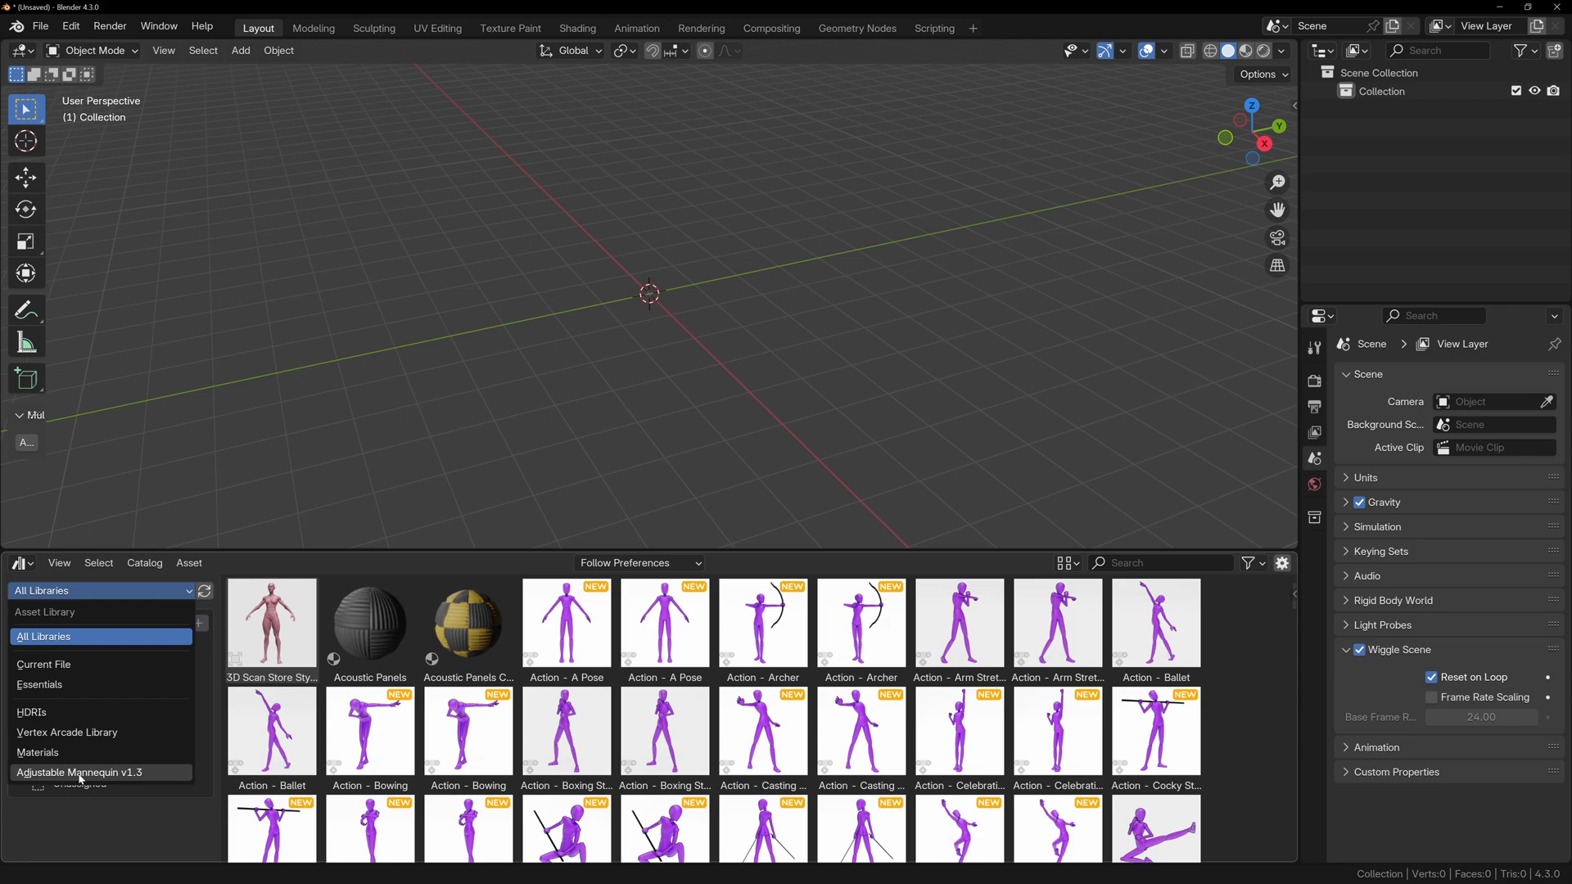
{"action": "left_click", "coordinate": [81, 772]}
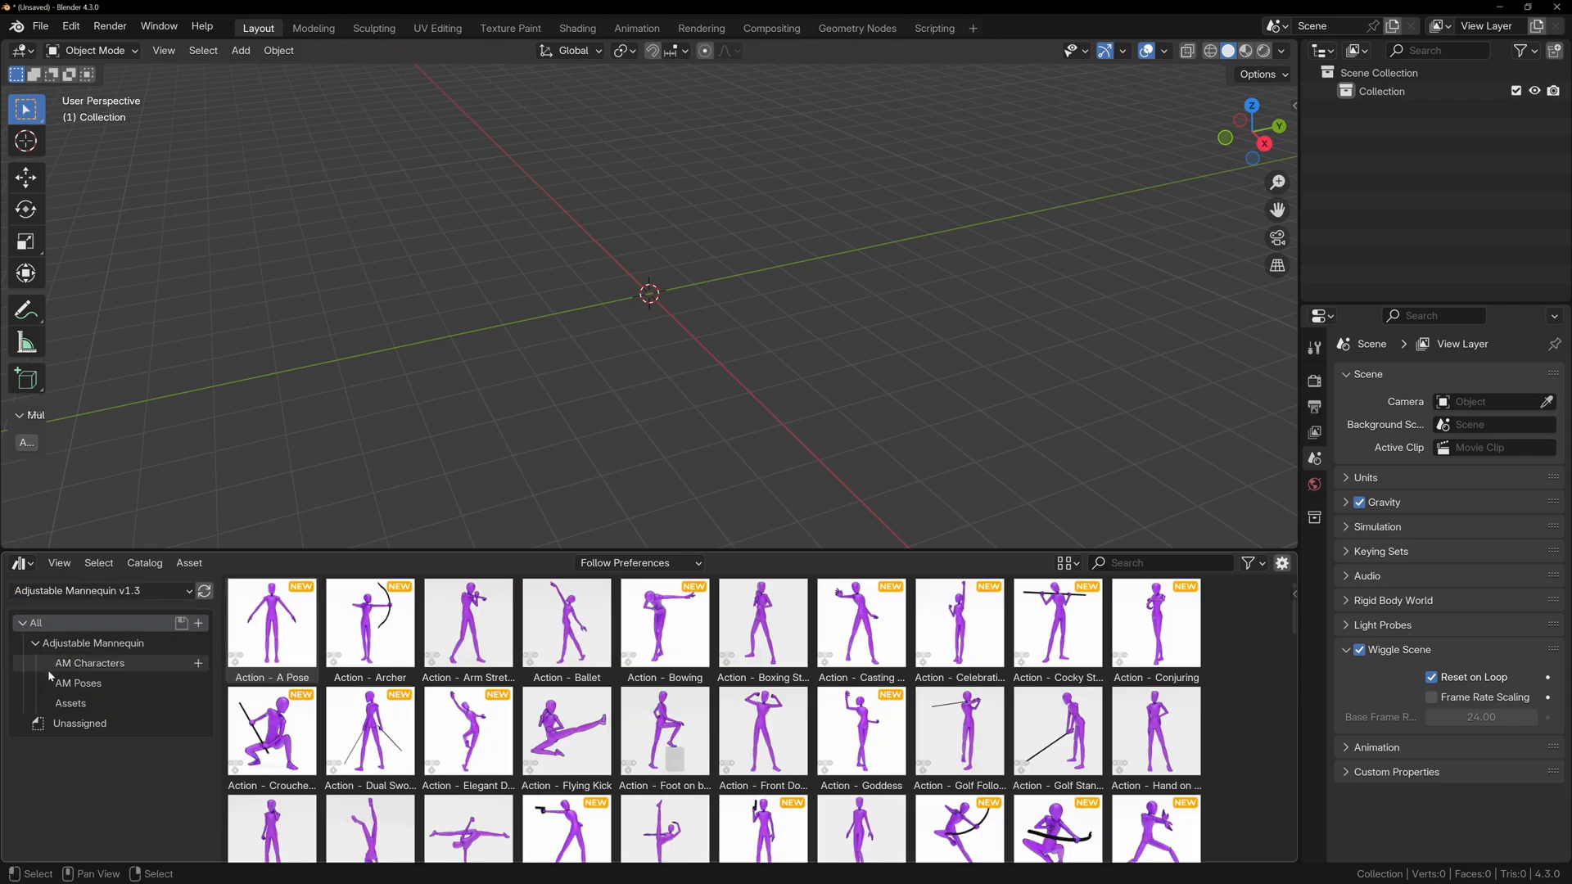
{"action": "left_click", "coordinate": [77, 684]}
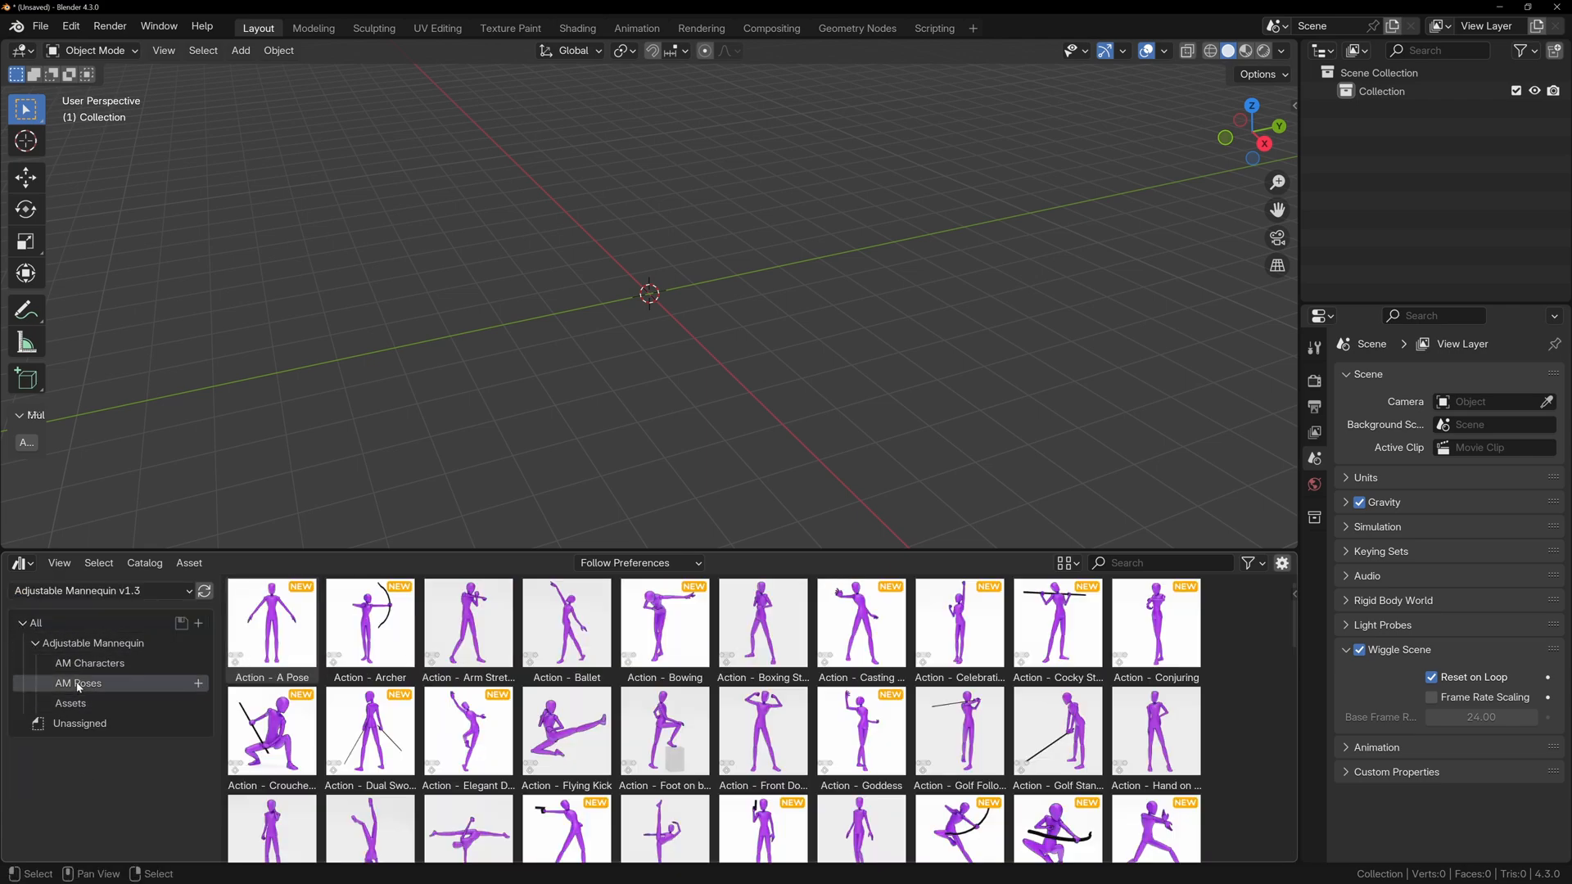
{"action": "left_click", "coordinate": [89, 663]}
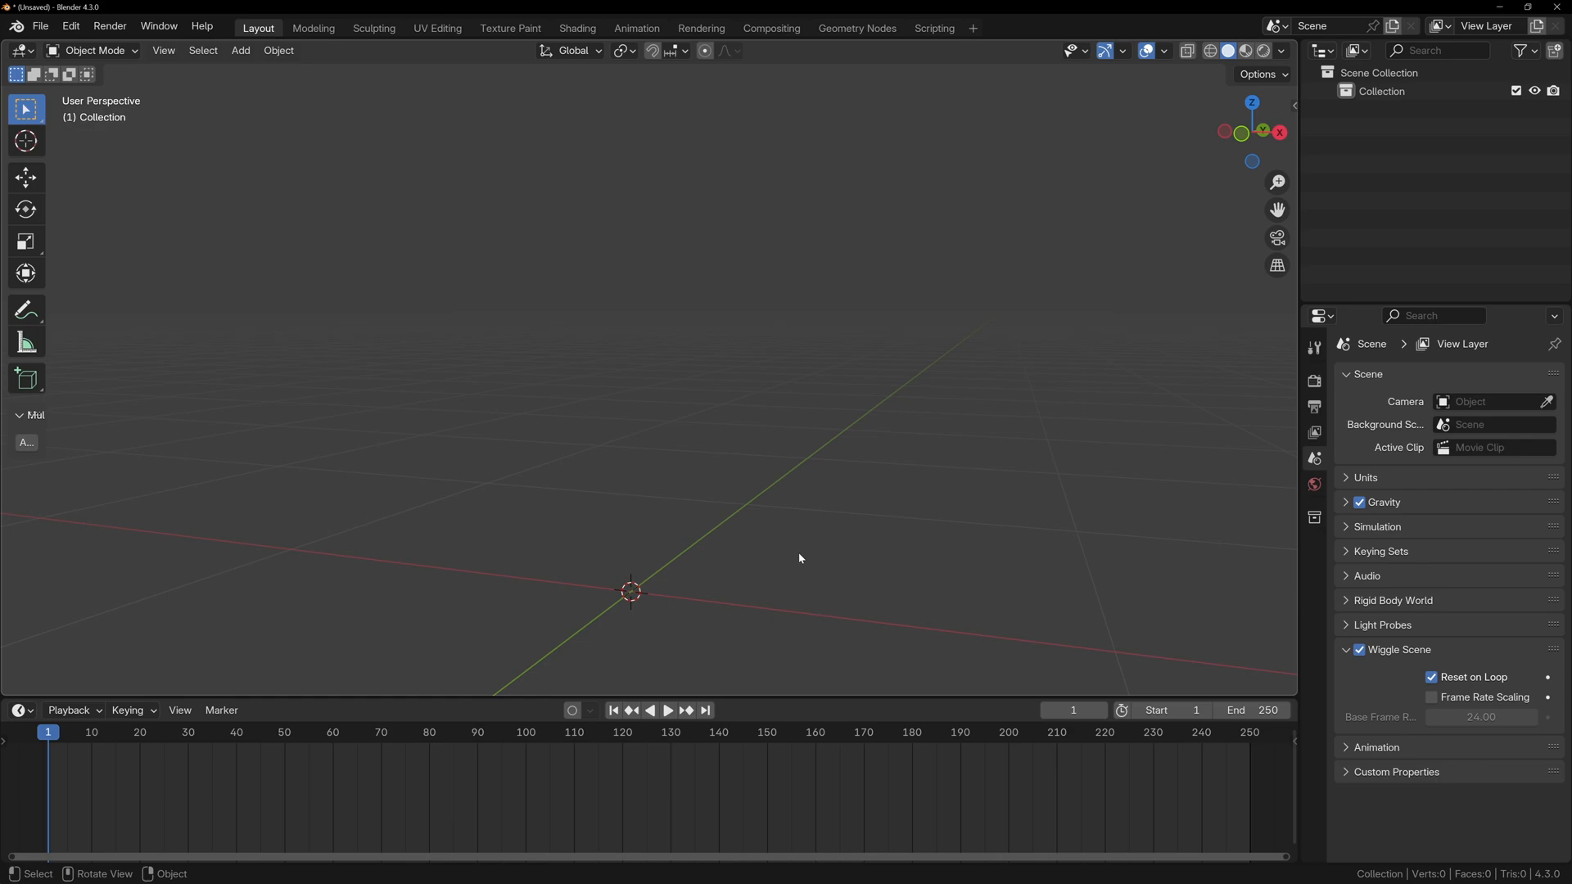
Step: Expand the Adjustable Mannequin library and open its body-part Assets catalog holding Customisable Tail
{"action": "left_click", "coordinate": [15, 710]}
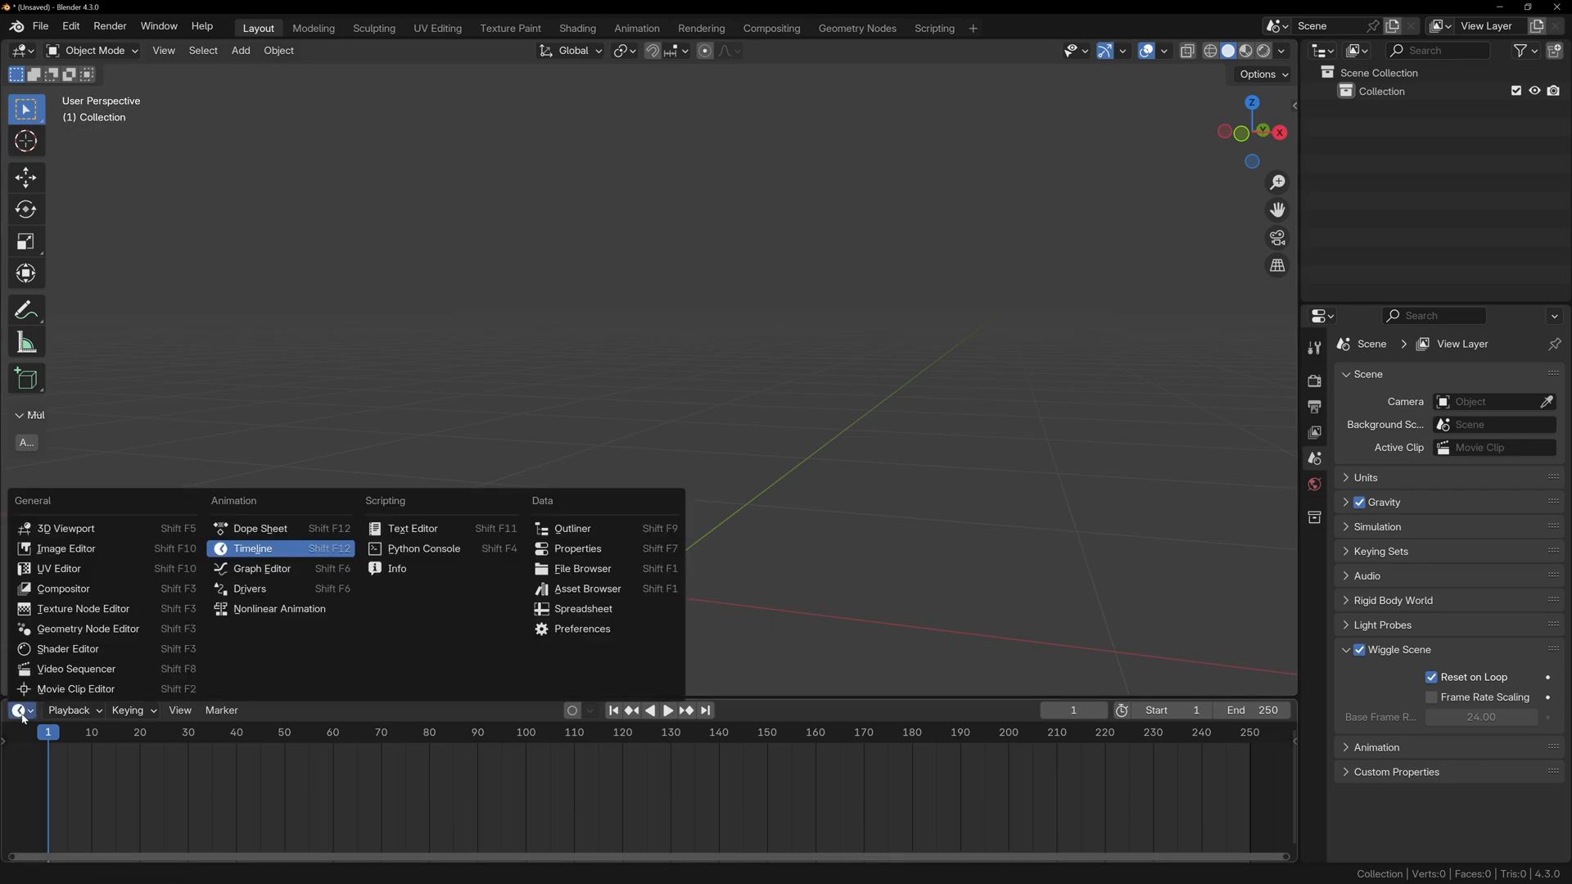
{"action": "mouse_move", "coordinate": [628, 595]}
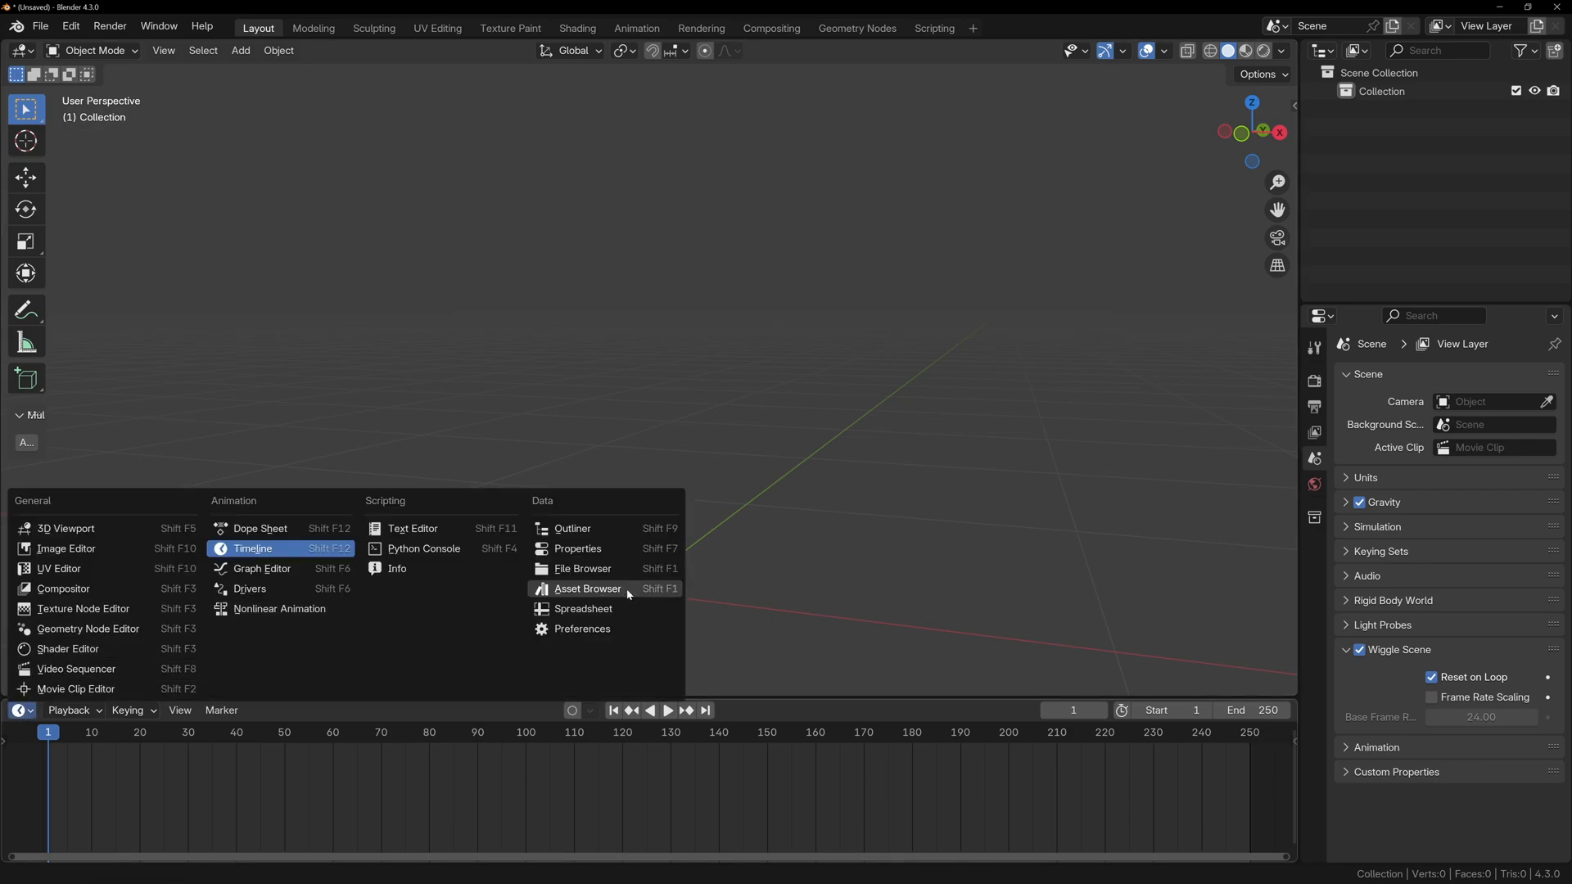
{"action": "left_click", "coordinate": [587, 588]}
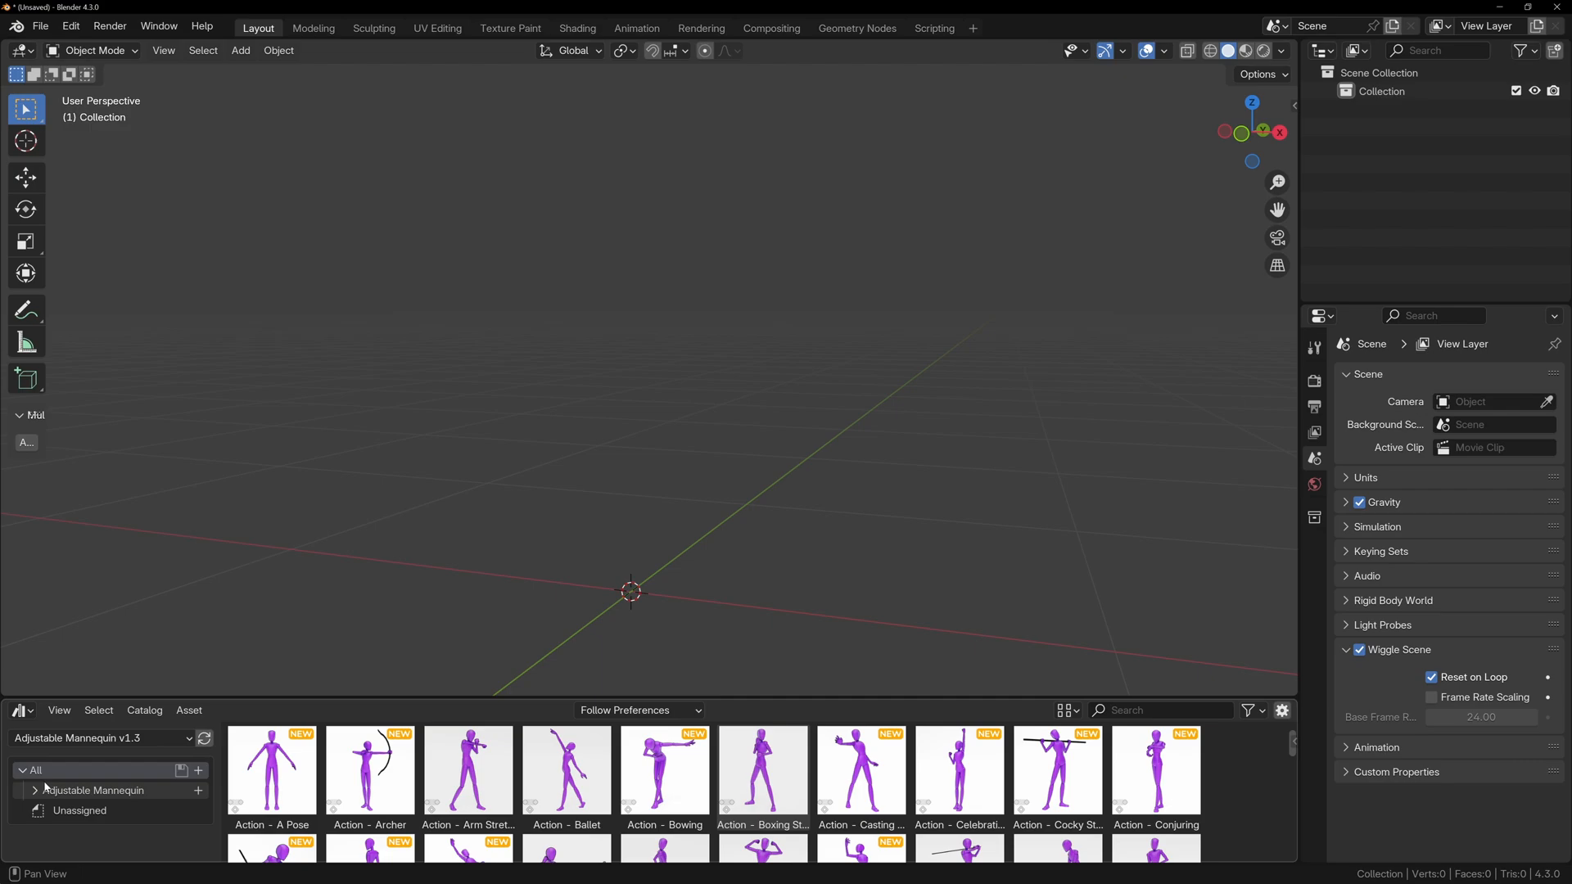
{"action": "left_click", "coordinate": [38, 790]}
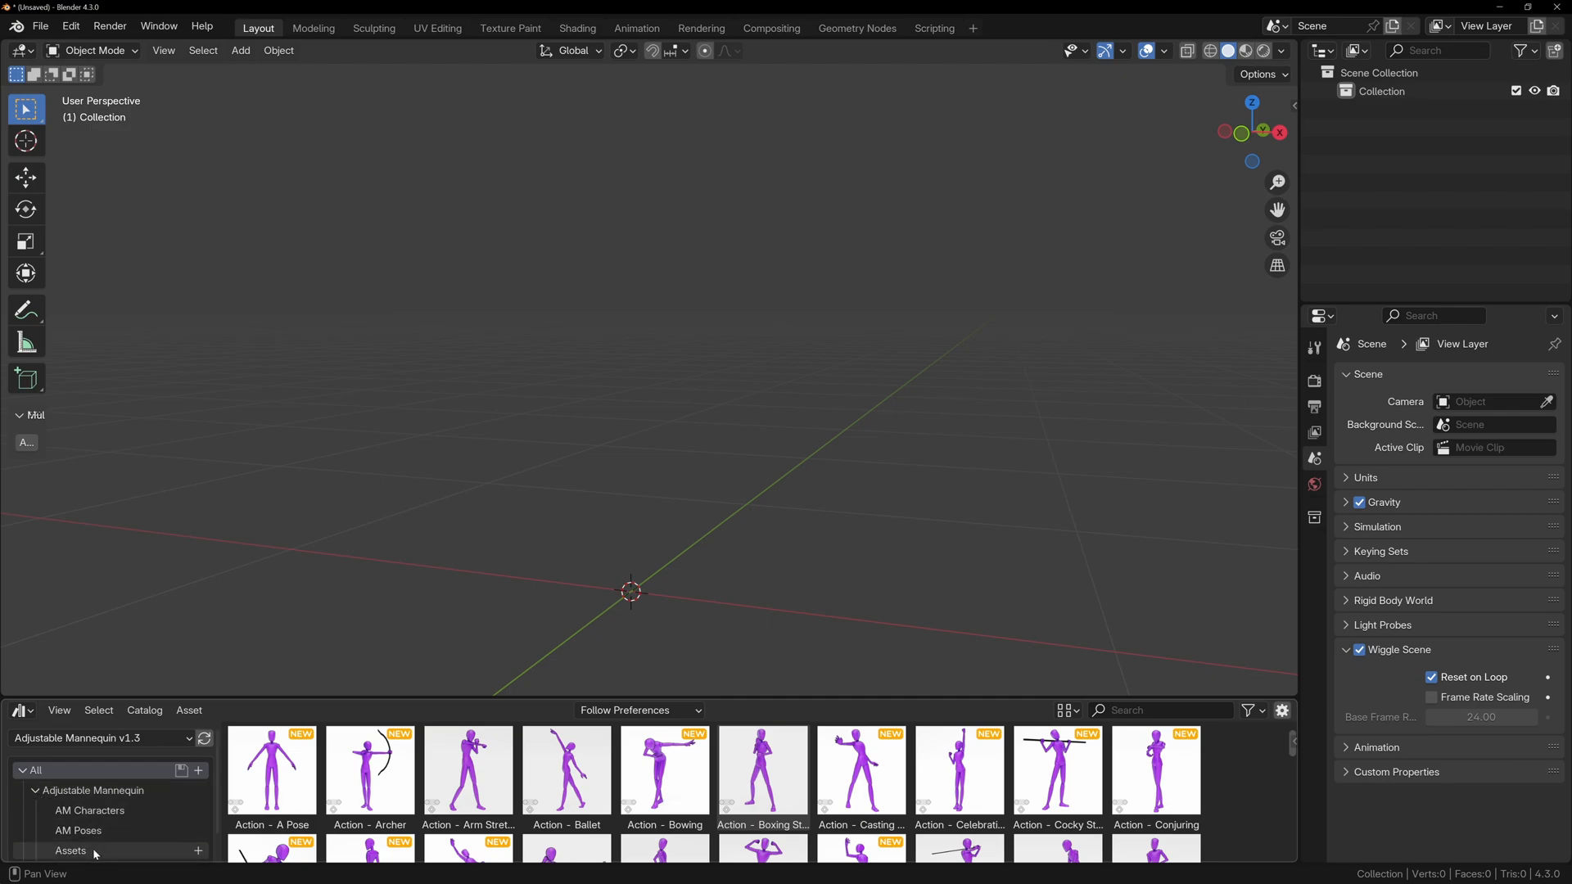
{"action": "left_click", "coordinate": [70, 850]}
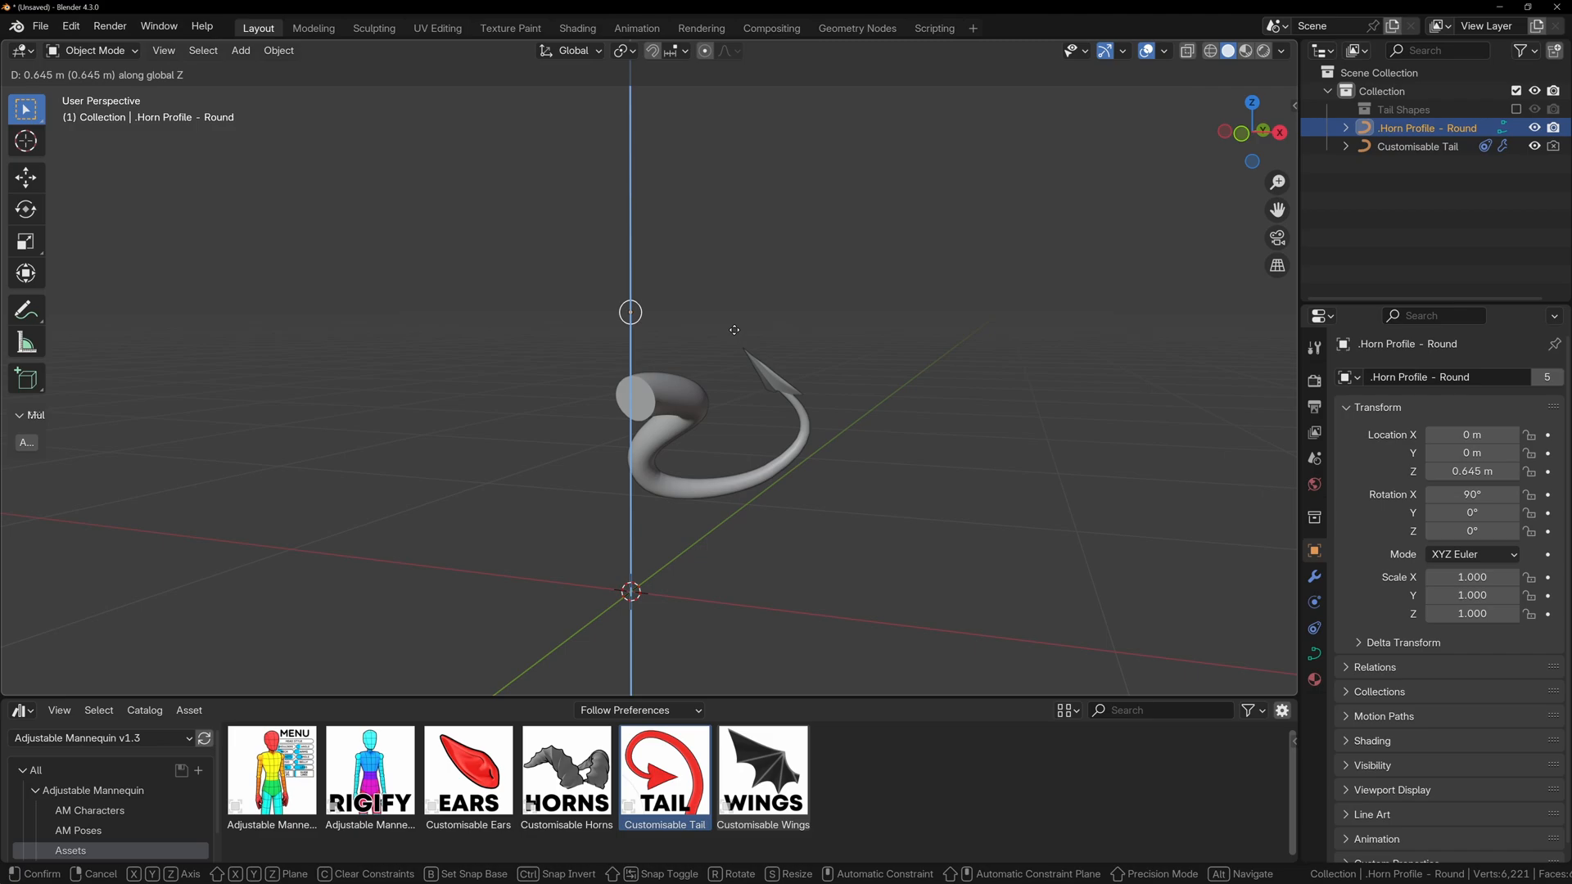
Step: Confirm the Horn Profile - Round raised 0.645 m up the Z axis
{"action": "left_click", "coordinate": [735, 330]}
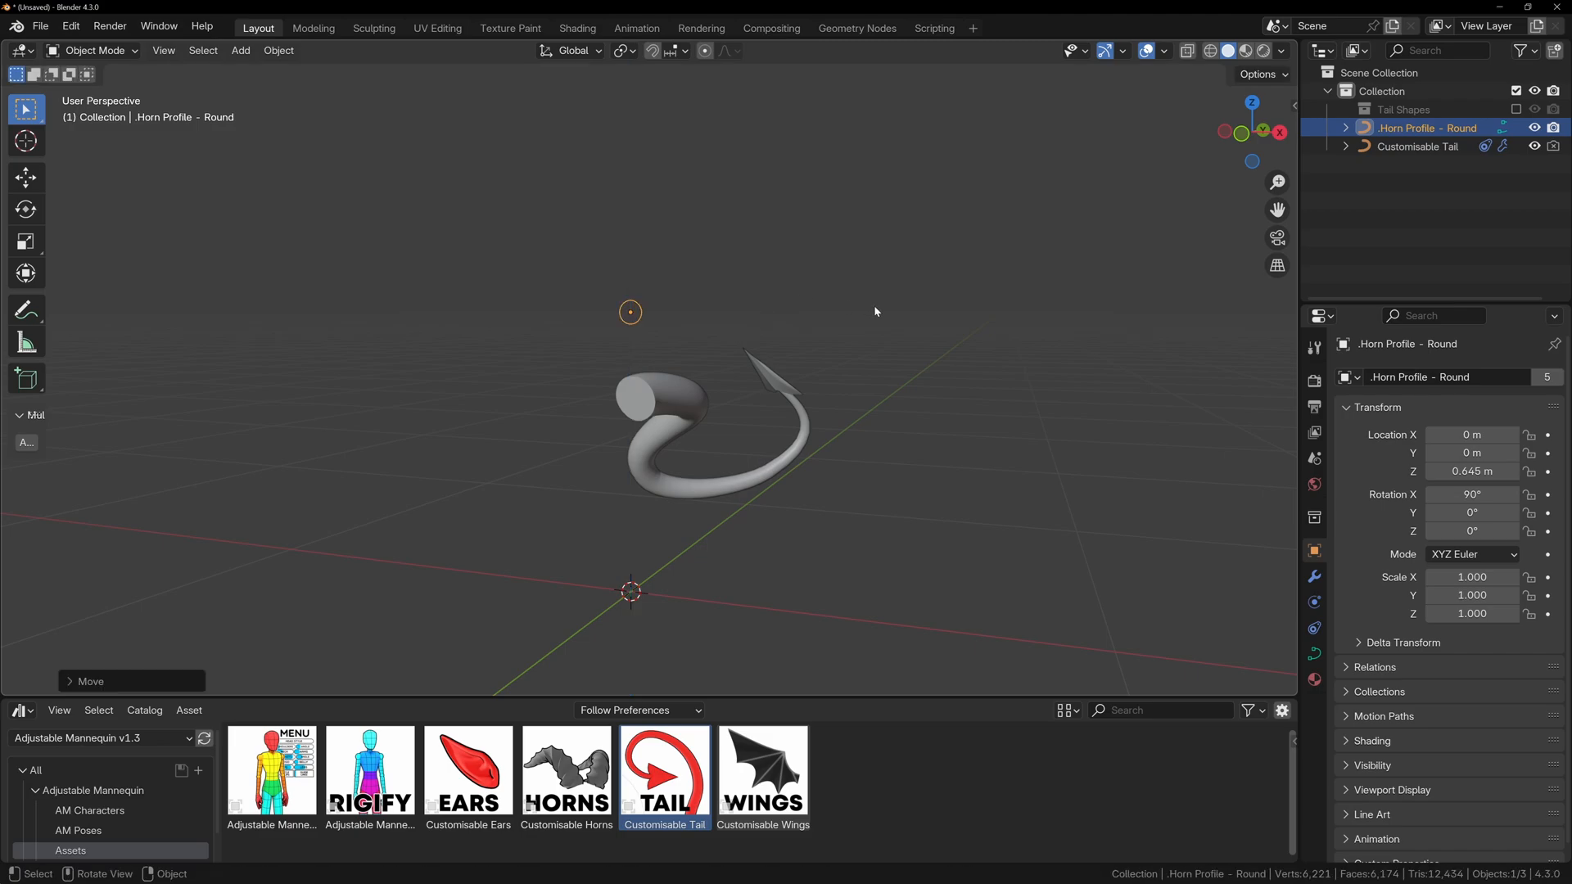
{"action": "left_click", "coordinate": [624, 51]}
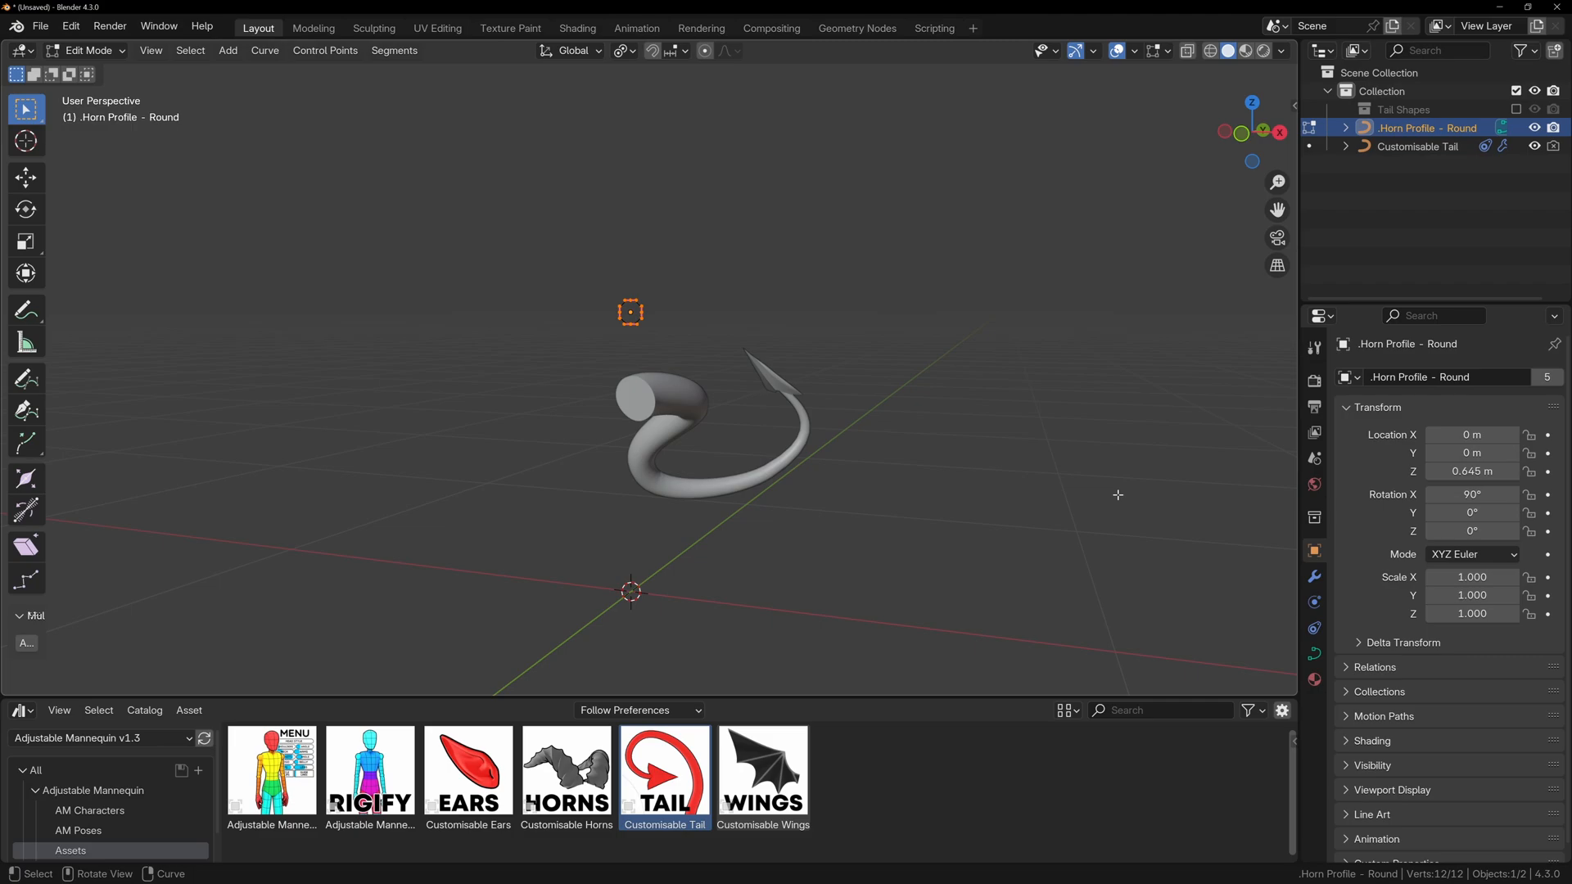
{"action": "key", "text": "s"}
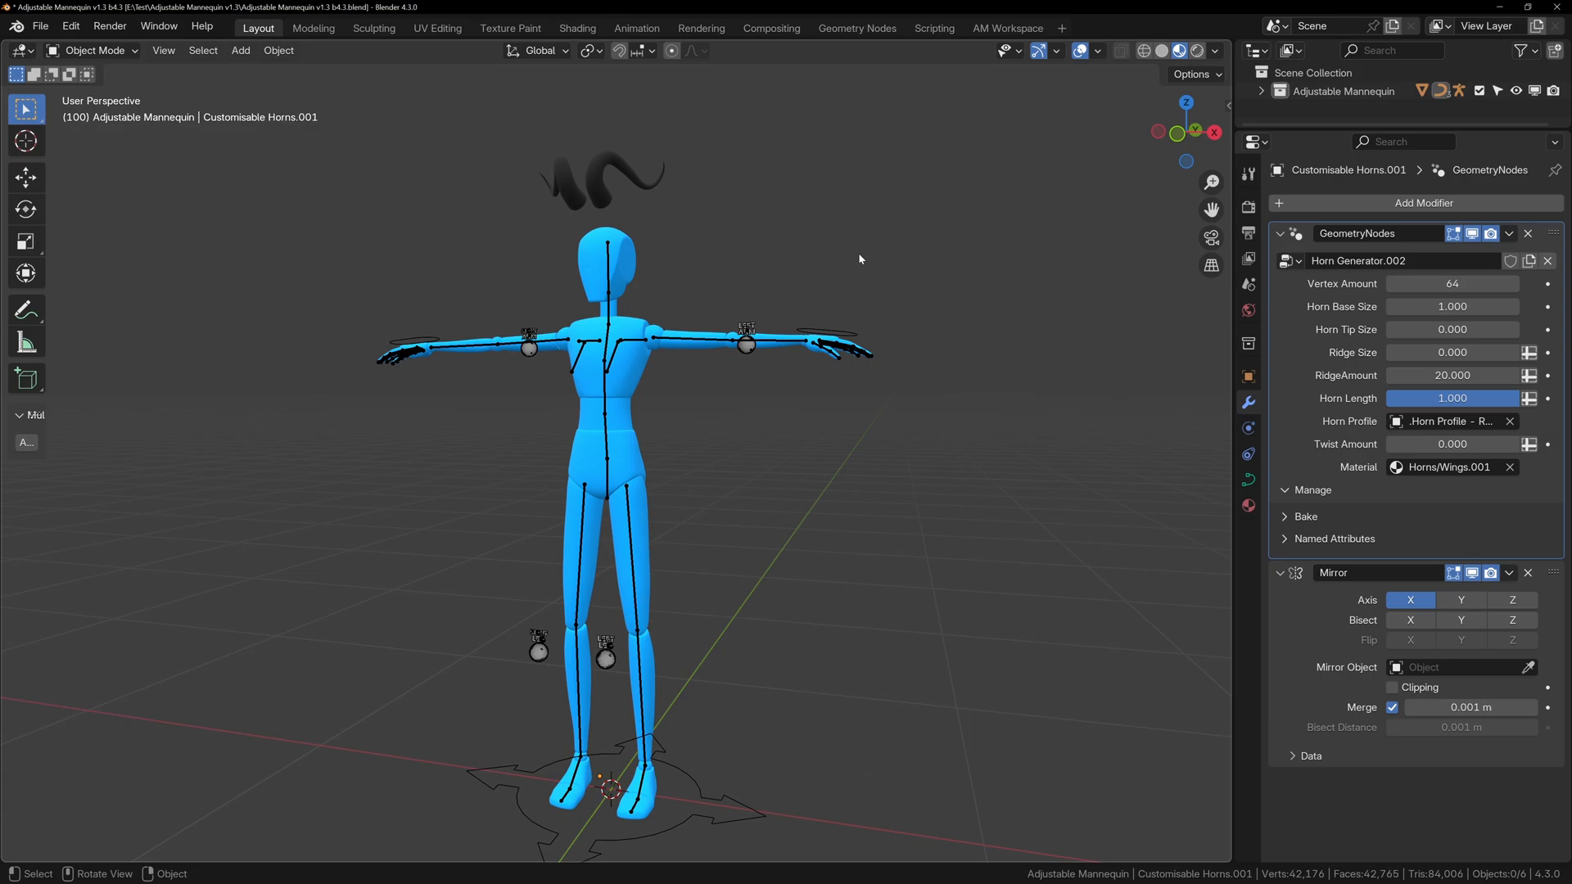
Step: Select the floating Customisable Horns and clear their location so they sit on the head
{"action": "left_click", "coordinate": [602, 177]}
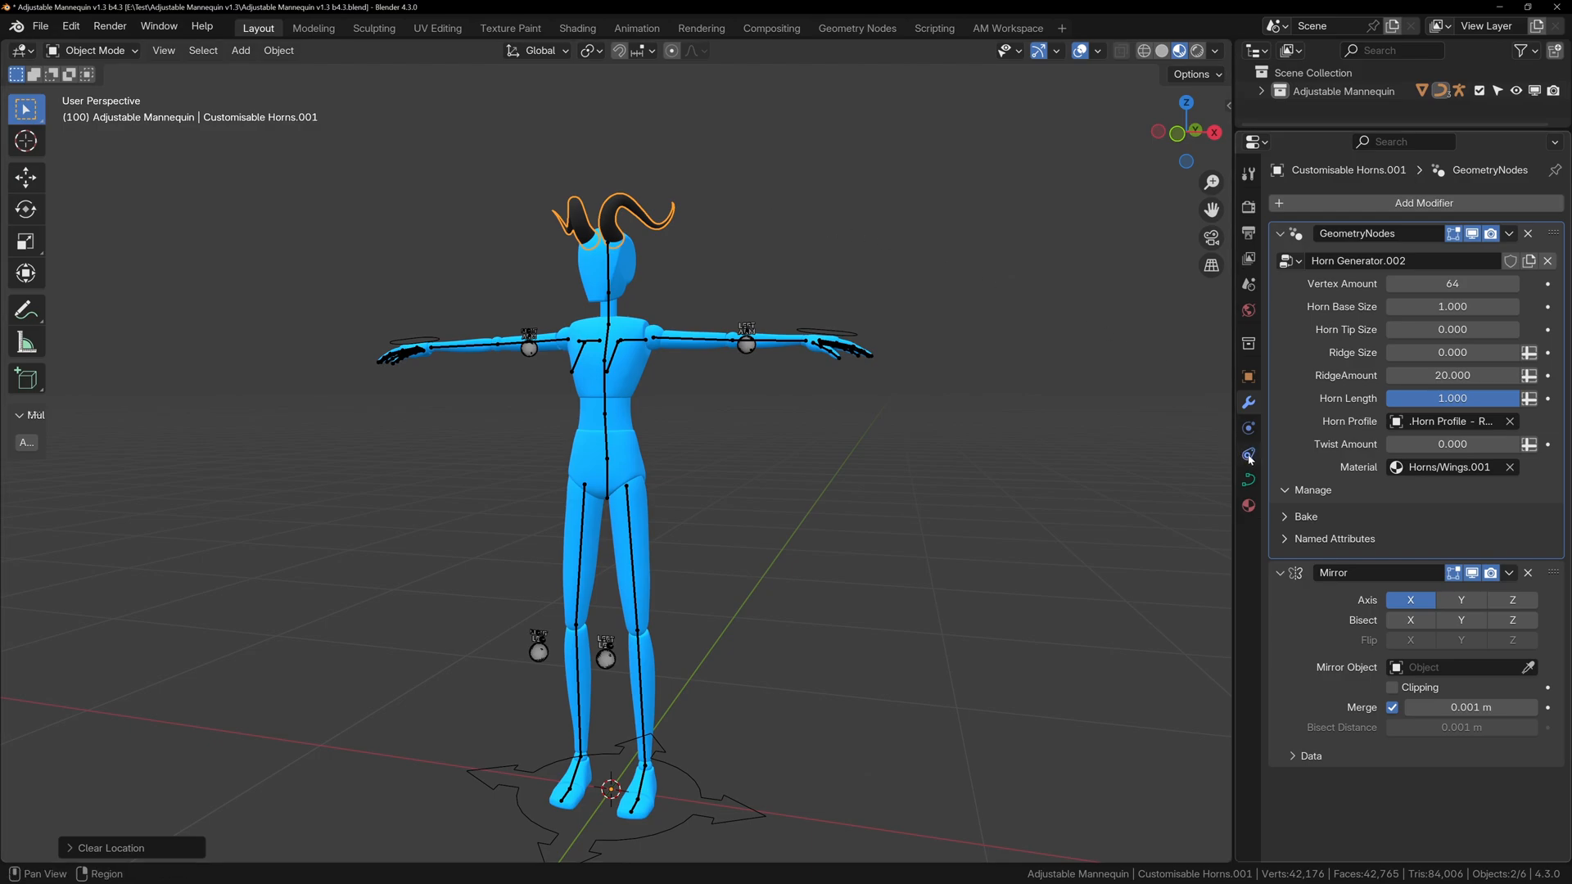
{"action": "left_click", "coordinate": [1248, 453]}
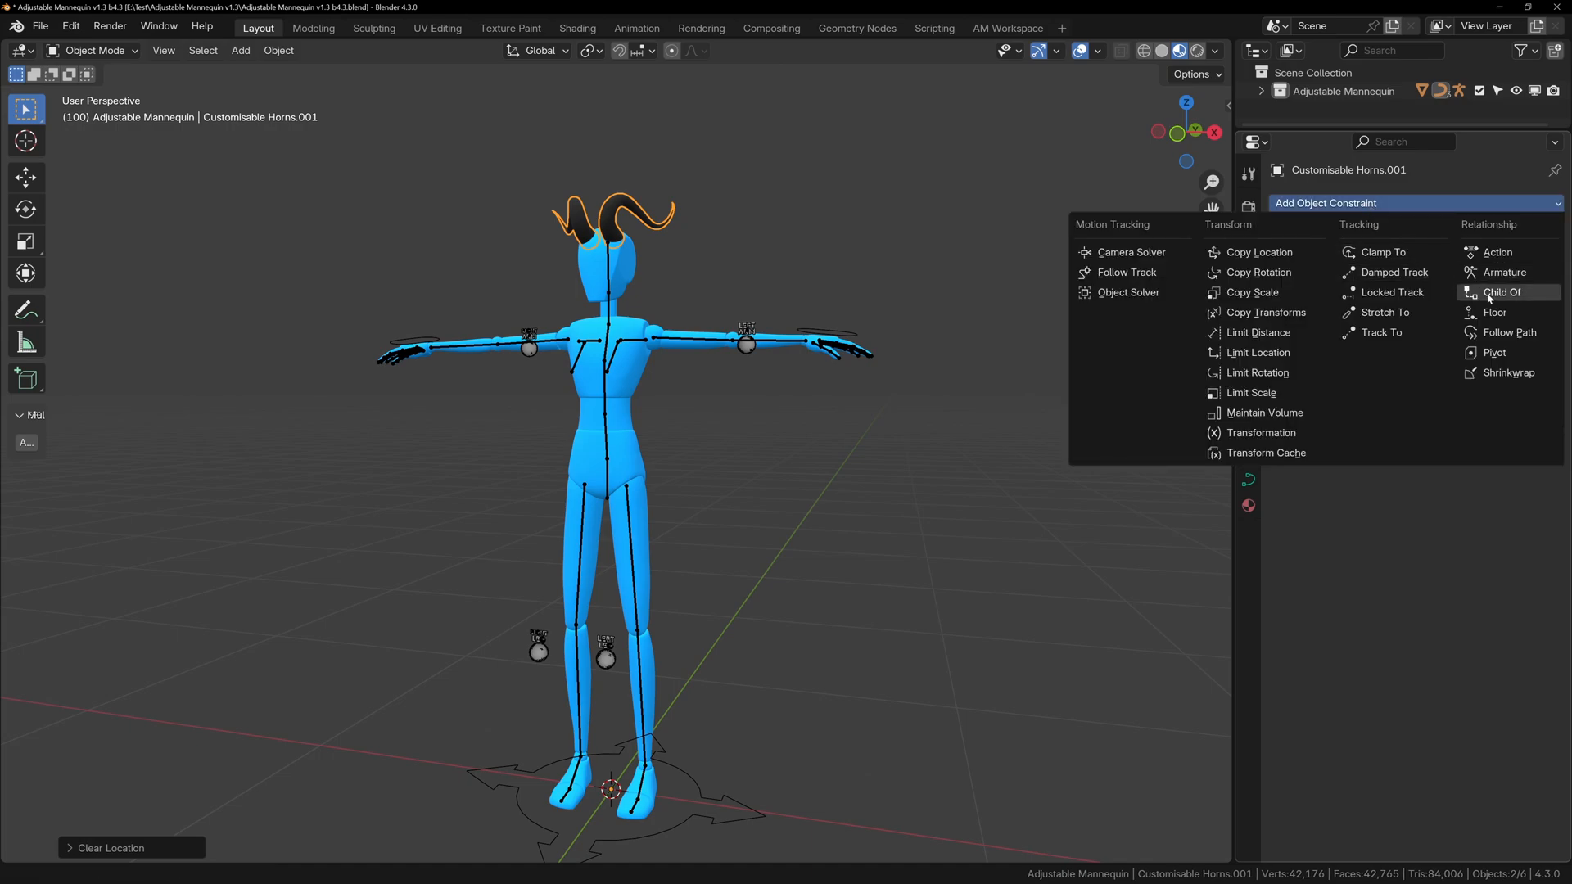
Step: Add a Child Of constraint targeting the Adjustable Mannequin Rig's head bone, then Set Inverse
{"action": "left_click", "coordinate": [1505, 291]}
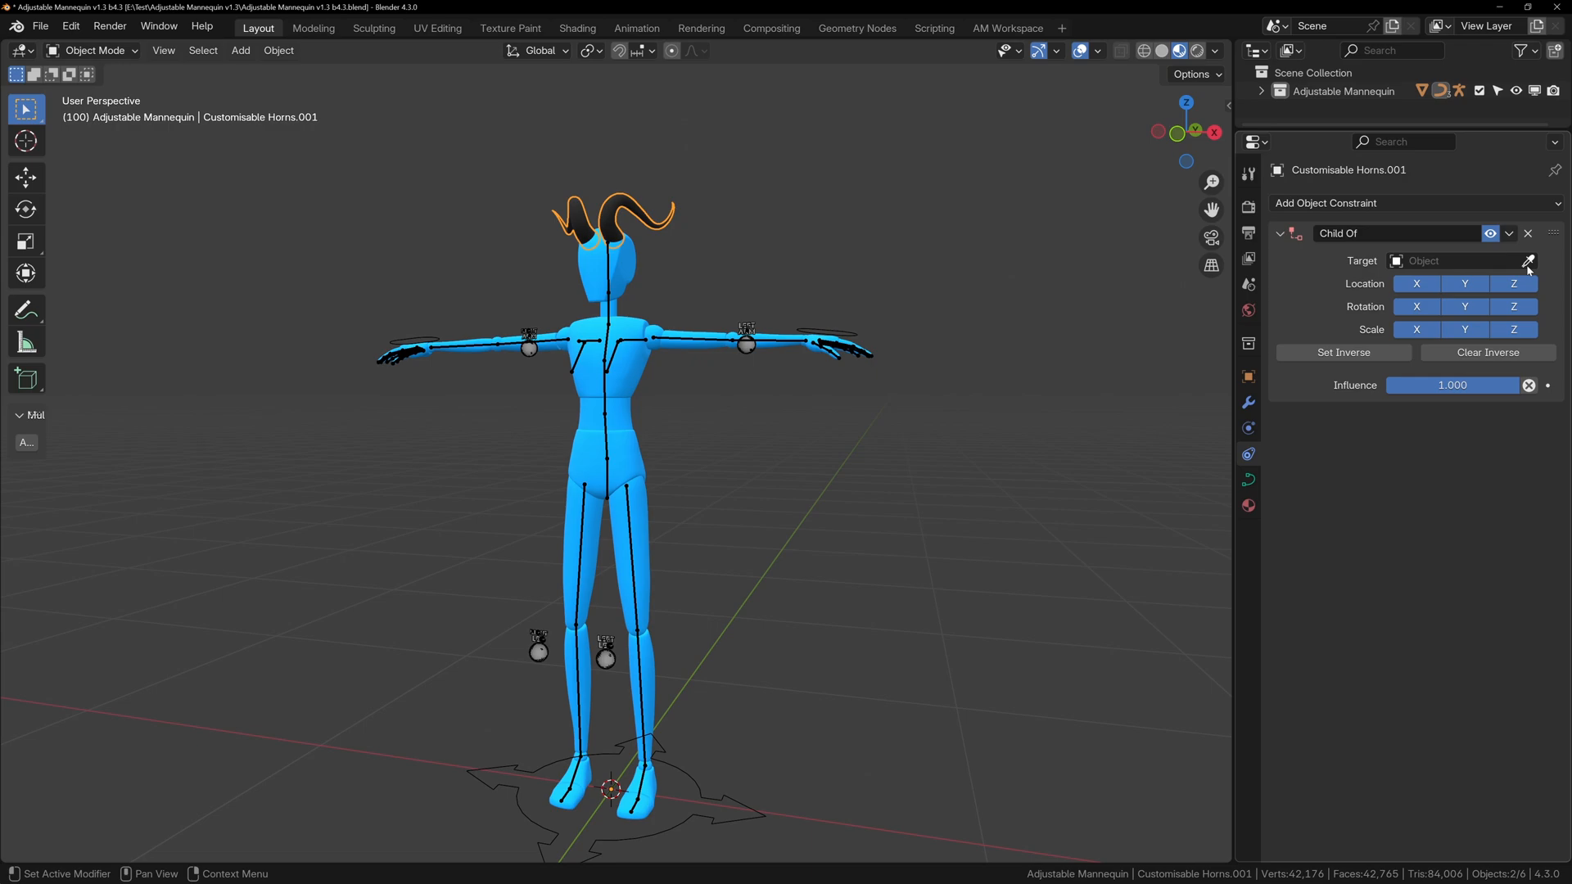
{"action": "left_click", "coordinate": [1531, 261]}
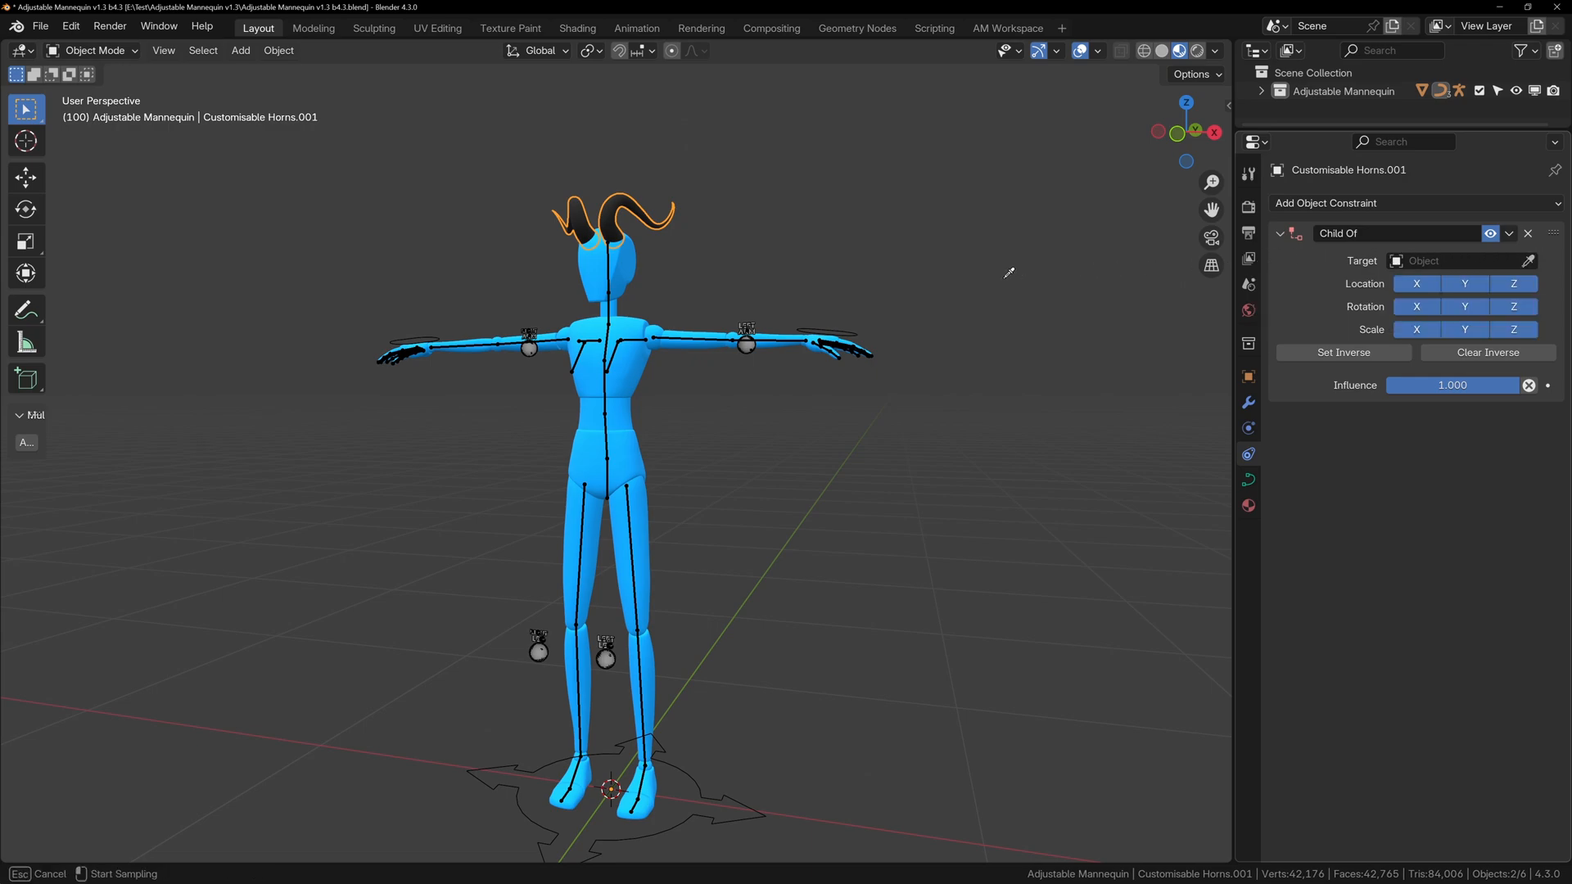
{"action": "mouse_move", "coordinate": [854, 329]}
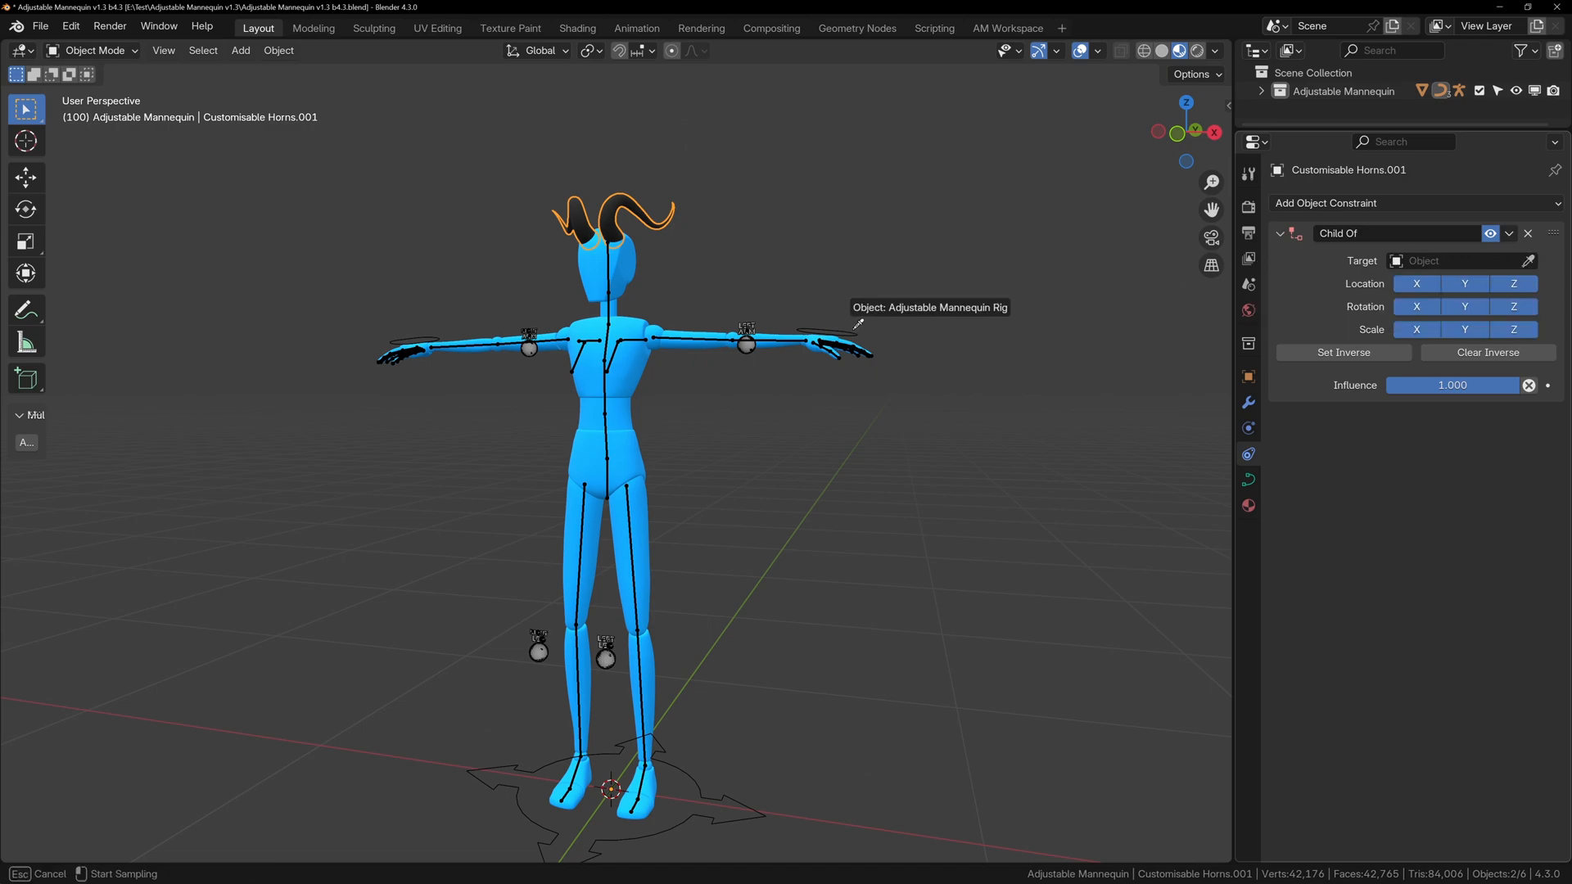
{"action": "left_click", "coordinate": [855, 333]}
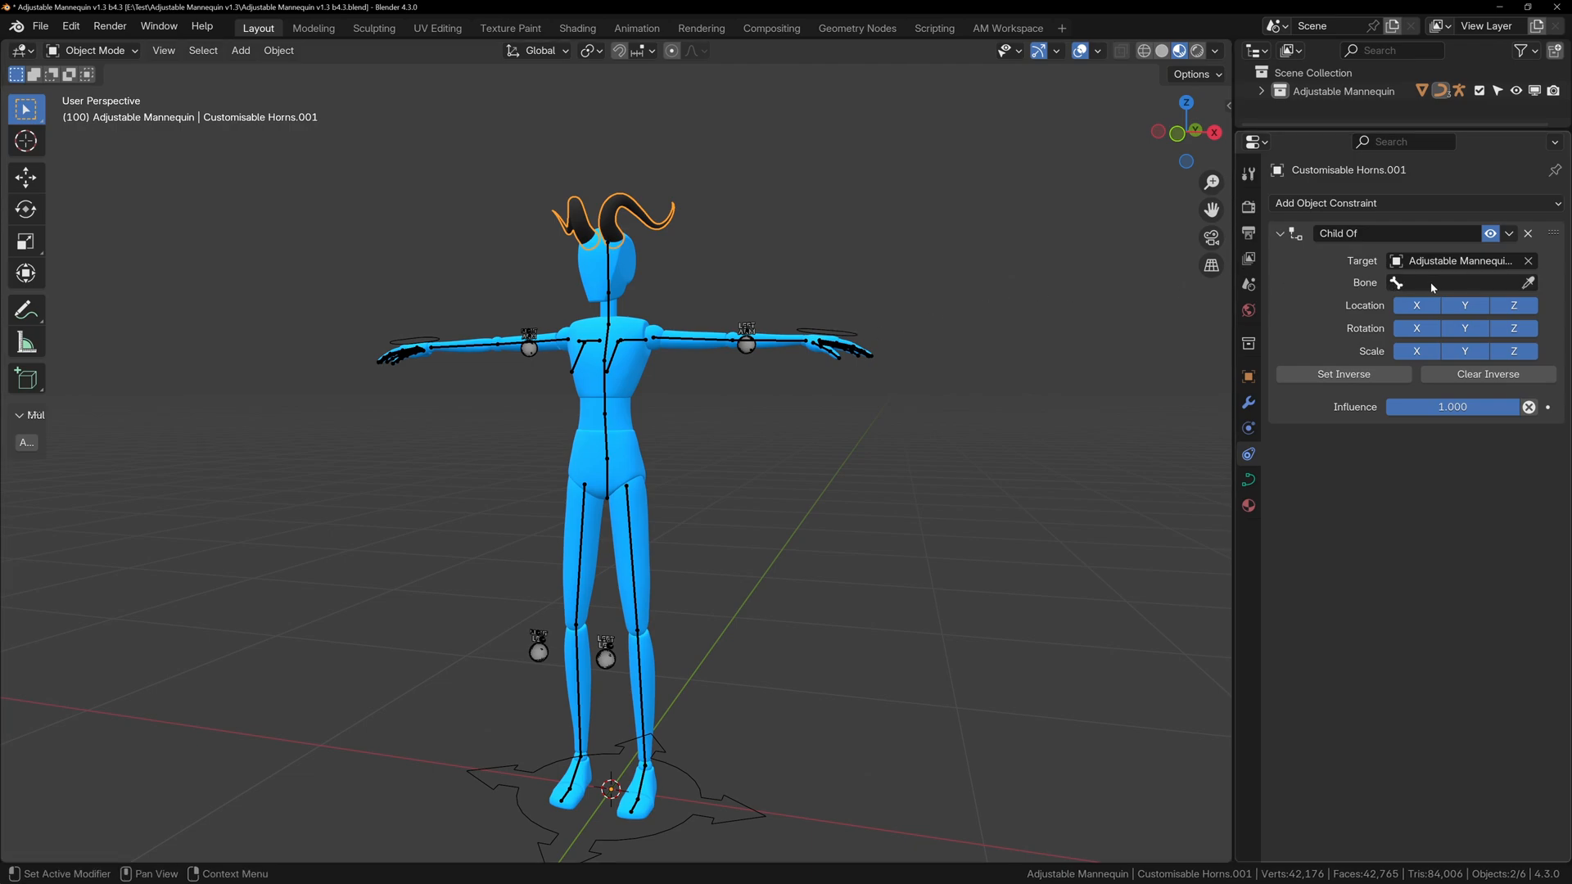
{"action": "left_click", "coordinate": [1458, 282]}
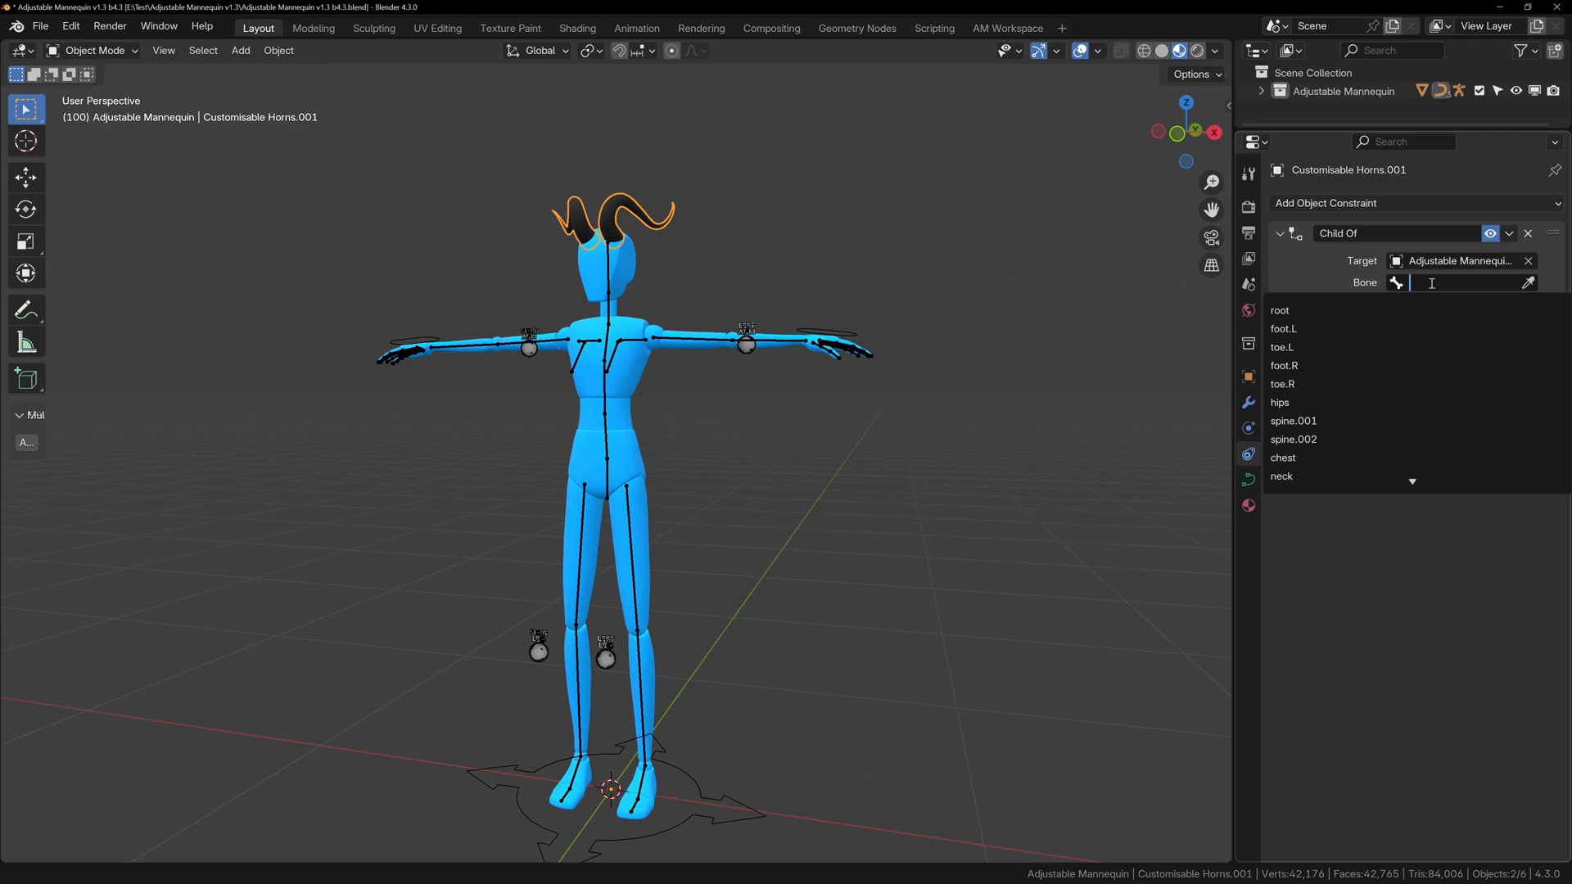
{"action": "type", "text": "head"}
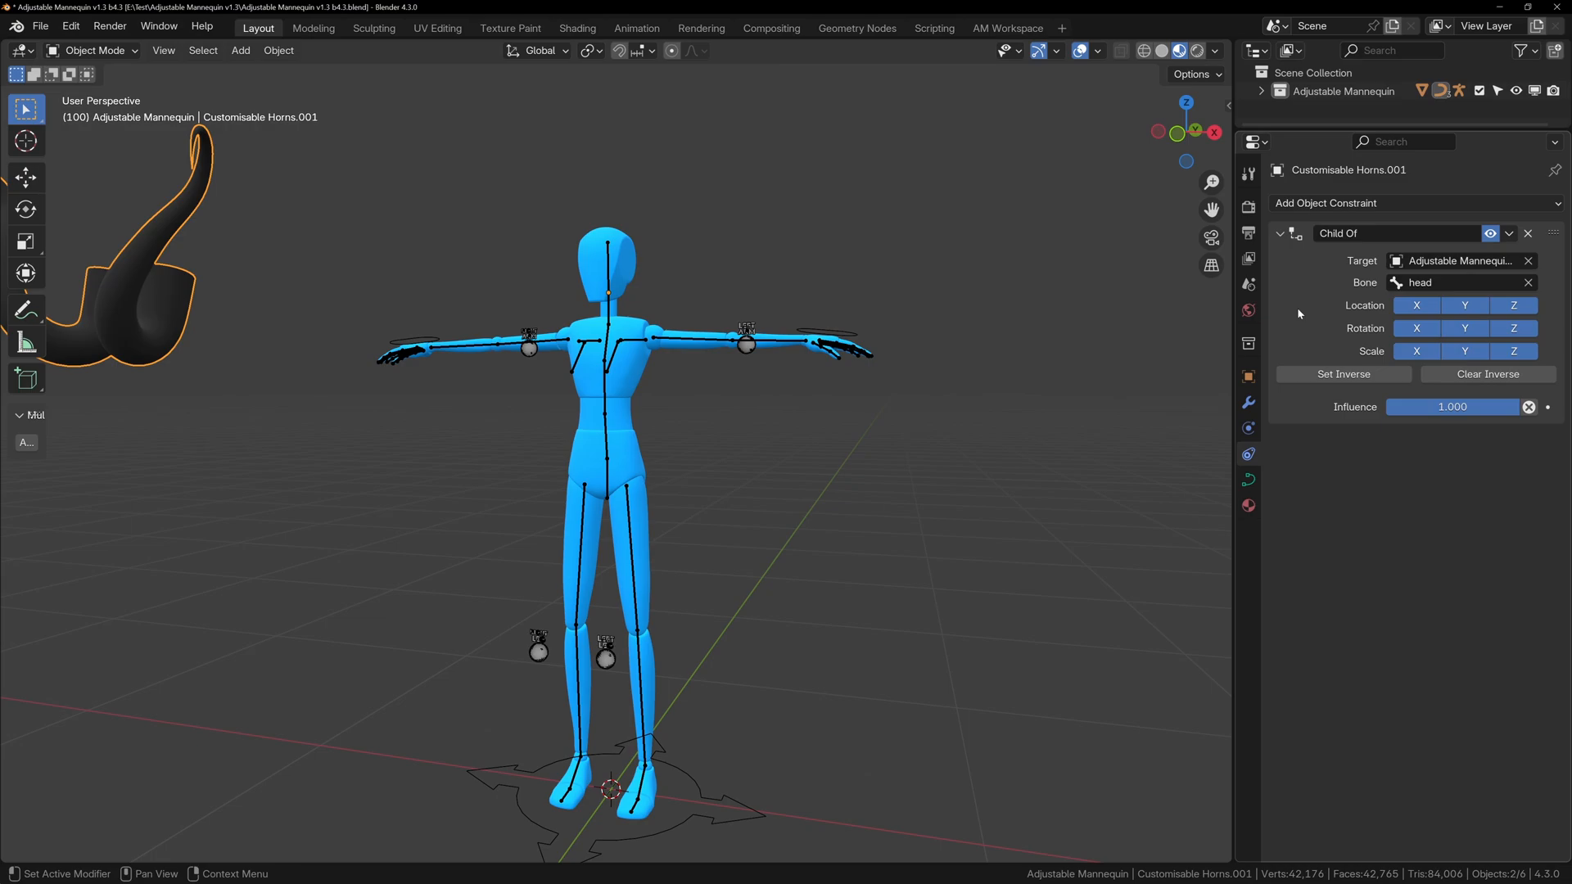
{"action": "left_click", "coordinate": [1344, 375]}
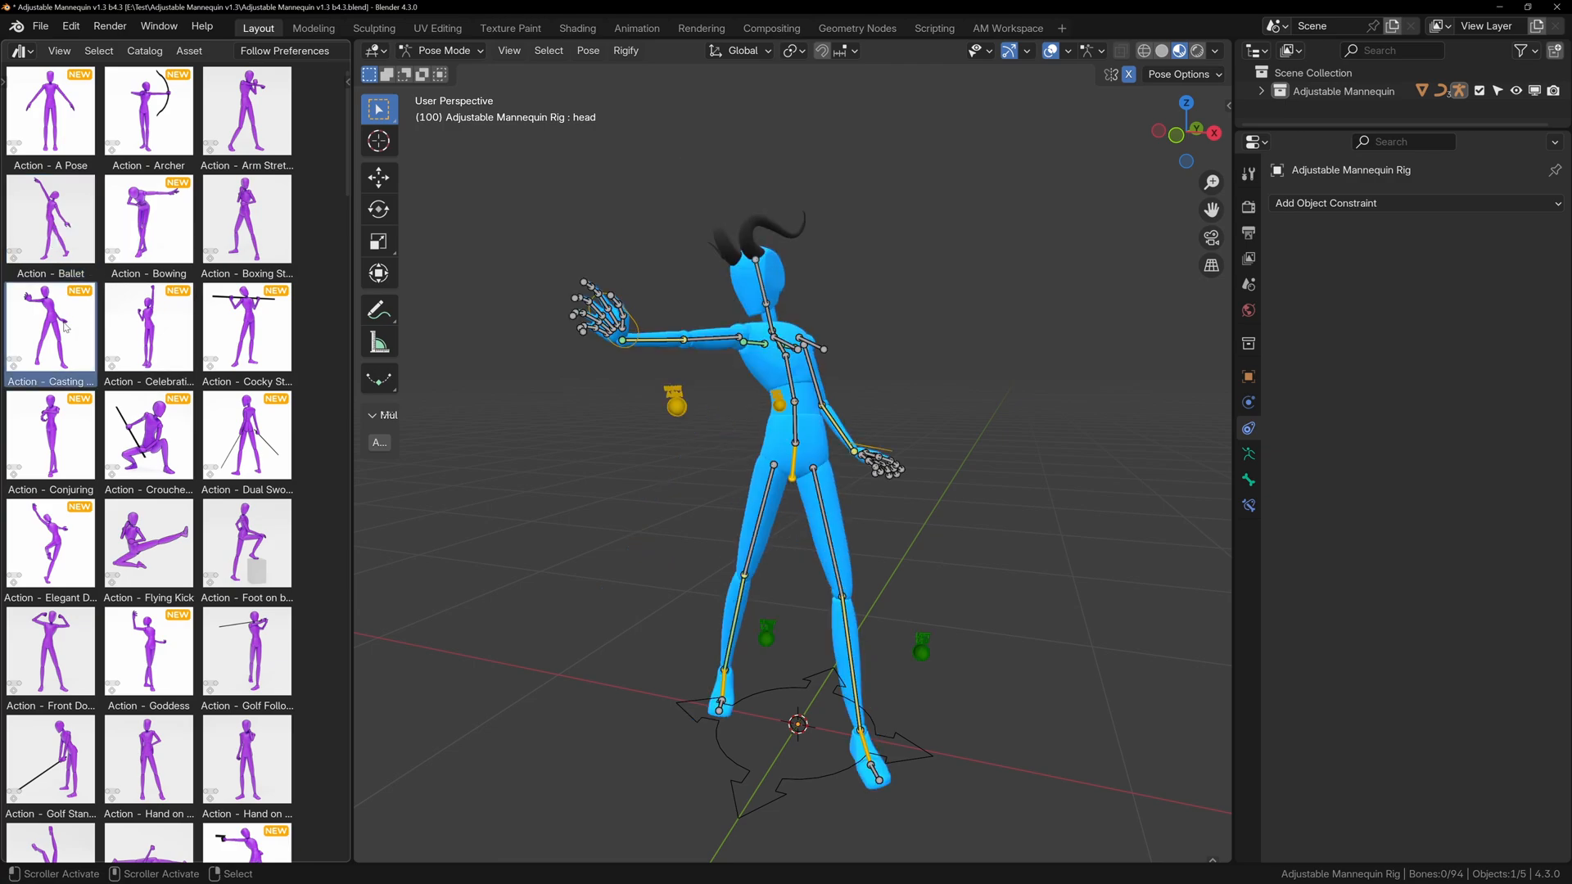
Step: Try the Celebration, Conjuring, Casting and Dual Swords pose assets on the mannequin
{"action": "double_click", "coordinate": [148, 328]}
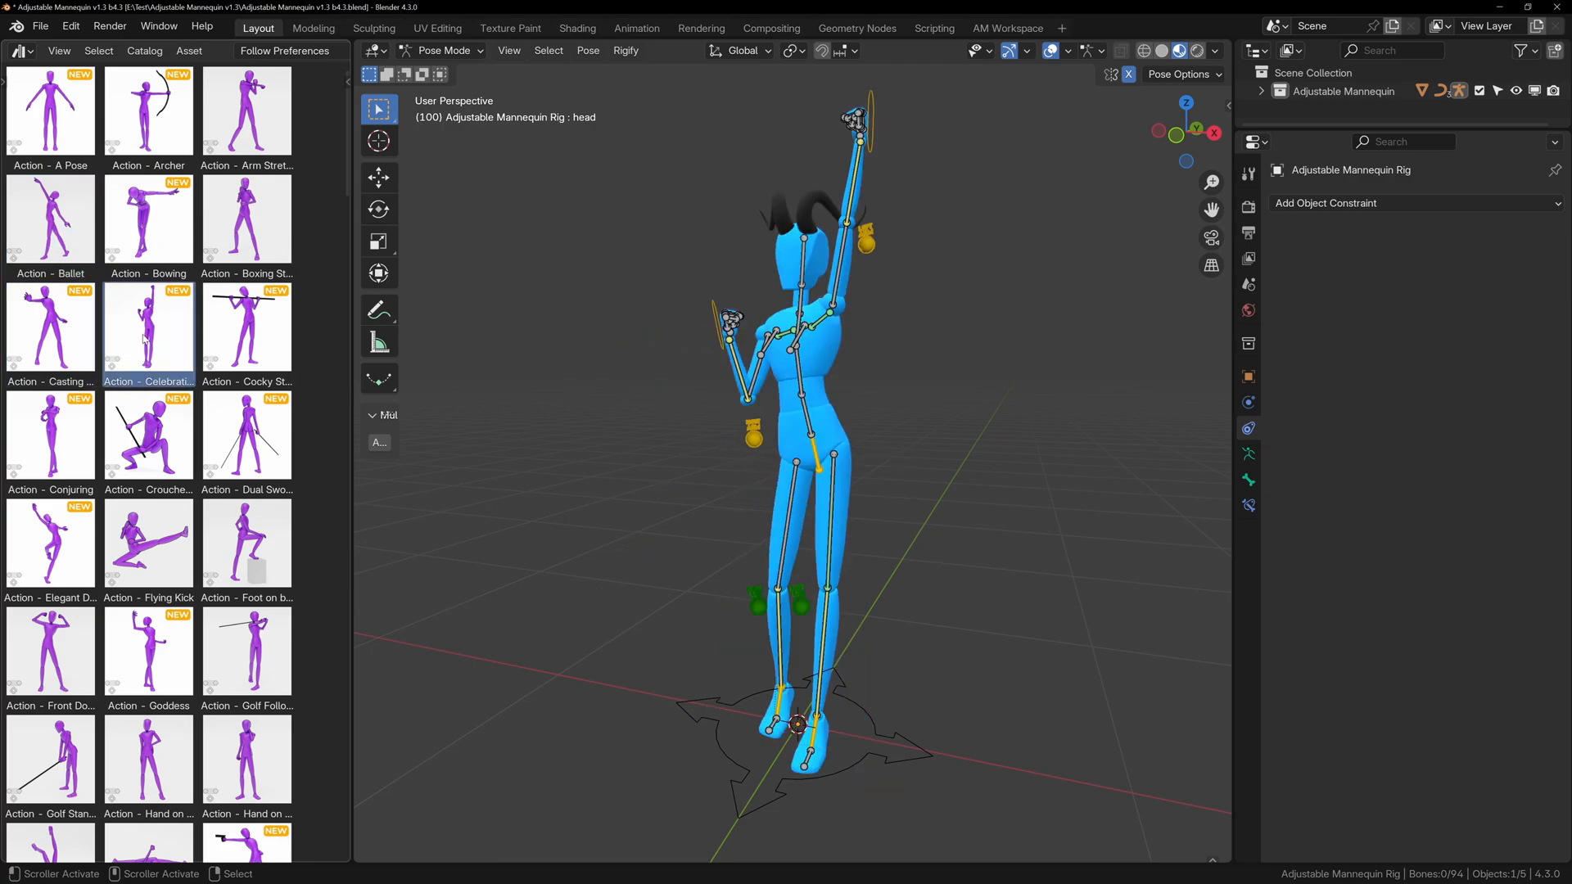
{"action": "left_click", "coordinate": [50, 436]}
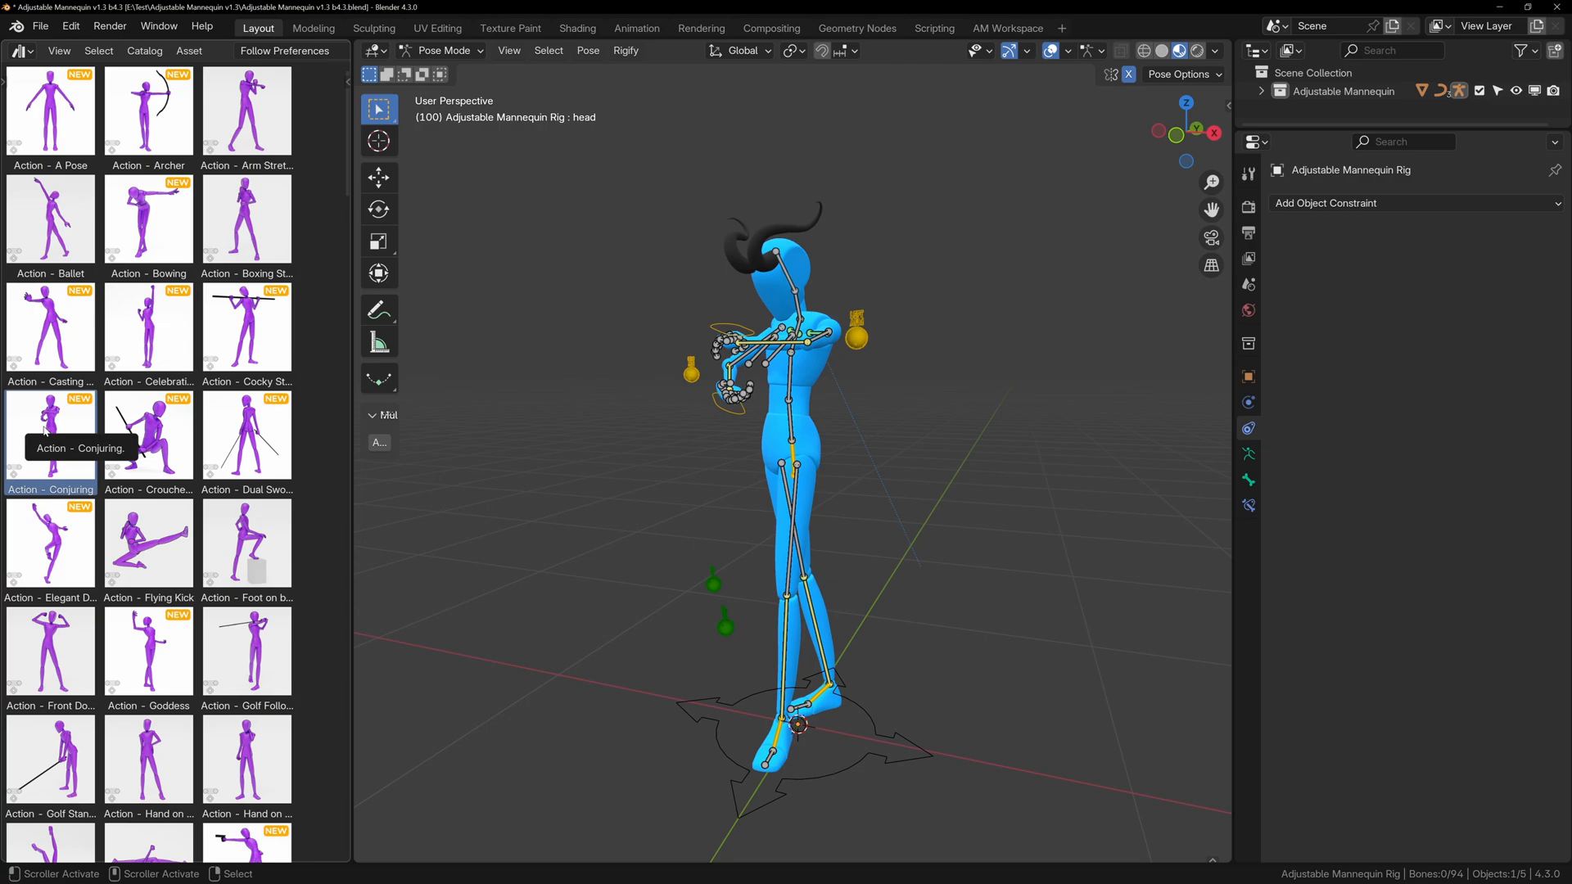
{"action": "left_click", "coordinate": [50, 328]}
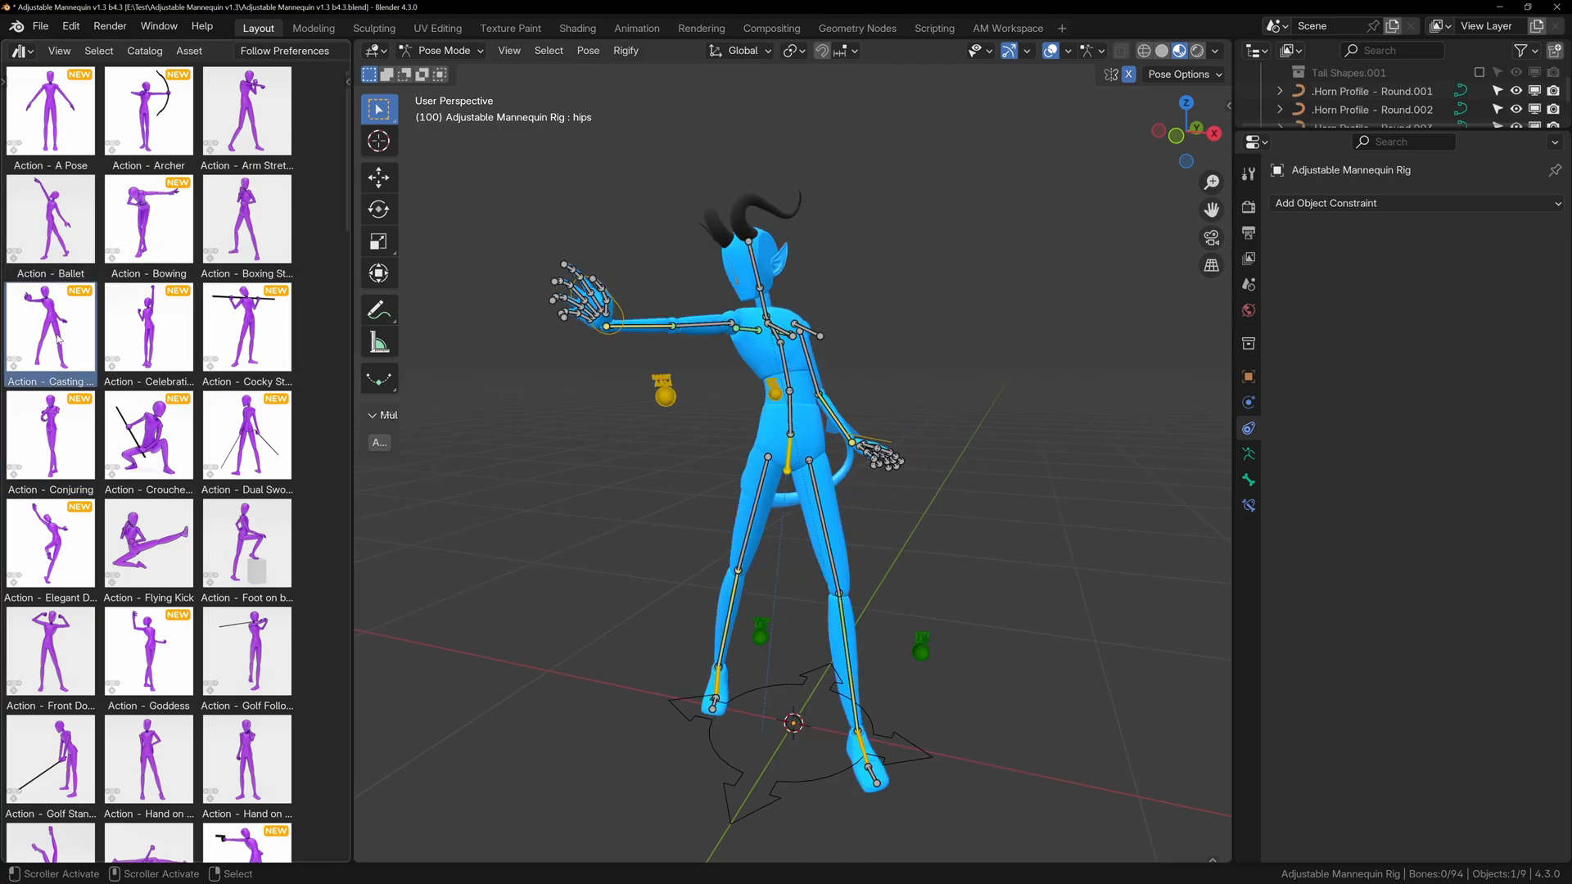
{"action": "left_click", "coordinate": [50, 543]}
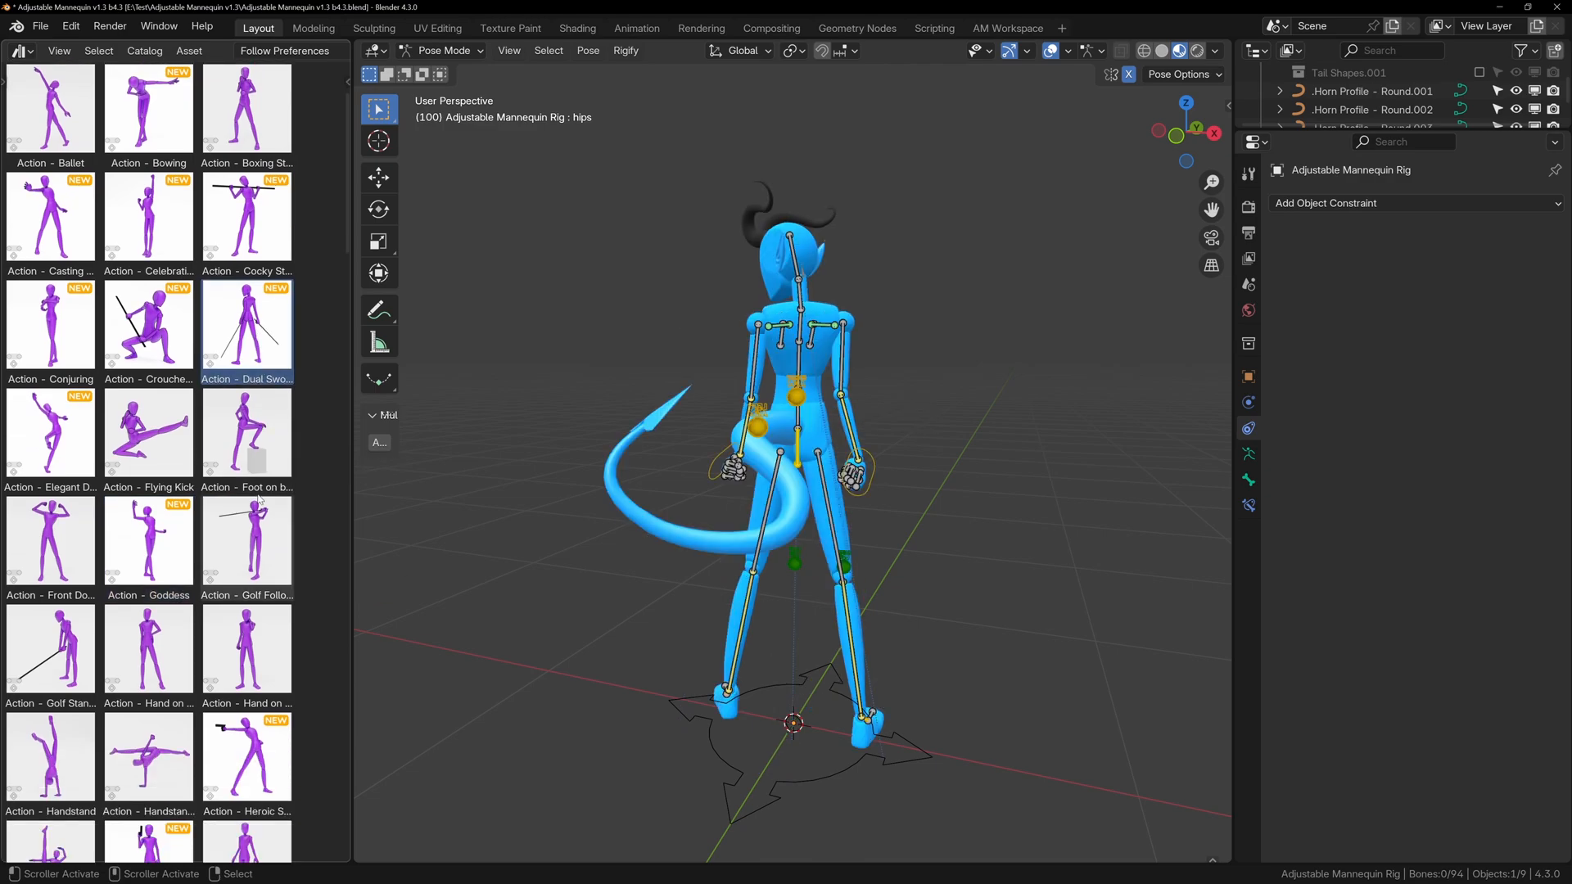
{"action": "left_click", "coordinate": [50, 607]}
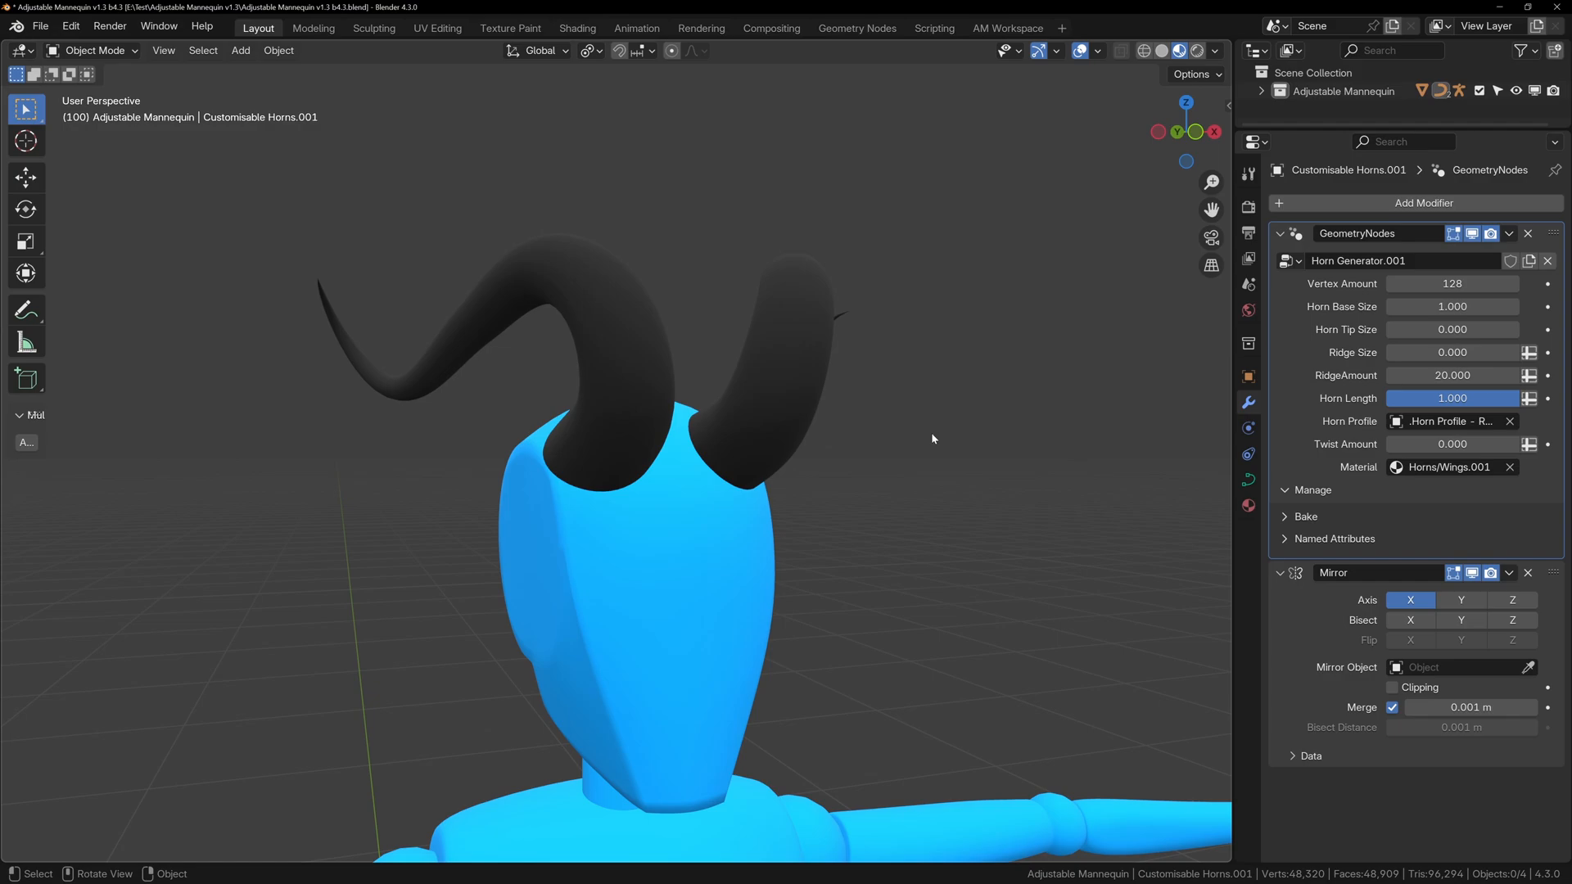
{"action": "mouse_move", "coordinate": [789, 383]}
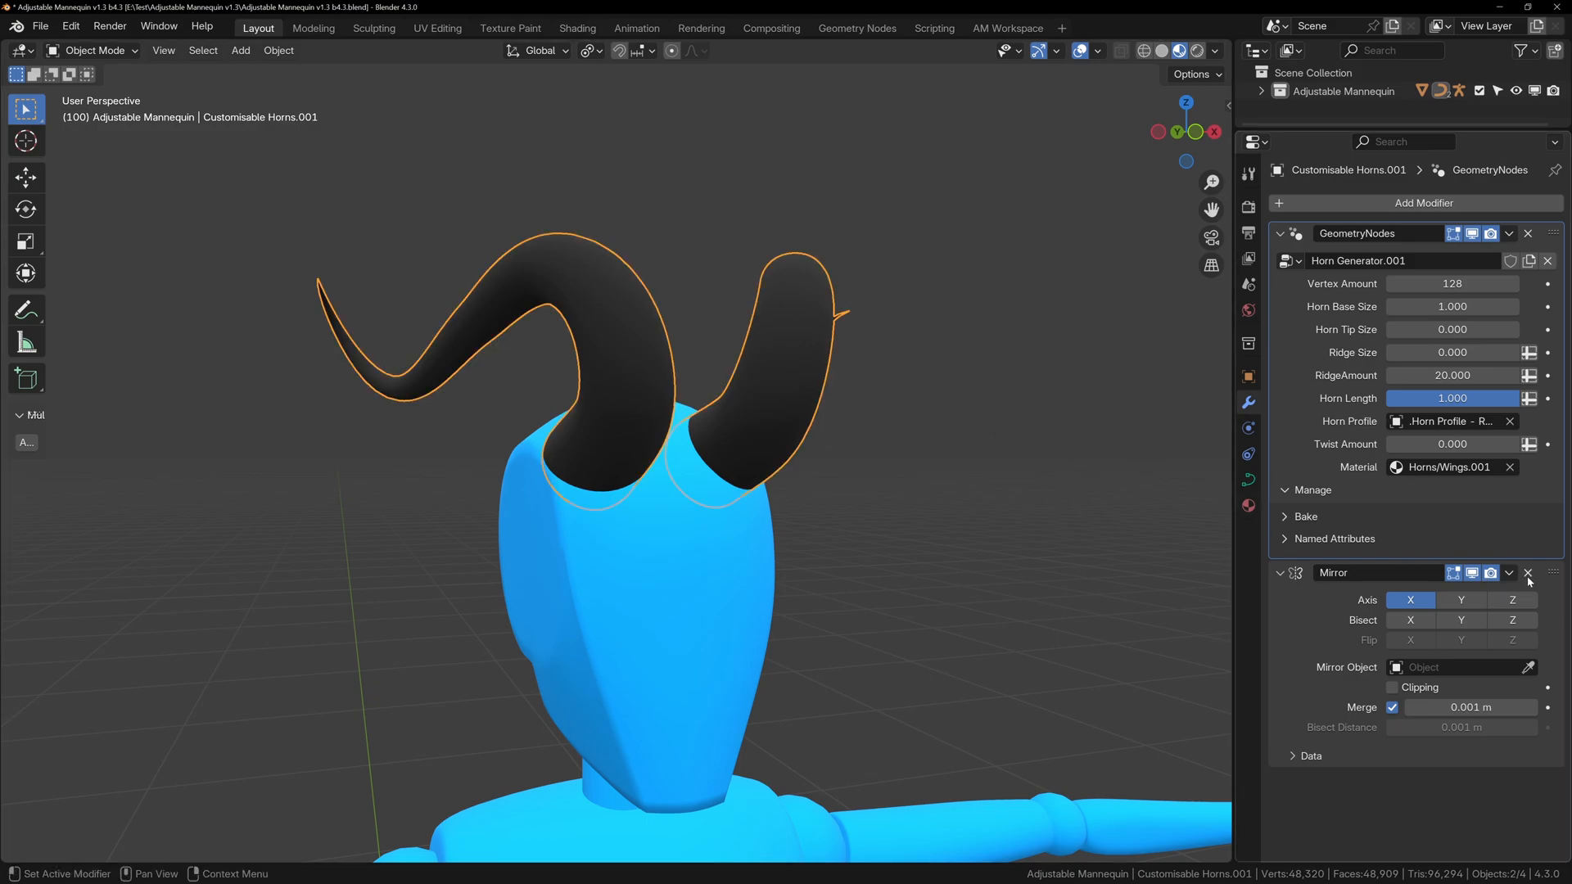
Step: Review the horns' Geometry Nodes and Mirror modifiers in the properties panel
{"action": "left_click", "coordinate": [1528, 573]}
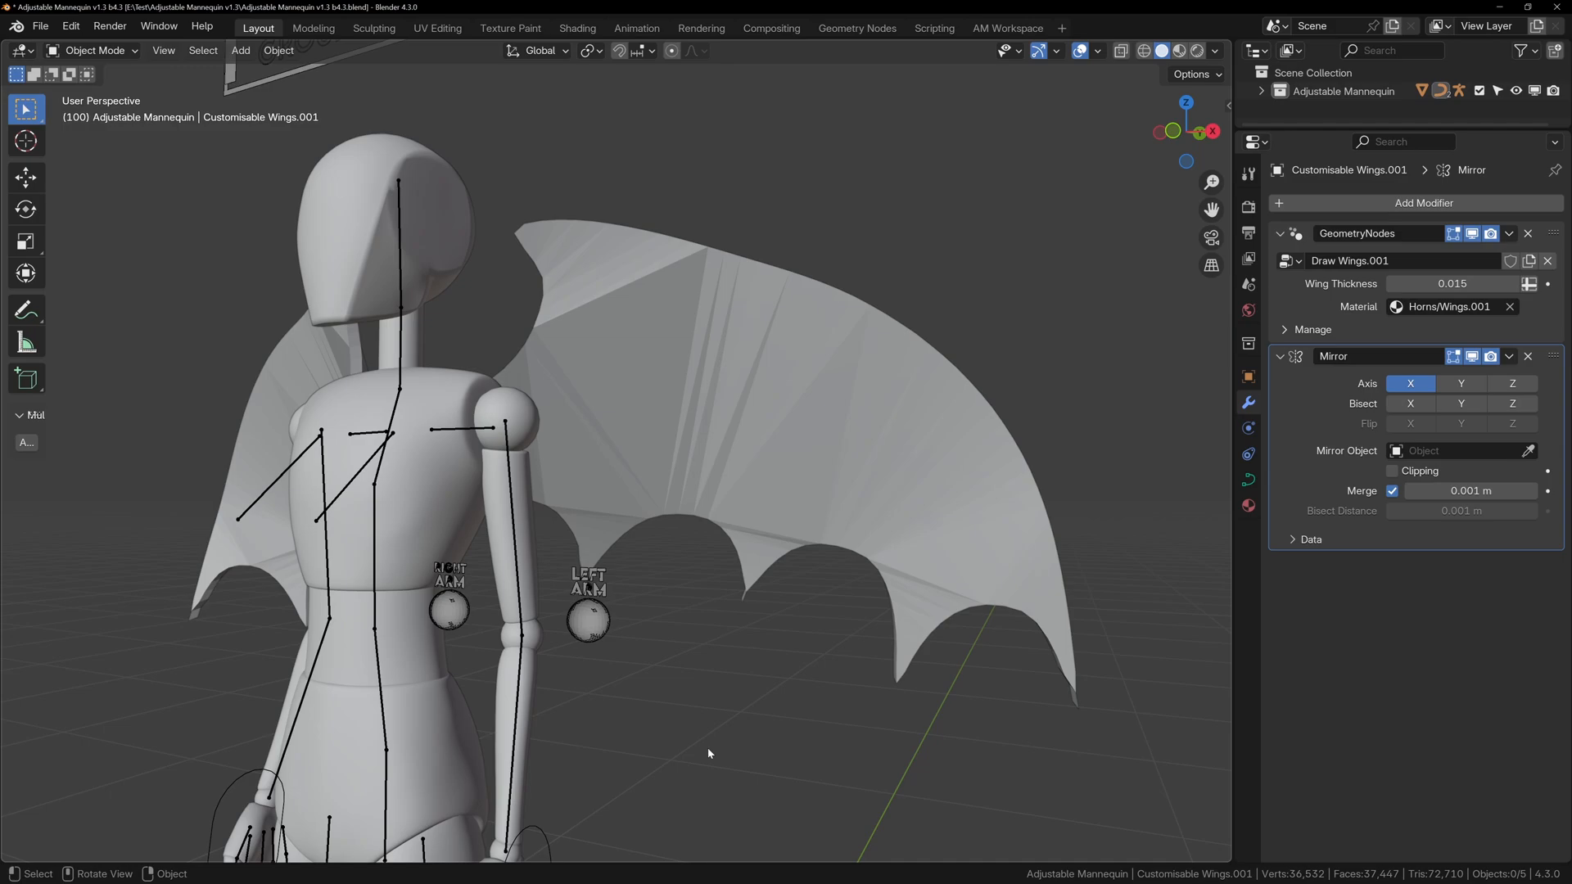
{"action": "mouse_move", "coordinate": [789, 575]}
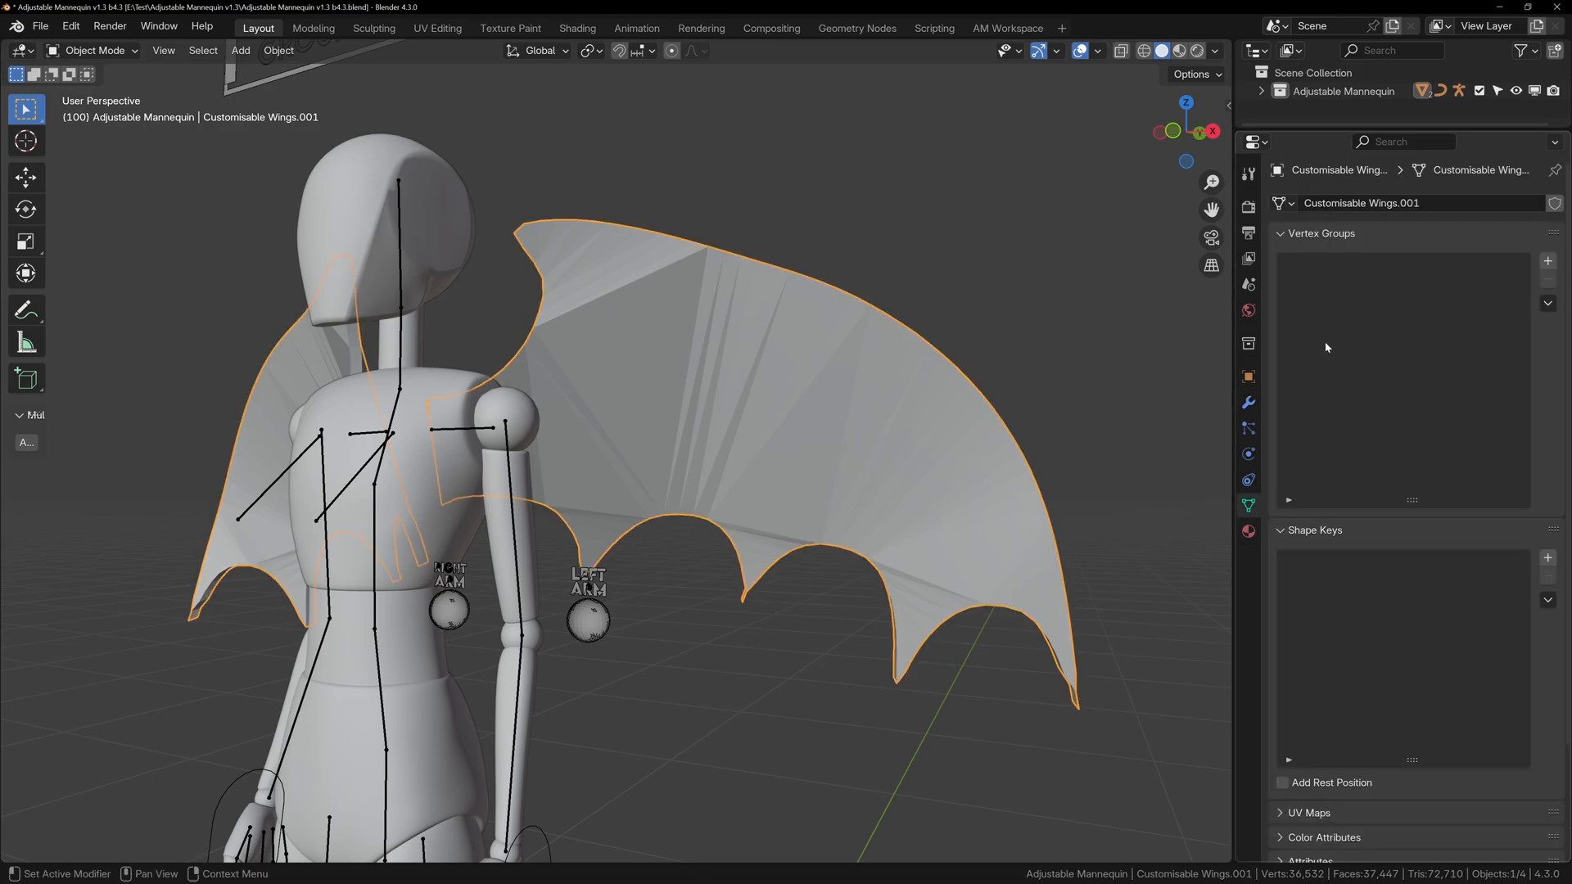
Step: Collapse the wings' Object Data panels and expand the Remesh settings
{"action": "left_click", "coordinate": [1320, 233]}
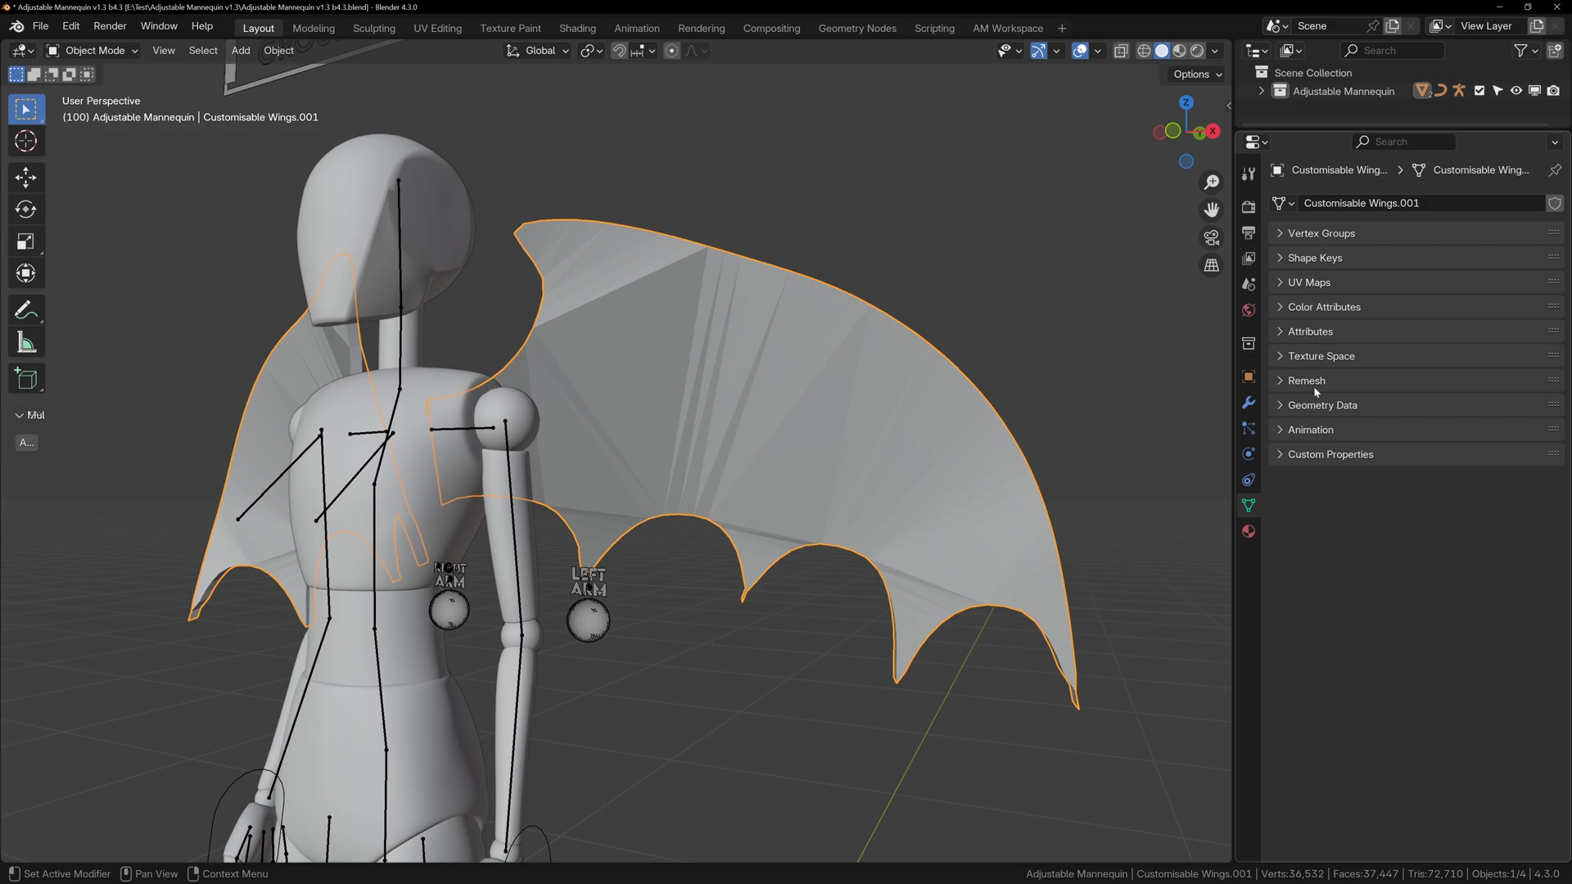
{"action": "left_click", "coordinate": [1280, 381]}
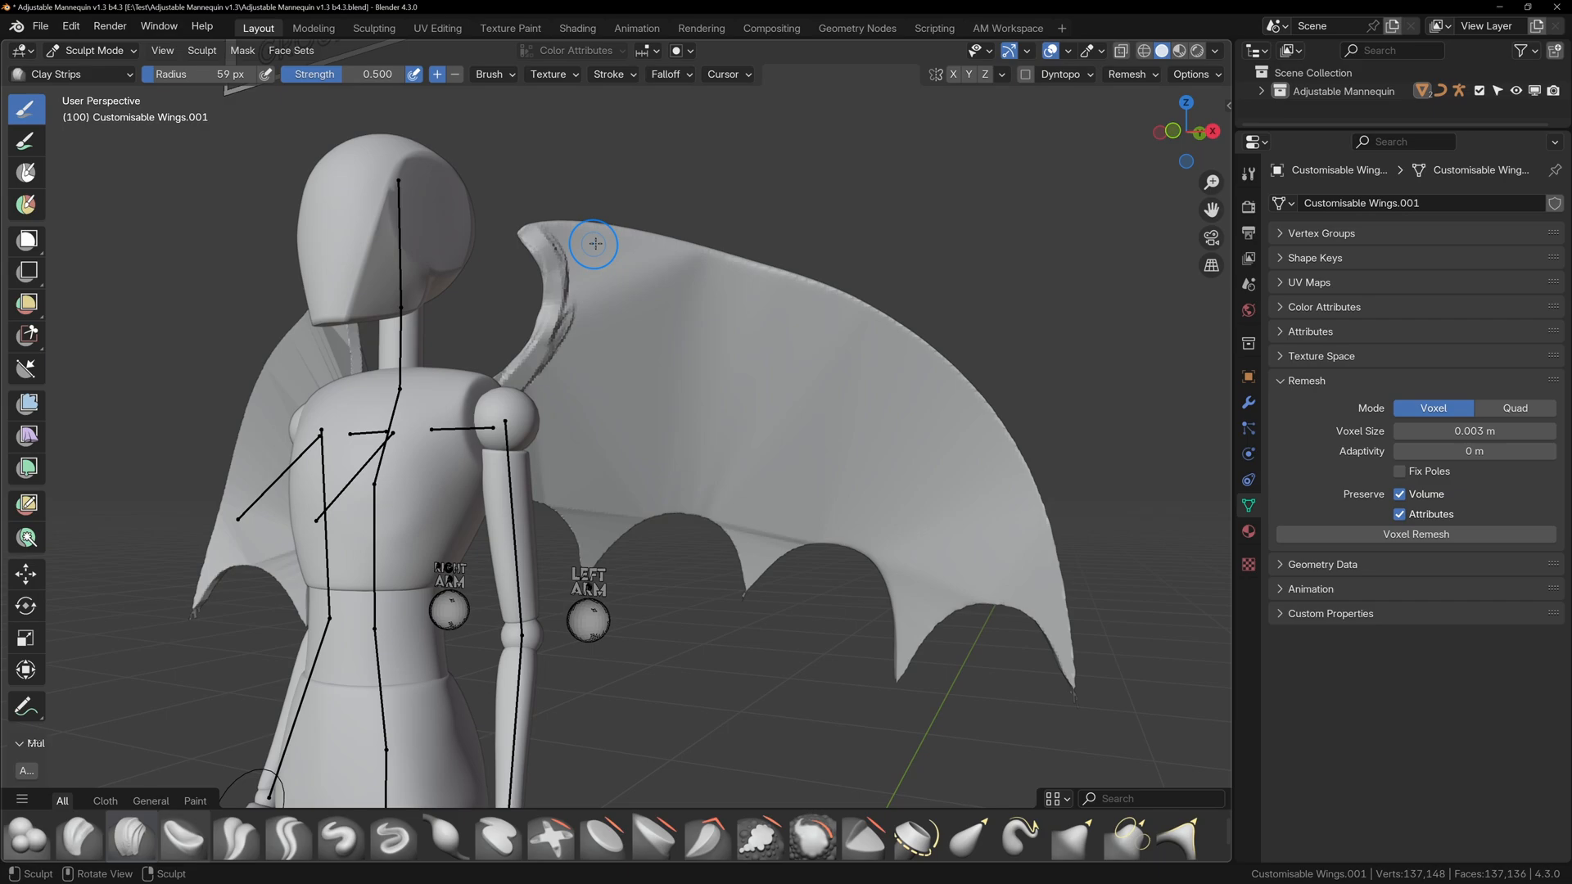
Step: Sculpt a raised bone ridge across the wing membrane
{"action": "left_click_drag", "start_coordinate": [594, 242], "coordinate": [554, 270]}
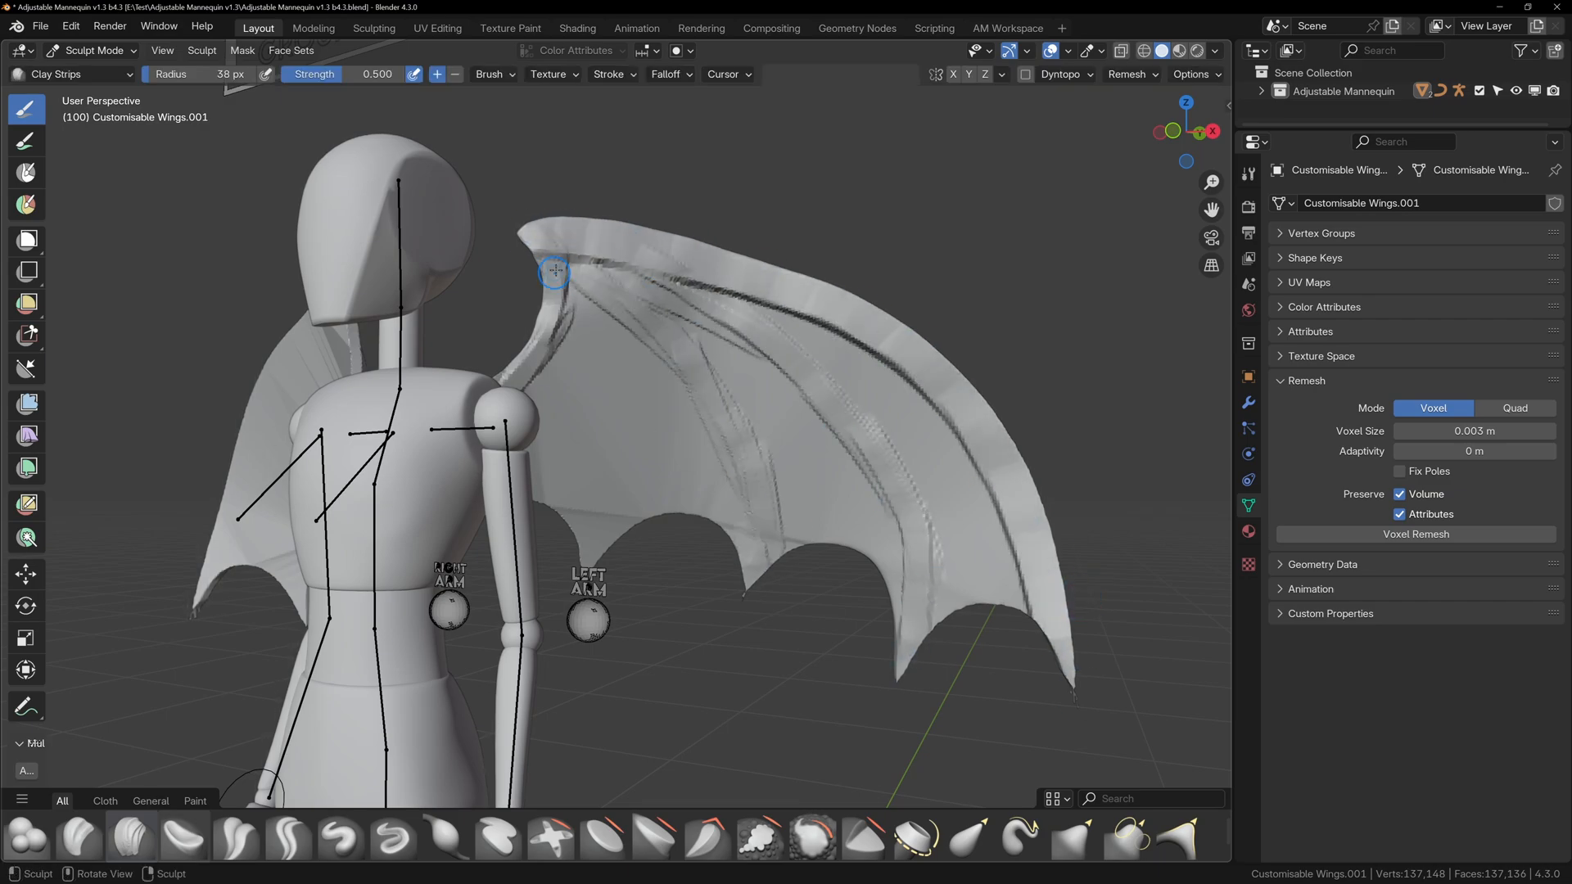